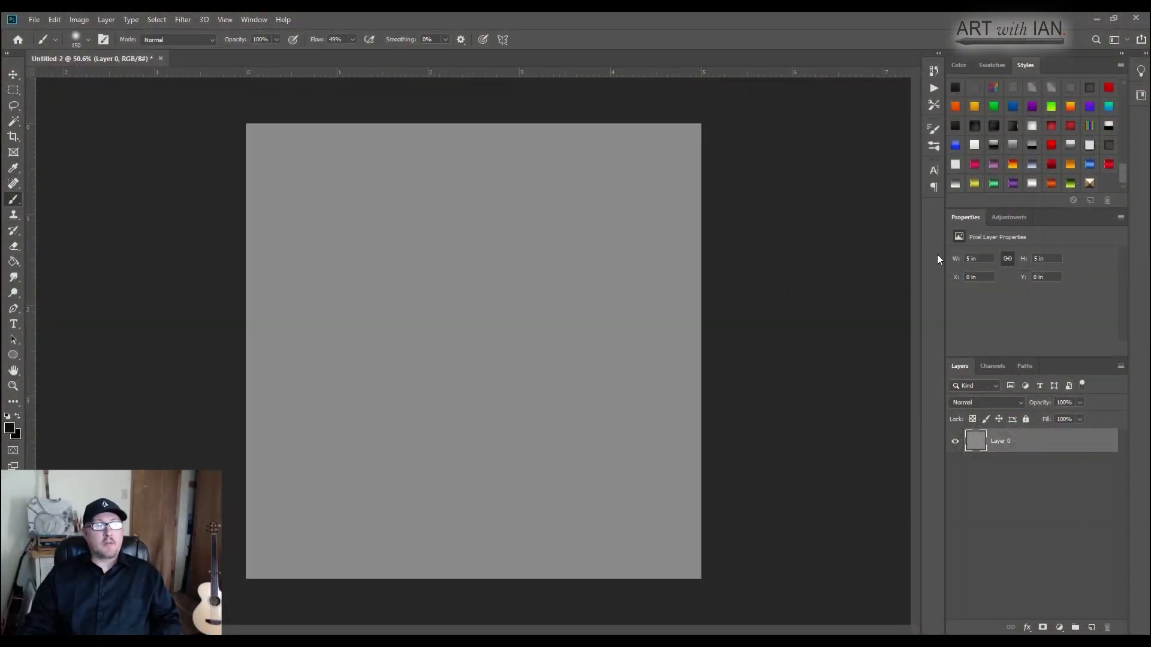
mouse_move(610, 133)
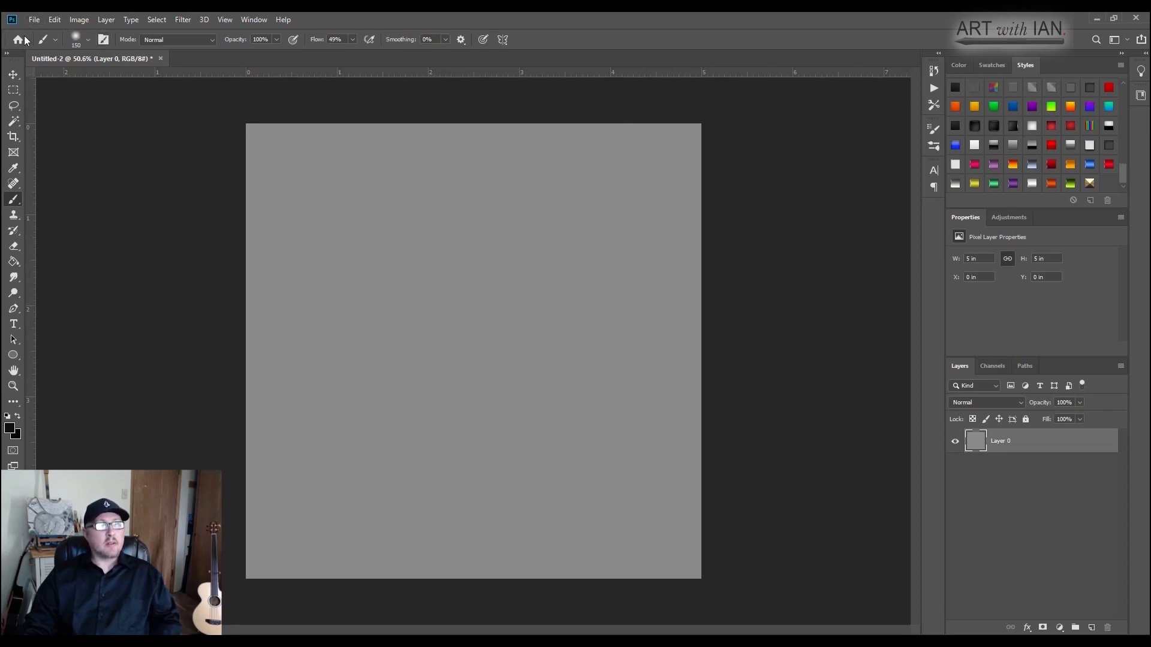
mouse_move(132, 52)
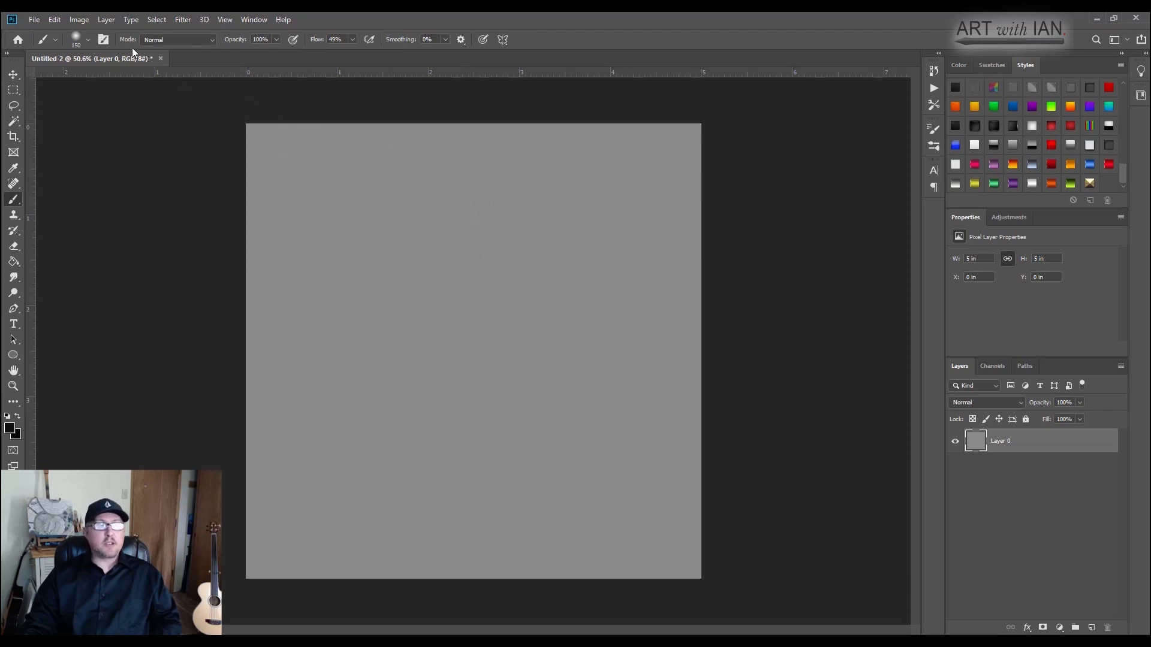
Step: Create a new 5 × 5 inch, 300 ppi document with a white background
click(33, 19)
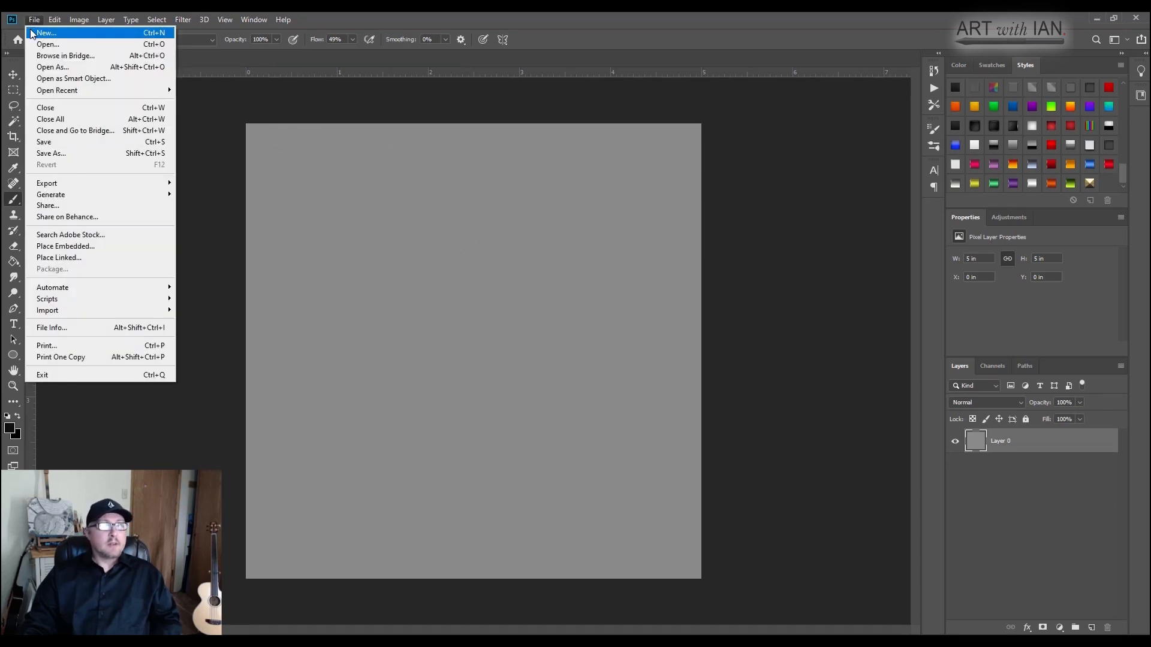
click(45, 33)
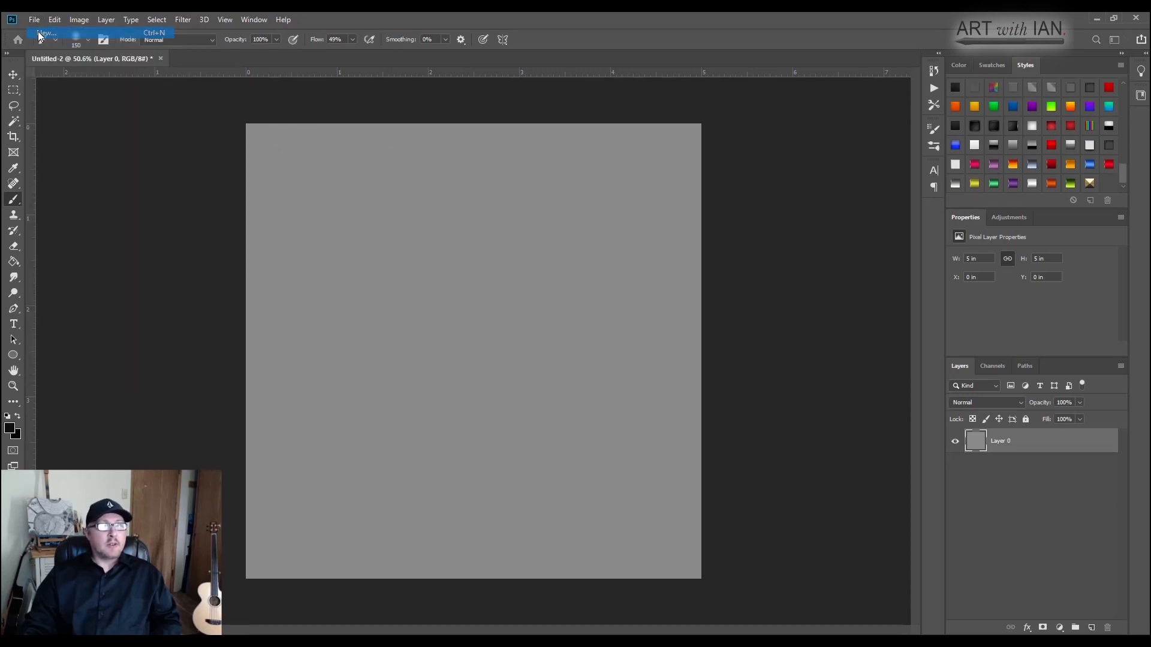
click(46, 34)
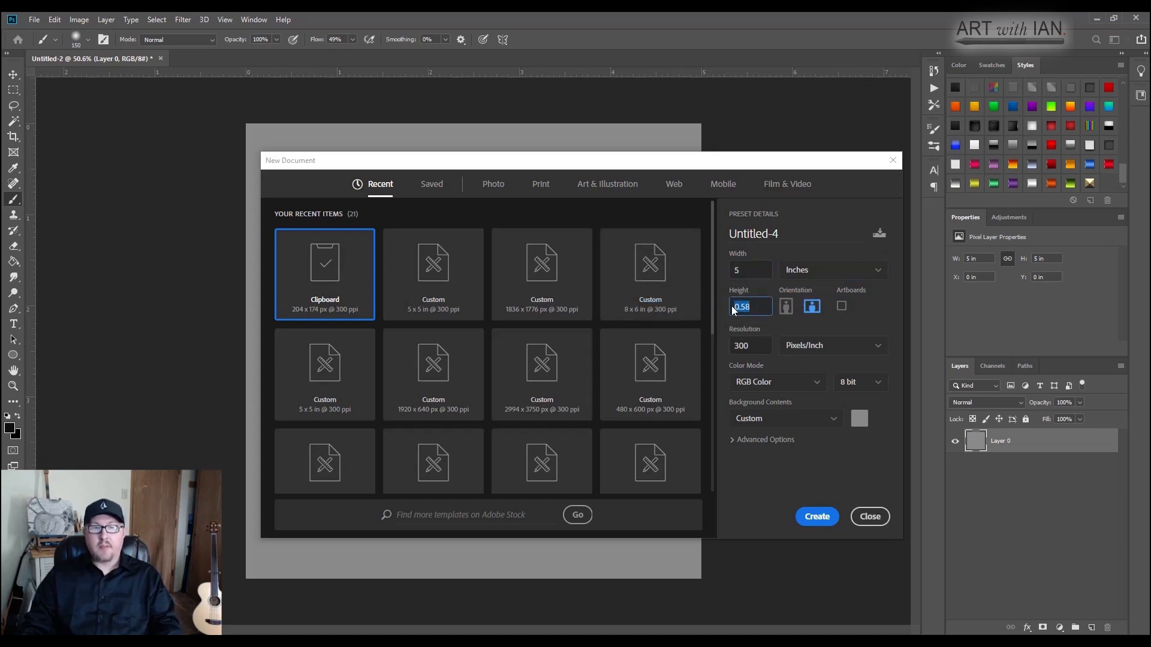
text(5)
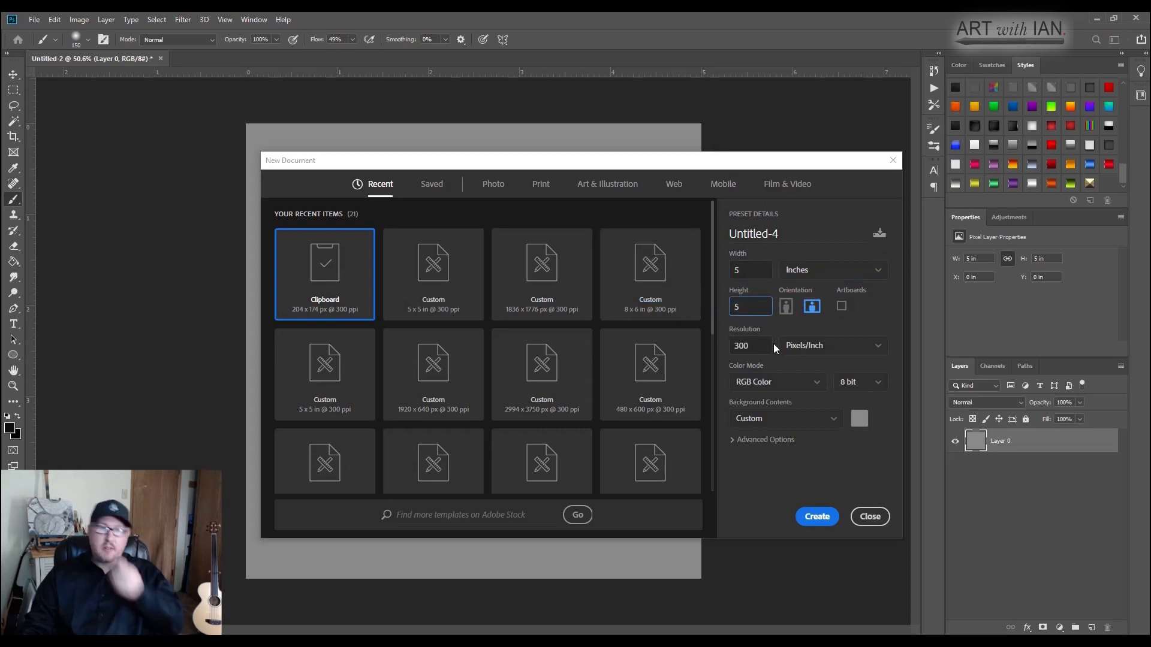
mouse_move(820, 547)
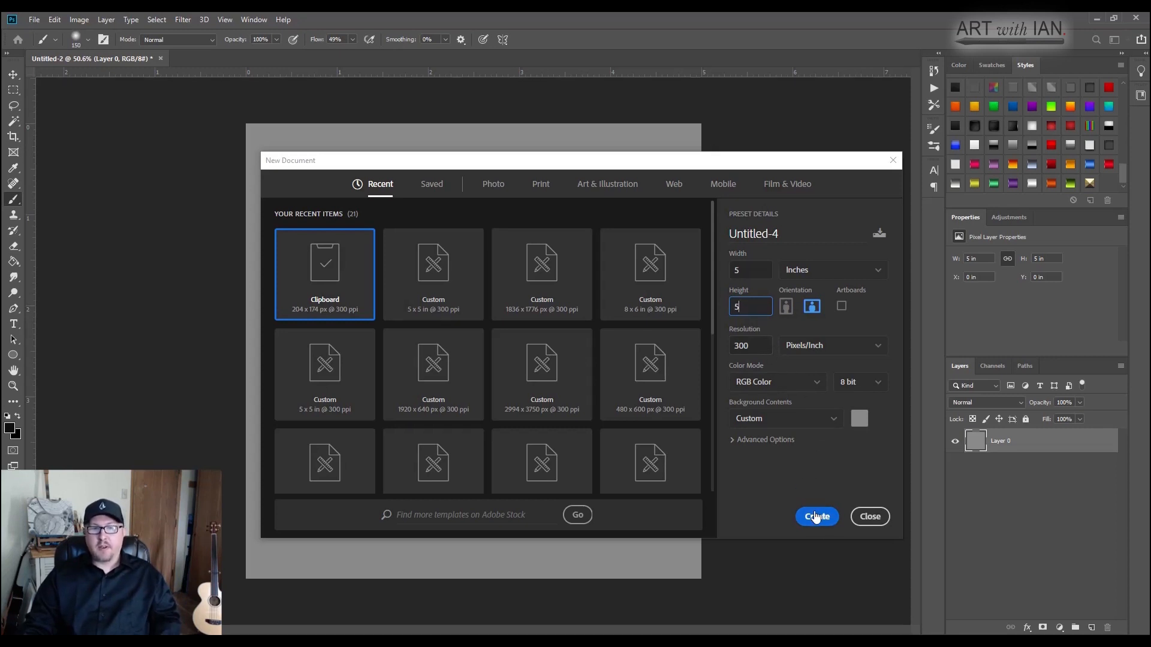
click(816, 515)
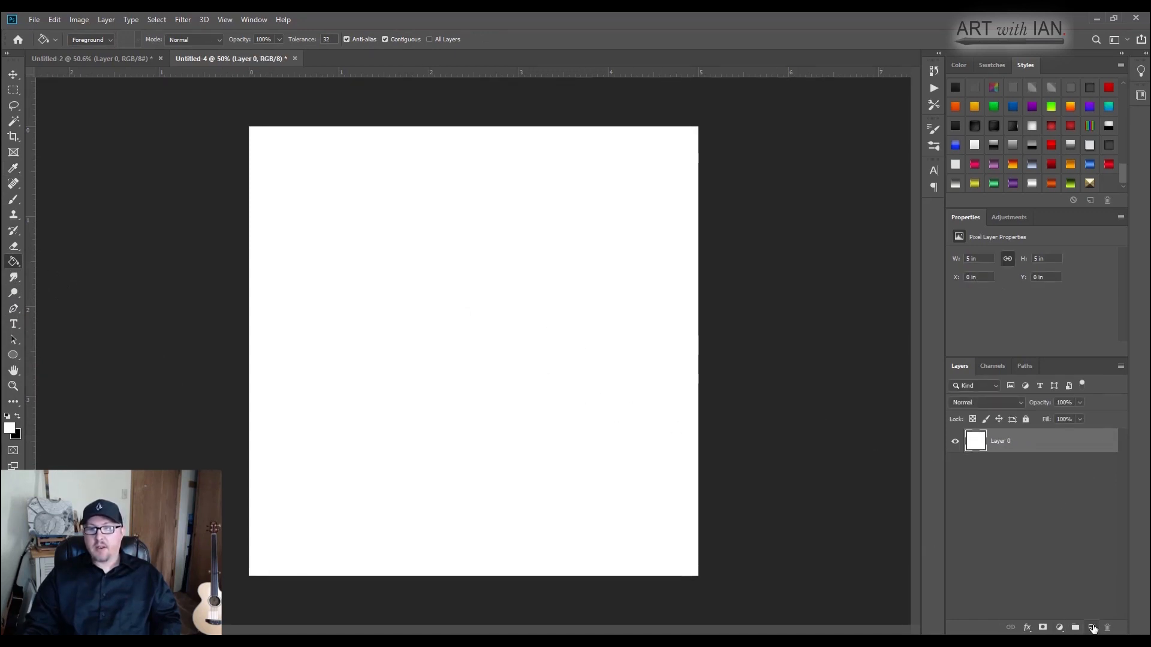
Step: On a new empty layer, set a near-black foreground and paint a cluster of dark dabs at canvas centre
click(1092, 627)
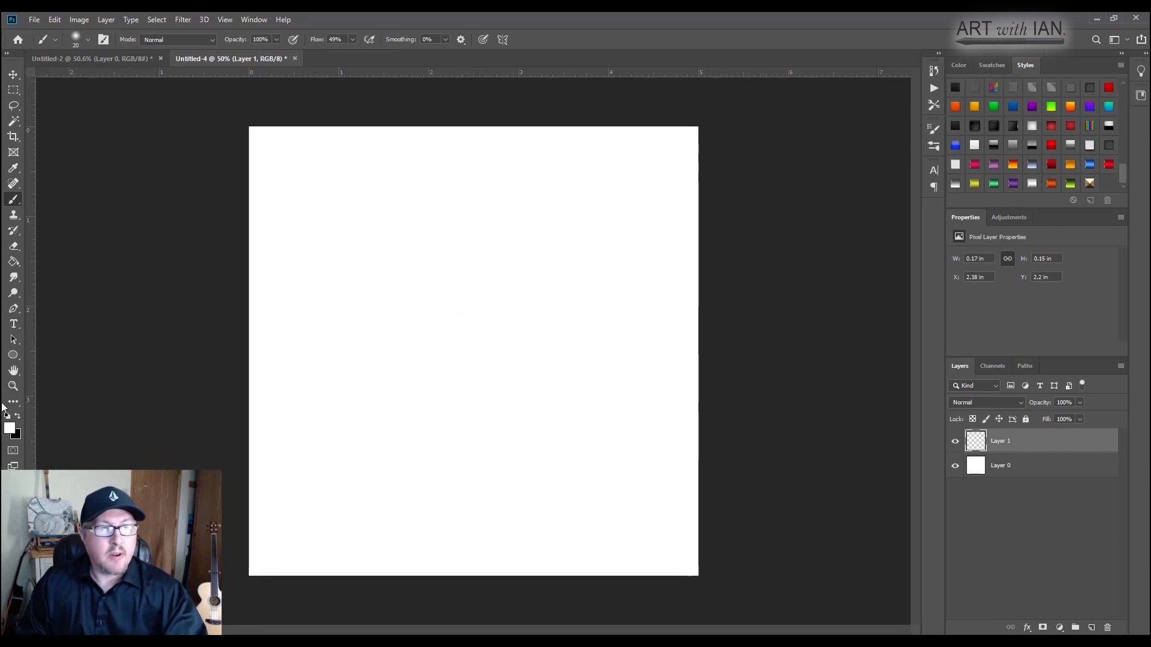
click(10, 428)
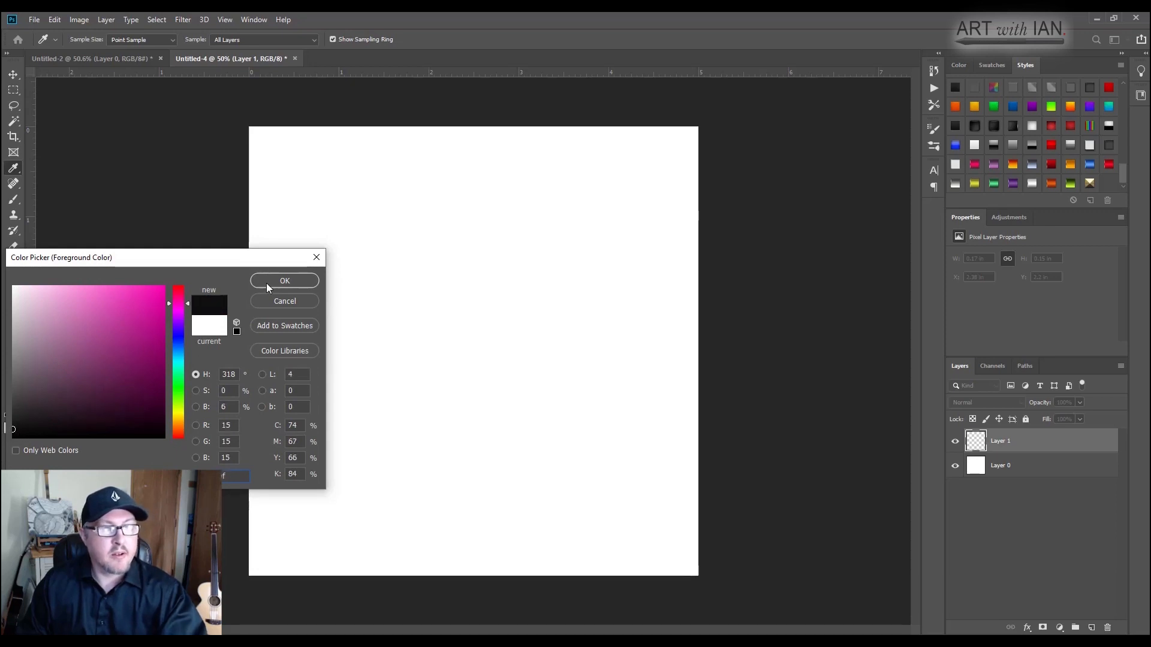
click(286, 280)
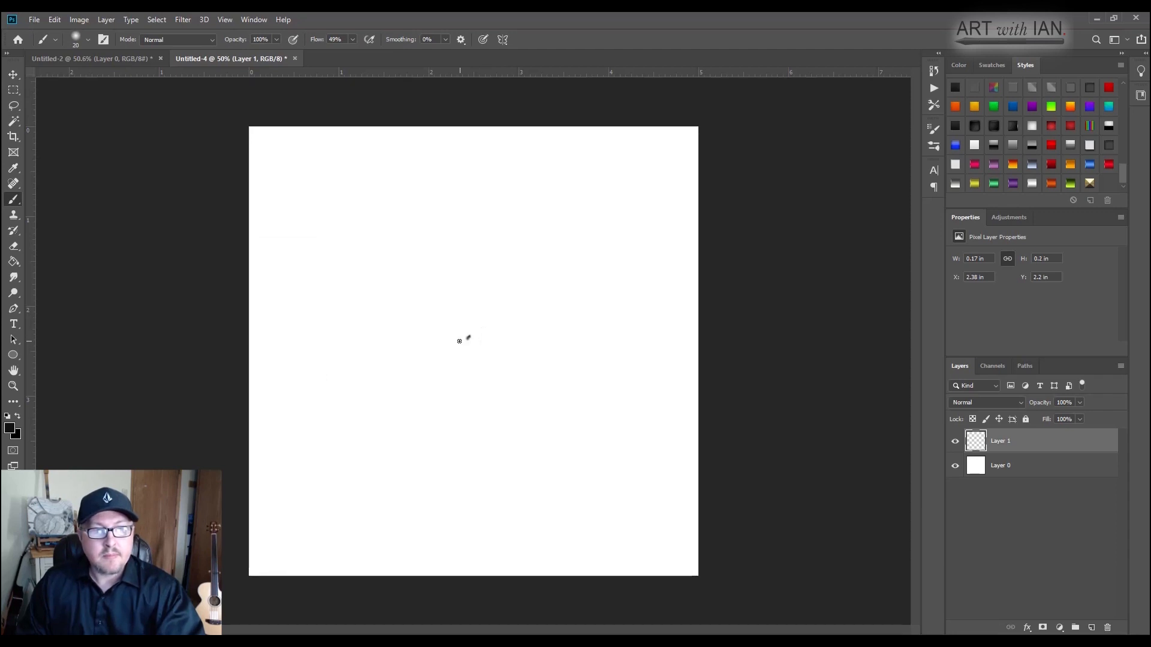
drag(460, 341, 456, 345)
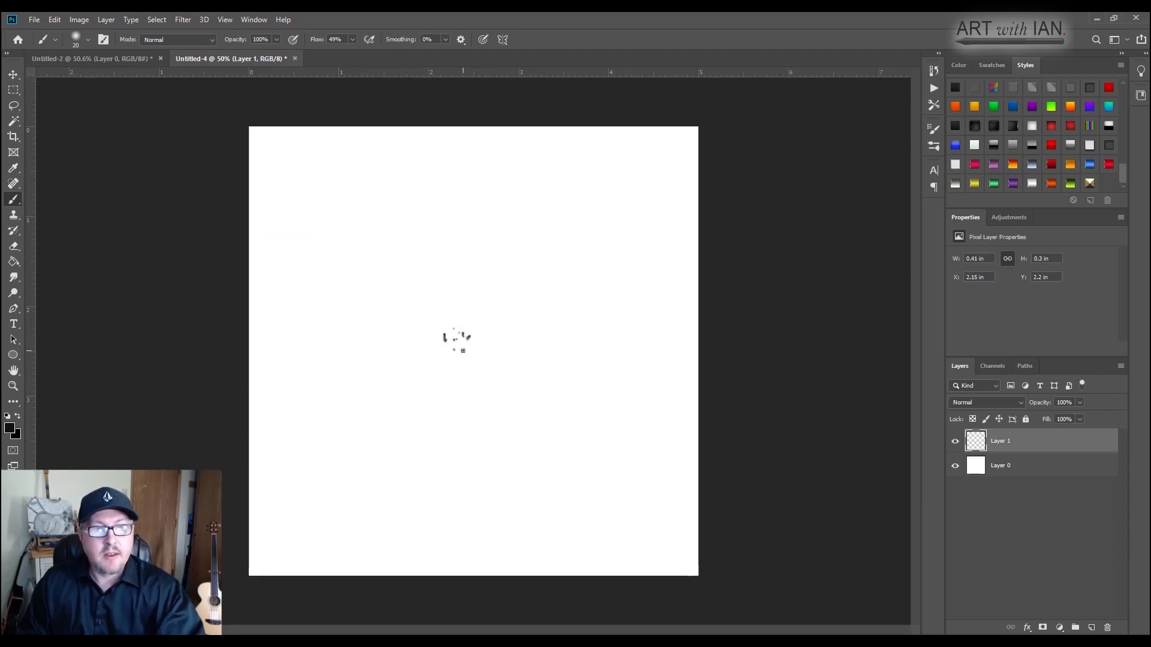
drag(447, 338, 484, 352)
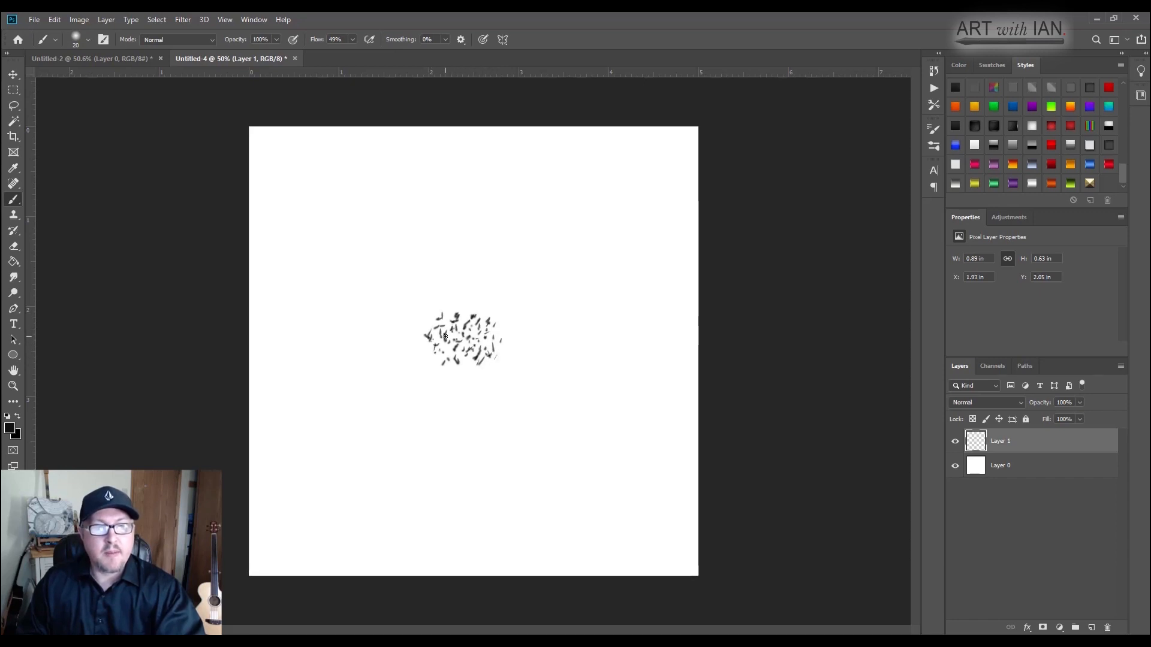
drag(463, 345, 470, 367)
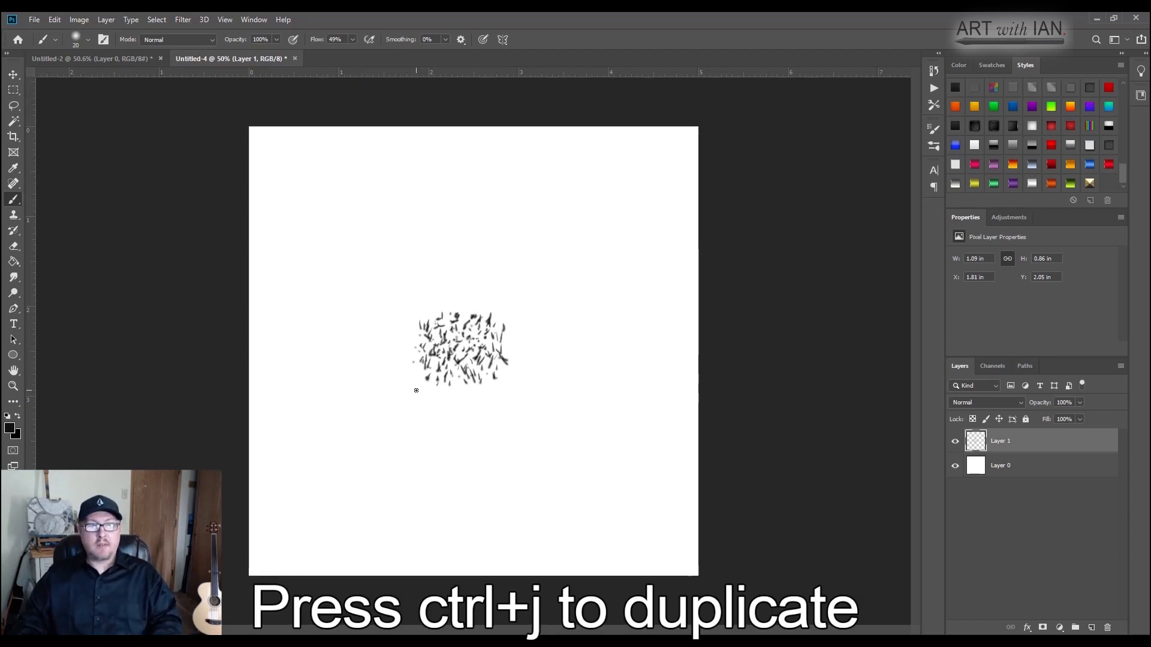
Step: Duplicate the stroke layer (Ctrl+J) three times, rotating each copy to build a denser round cluster
key(ctrl+j)
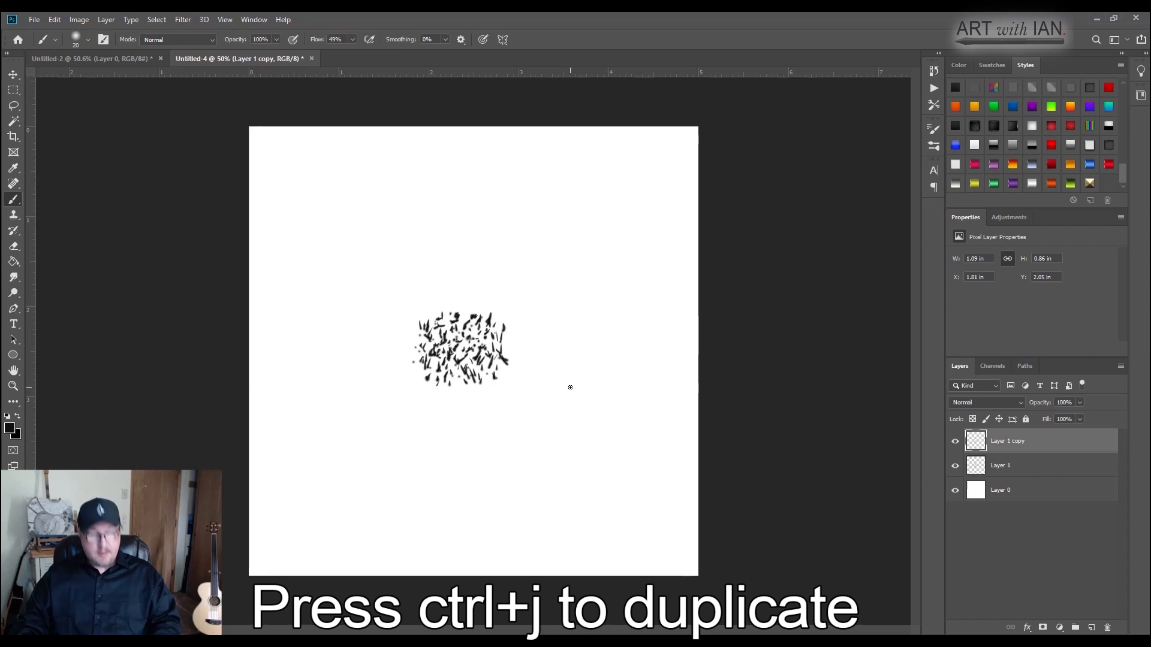
key(ctrl+t)
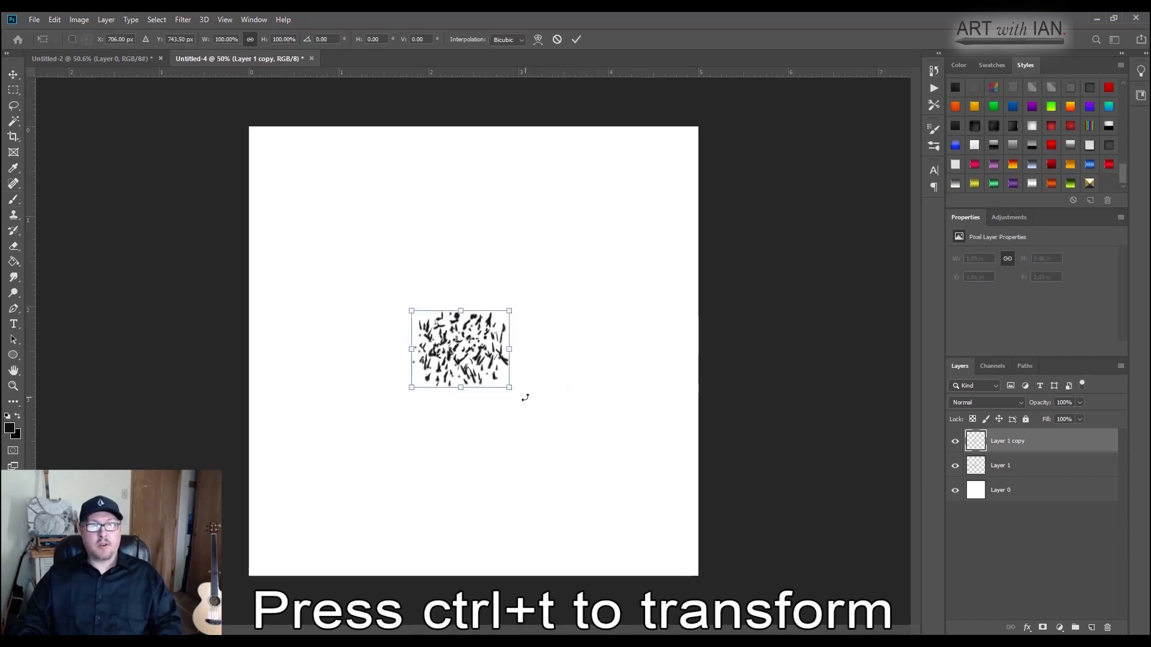
drag(525, 385, 477, 412)
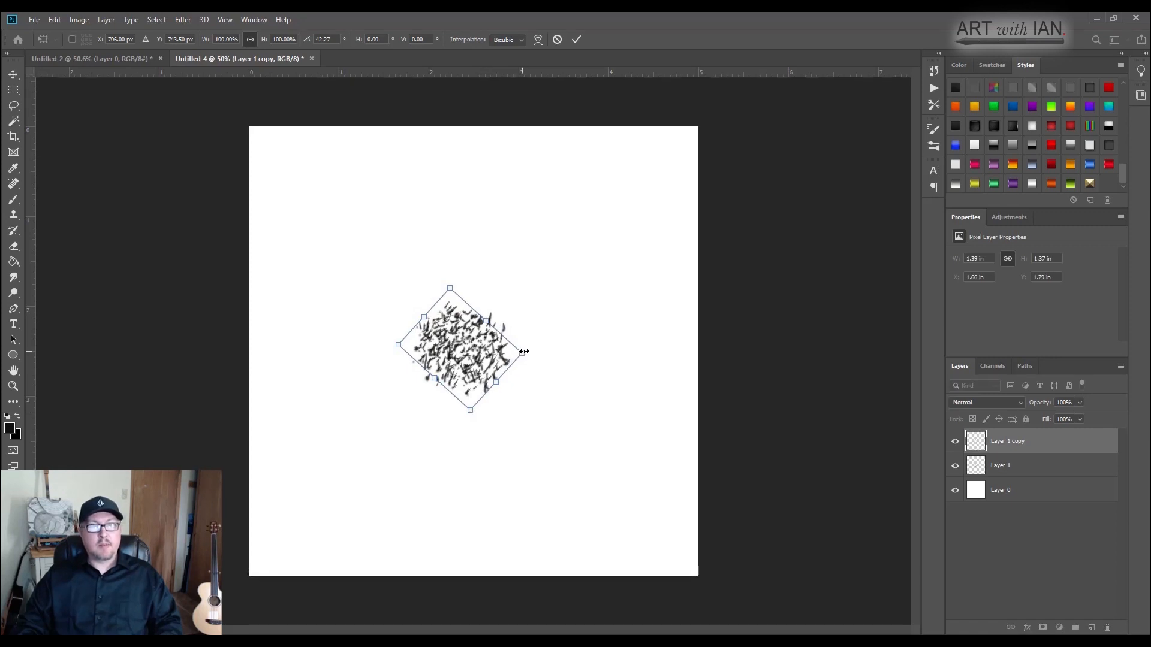
drag(523, 352, 527, 352)
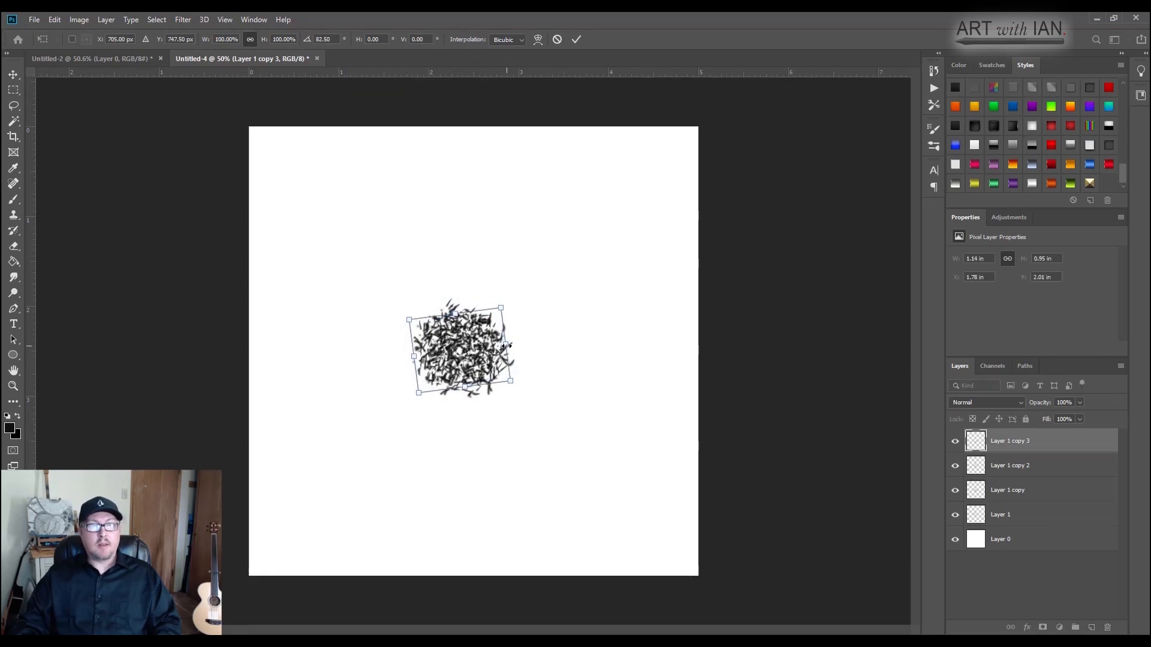
drag(501, 348, 515, 348)
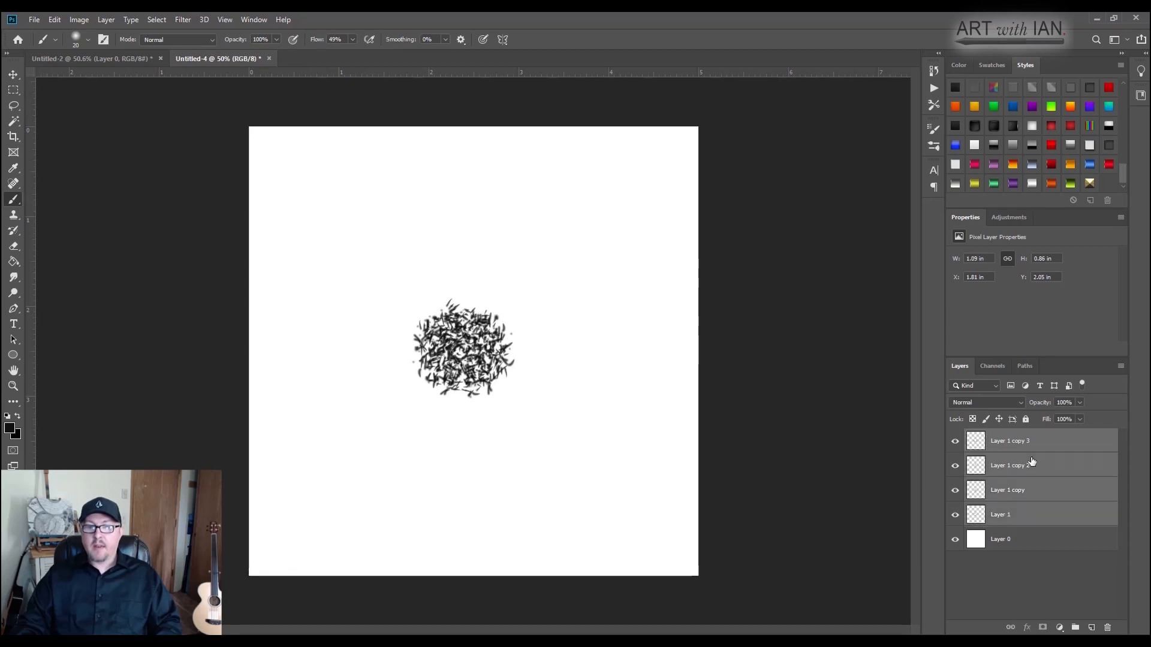
Step: Merge the rotated stroke copies into one layer, then slightly enlarge and commit another copy
right_click(1010, 465)
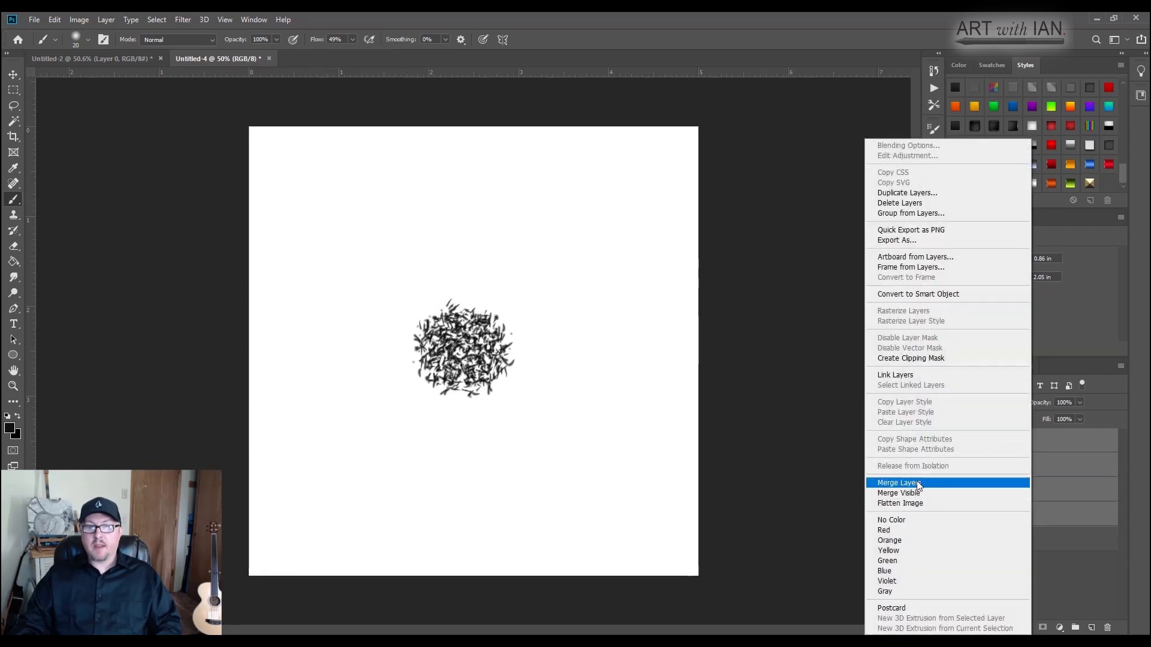
click(898, 482)
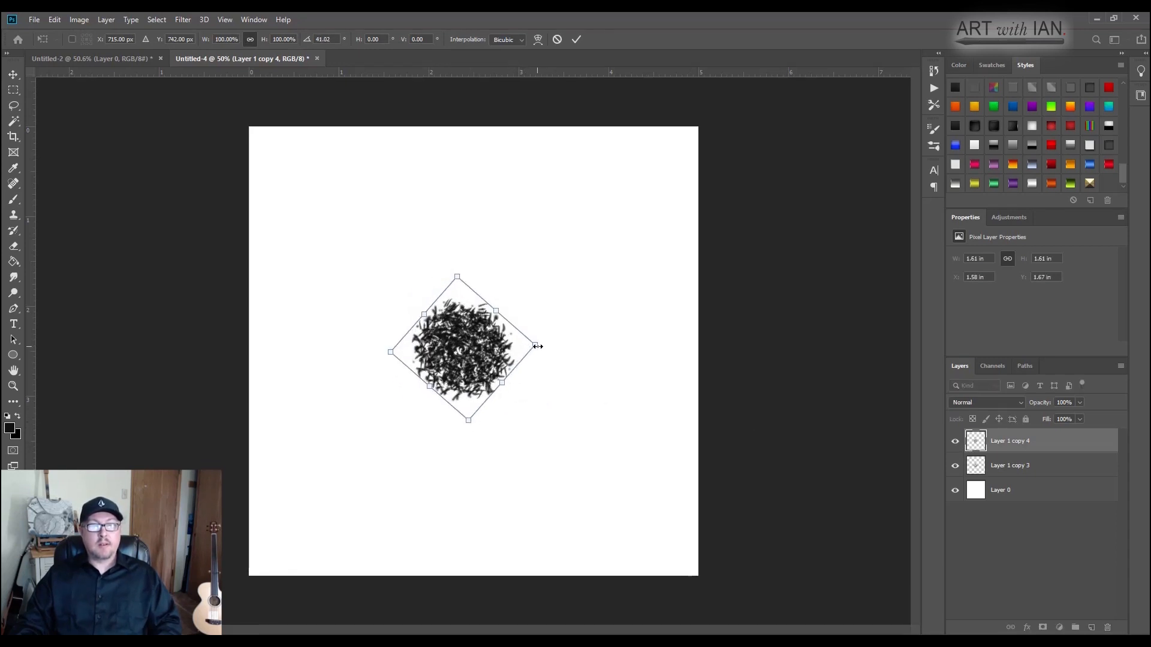
drag(537, 351, 542, 346)
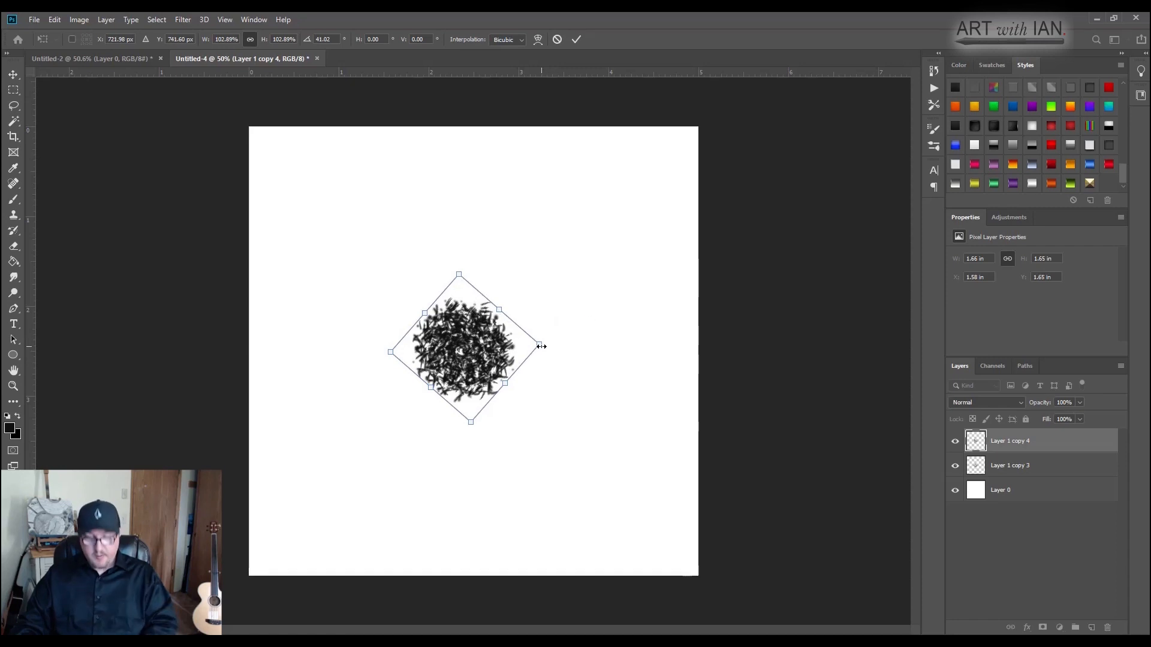
click(1010, 465)
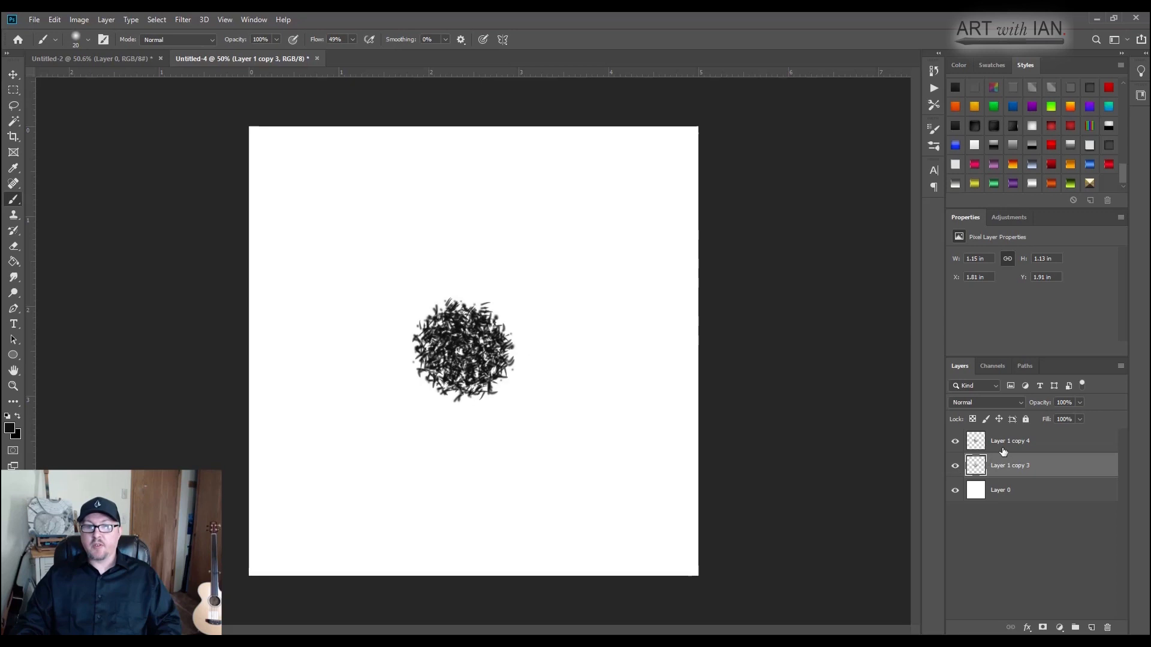
click(1063, 403)
text(68)
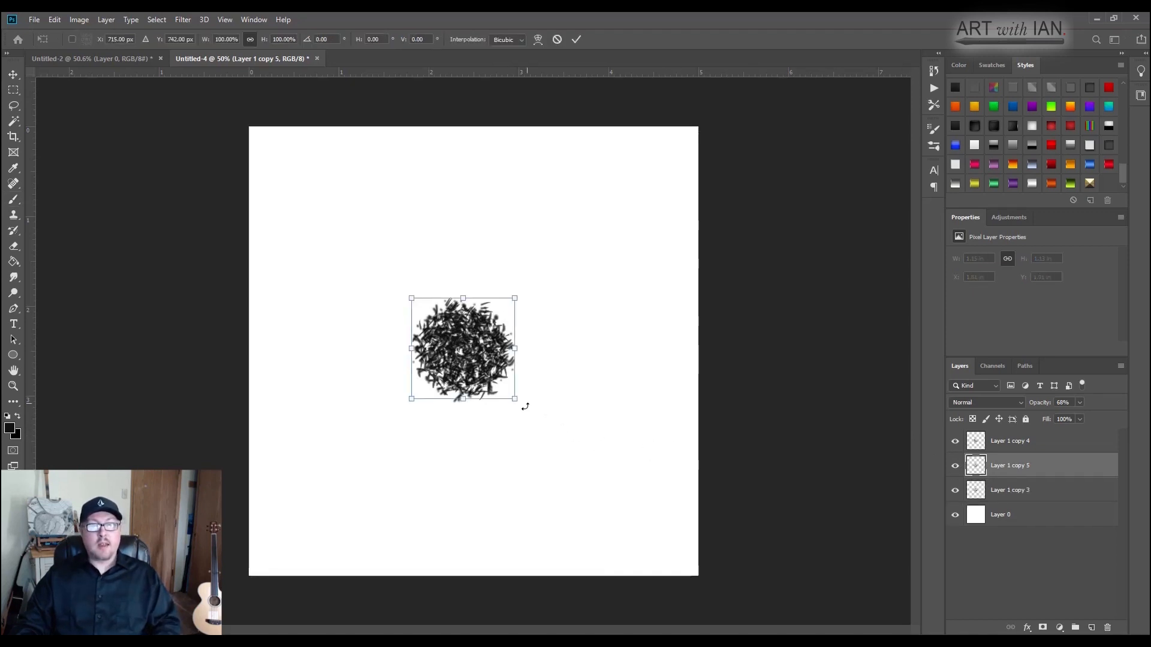
Step: Rotate and scale one more semi-transparent copy, then merge all blob layers into a single layer
drag(514, 298, 534, 360)
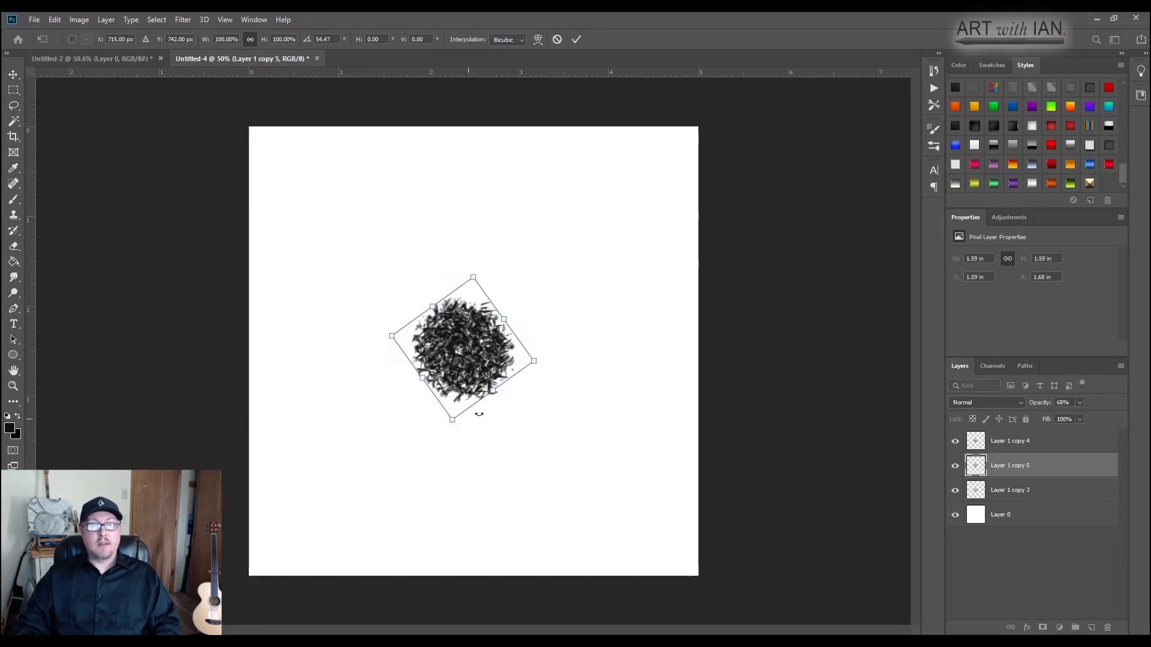
mouse_move(421, 377)
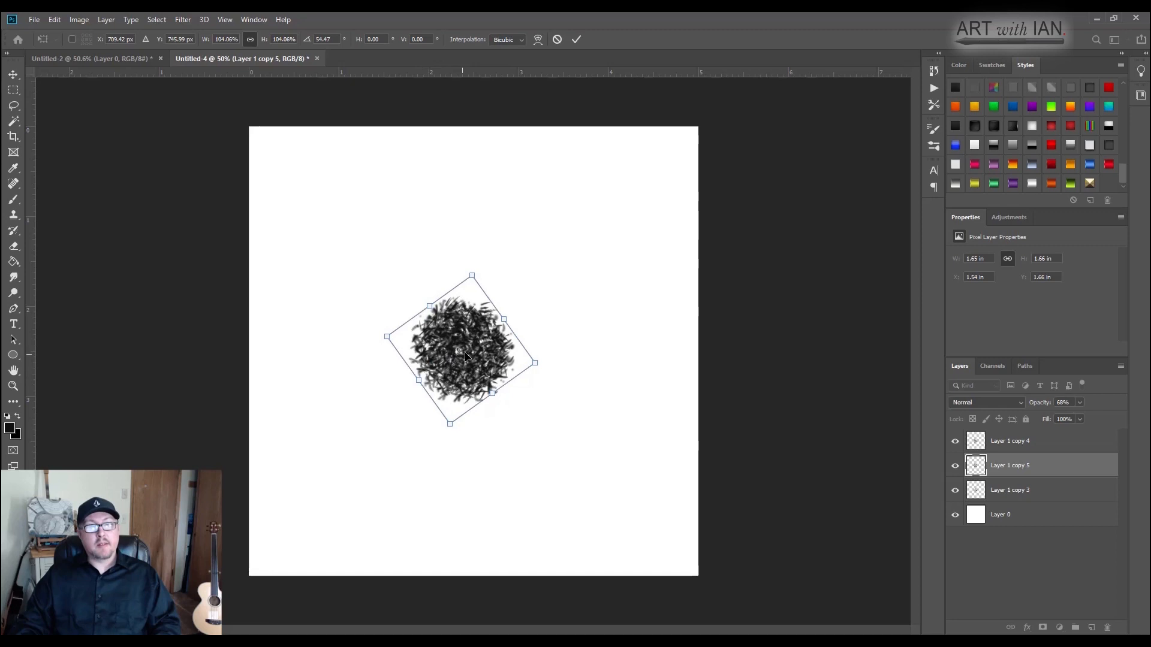
drag(470, 349, 459, 345)
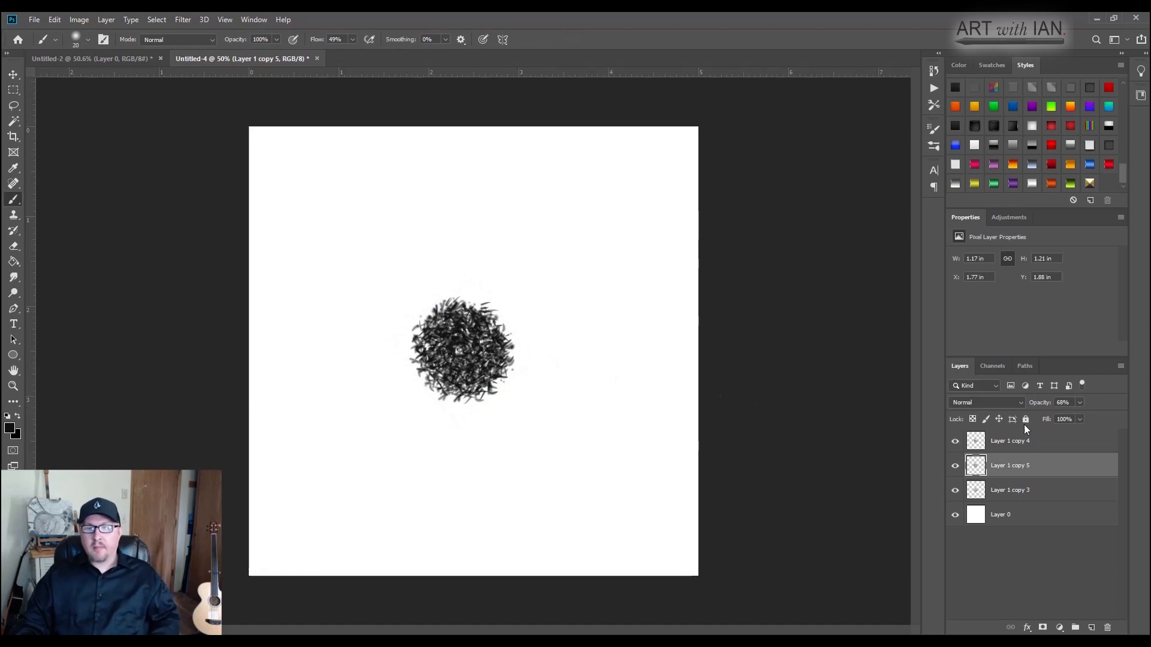
click(1063, 403)
text(40)
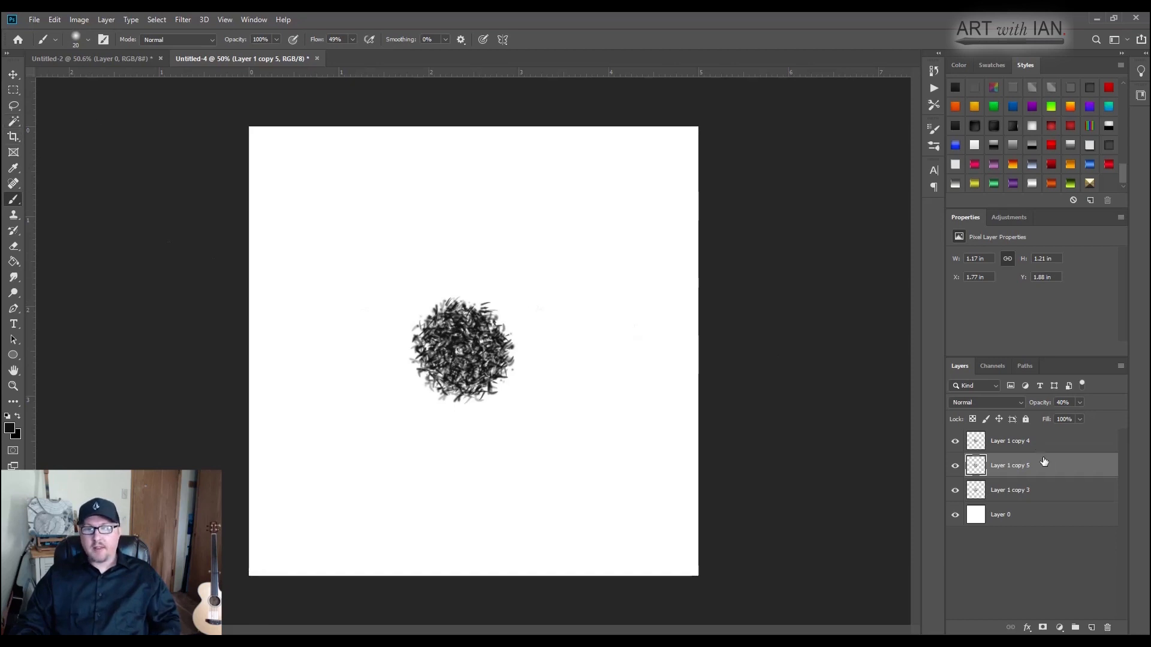
click(1010, 440)
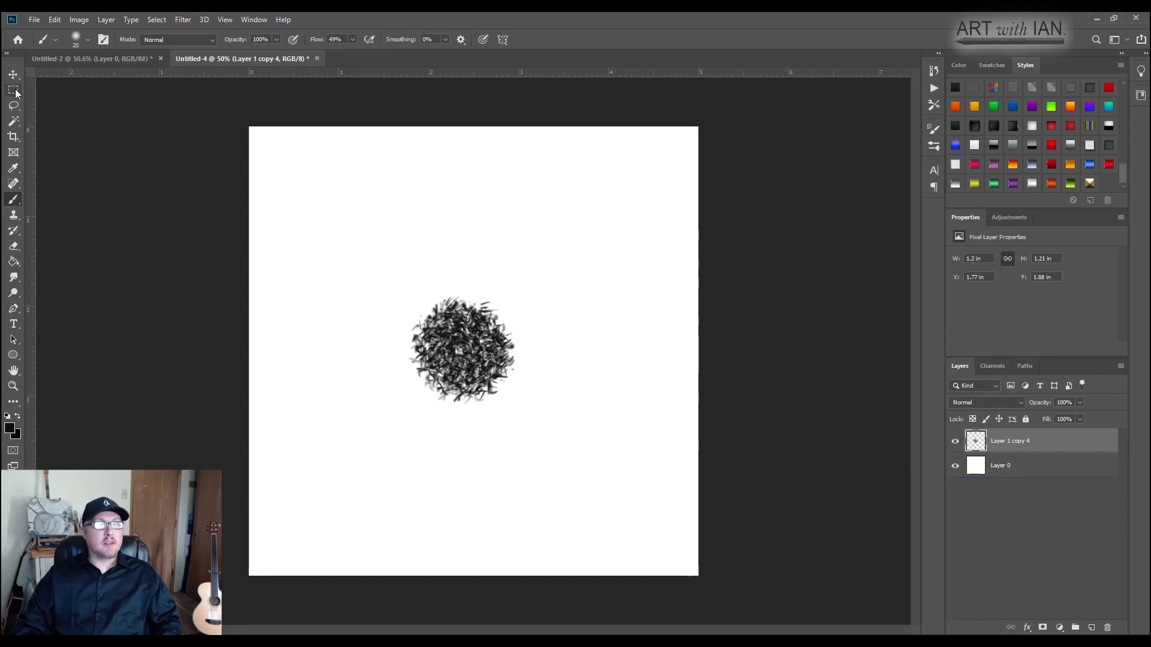
Step: Put a small square sample of the blob on its own layer and skew it with a Perspective transform
click(13, 90)
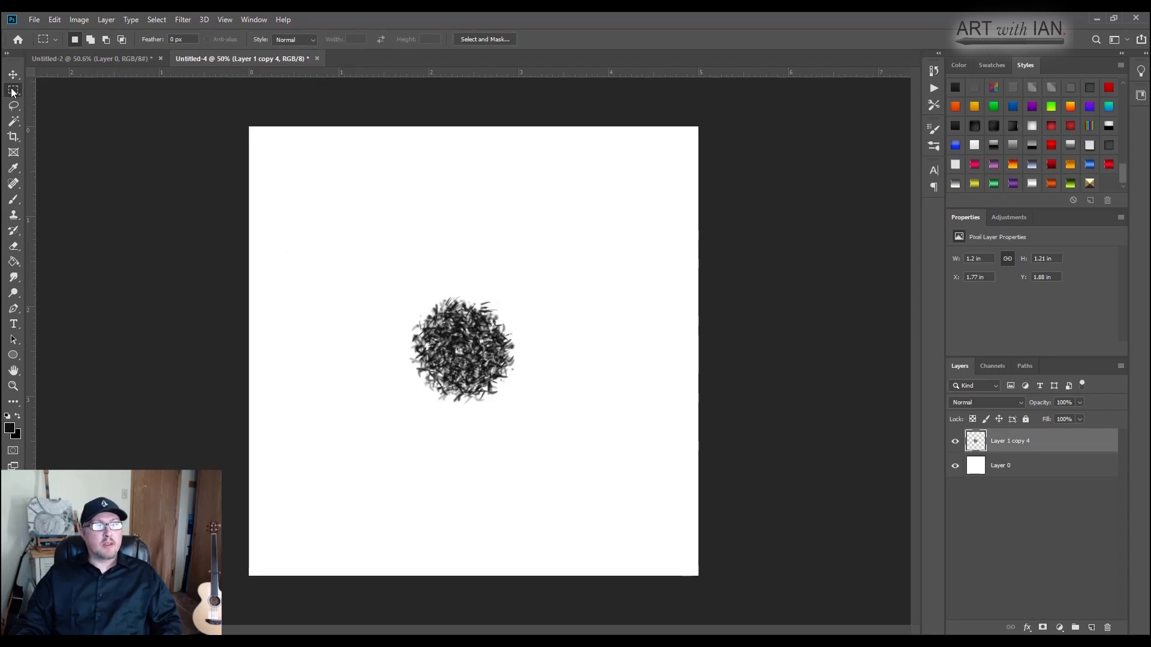
mouse_move(12, 91)
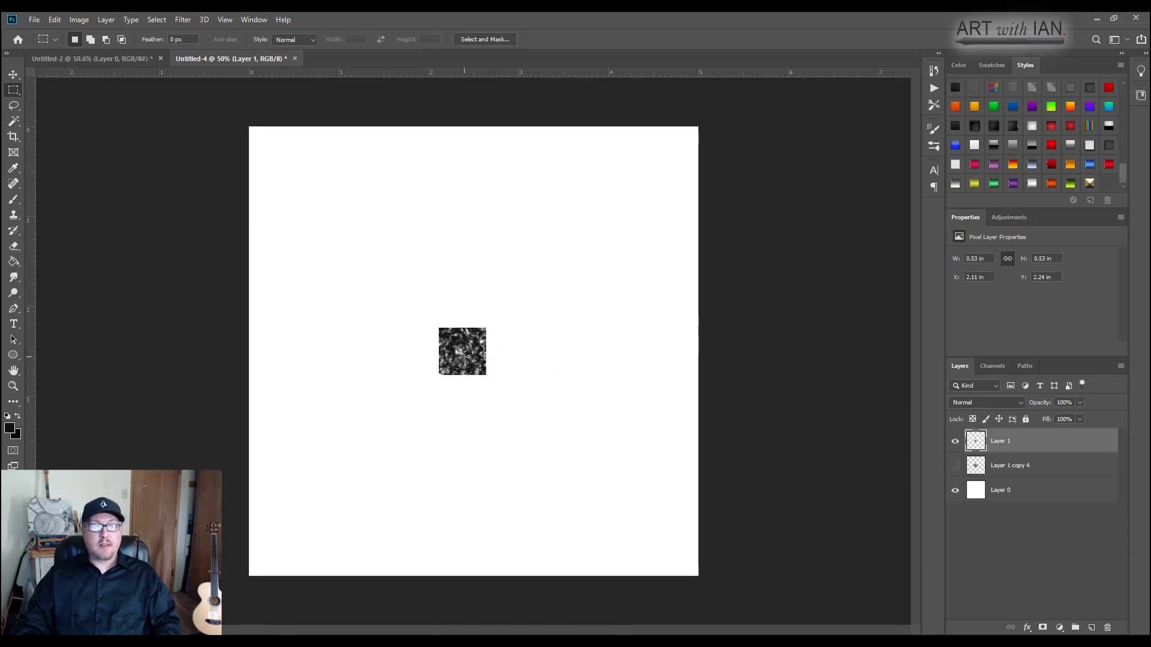
key(ctrl+t)
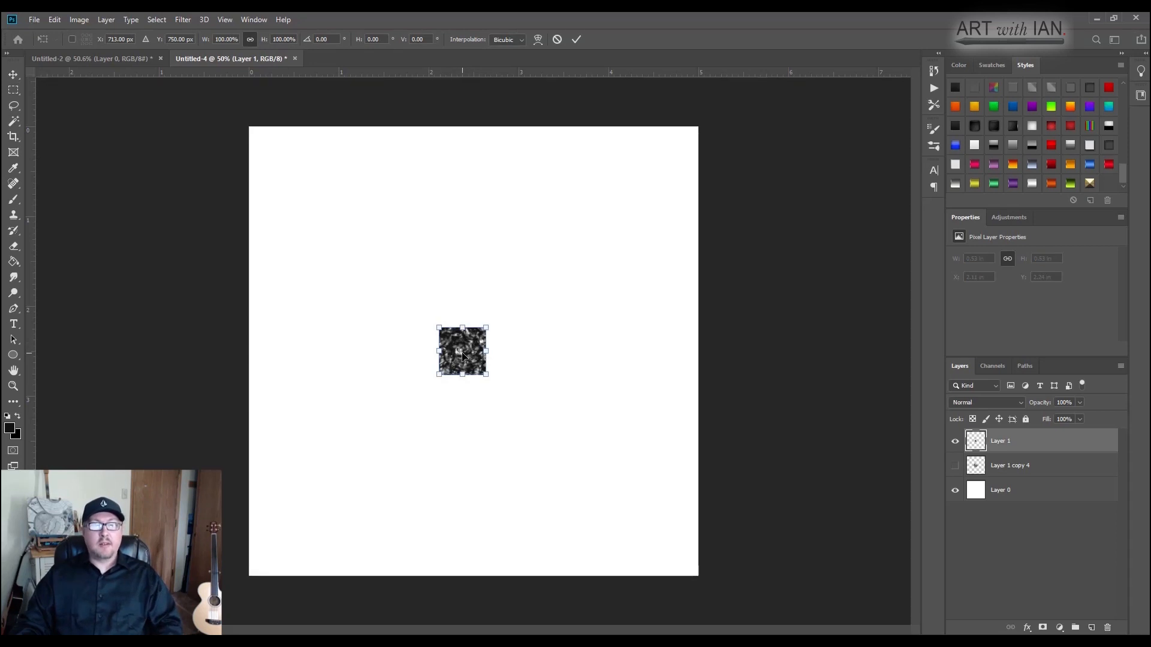
right_click(461, 351)
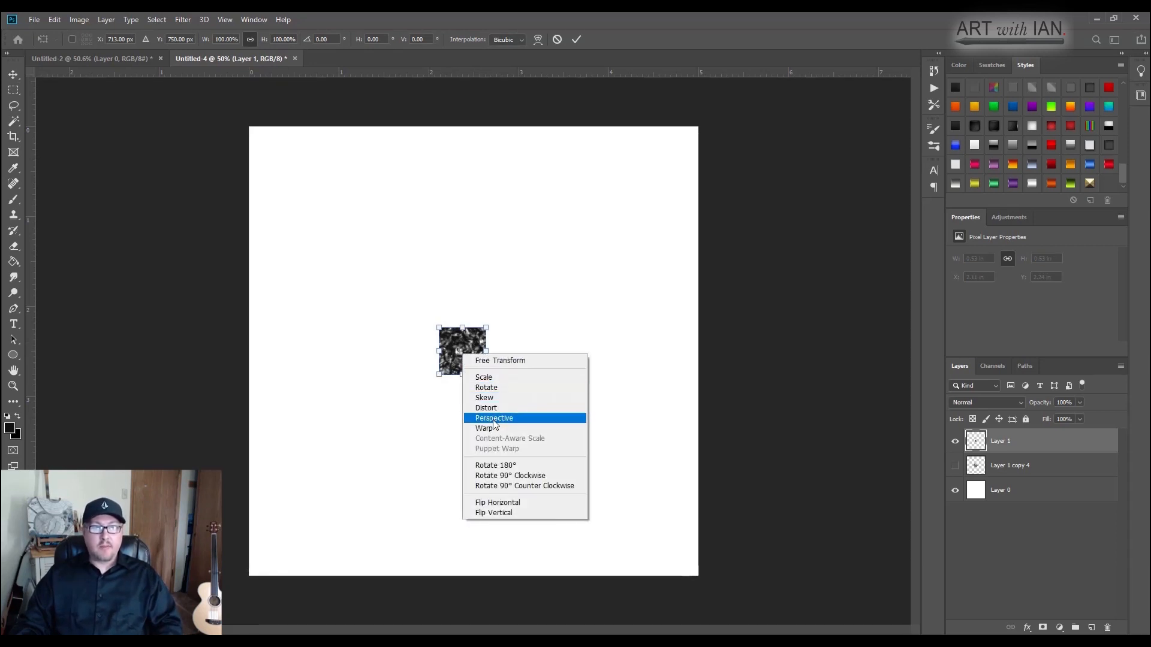
click(484, 428)
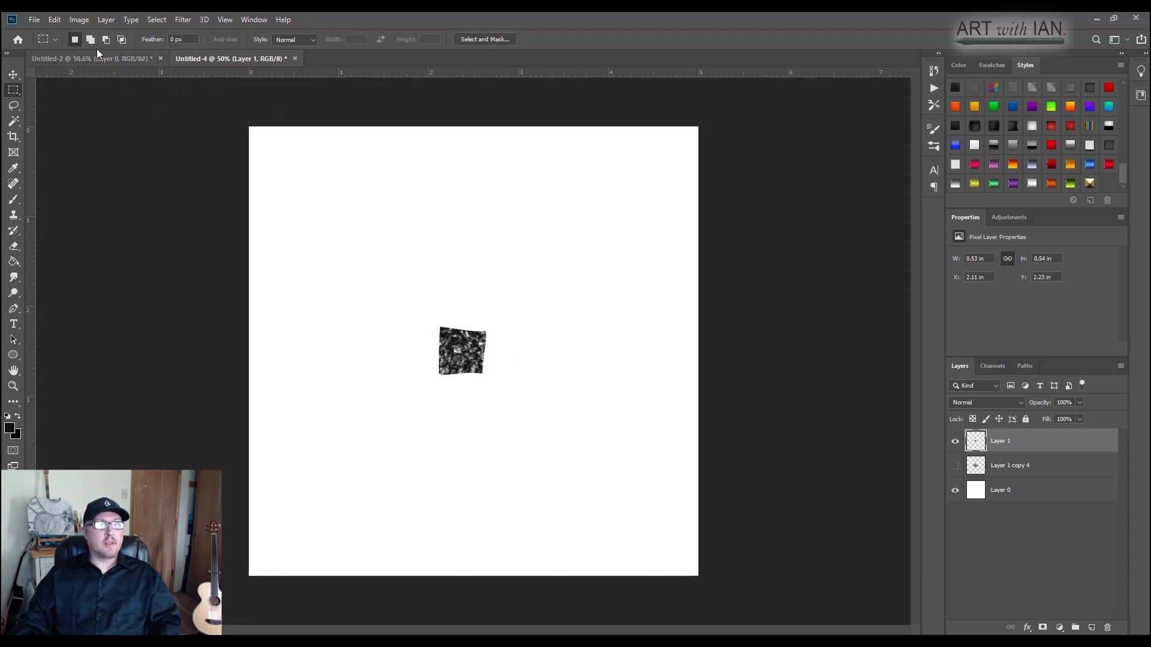
Step: Define the square sample as a brush preset named 'Chalky', then switch to the gray canvas document
click(54, 19)
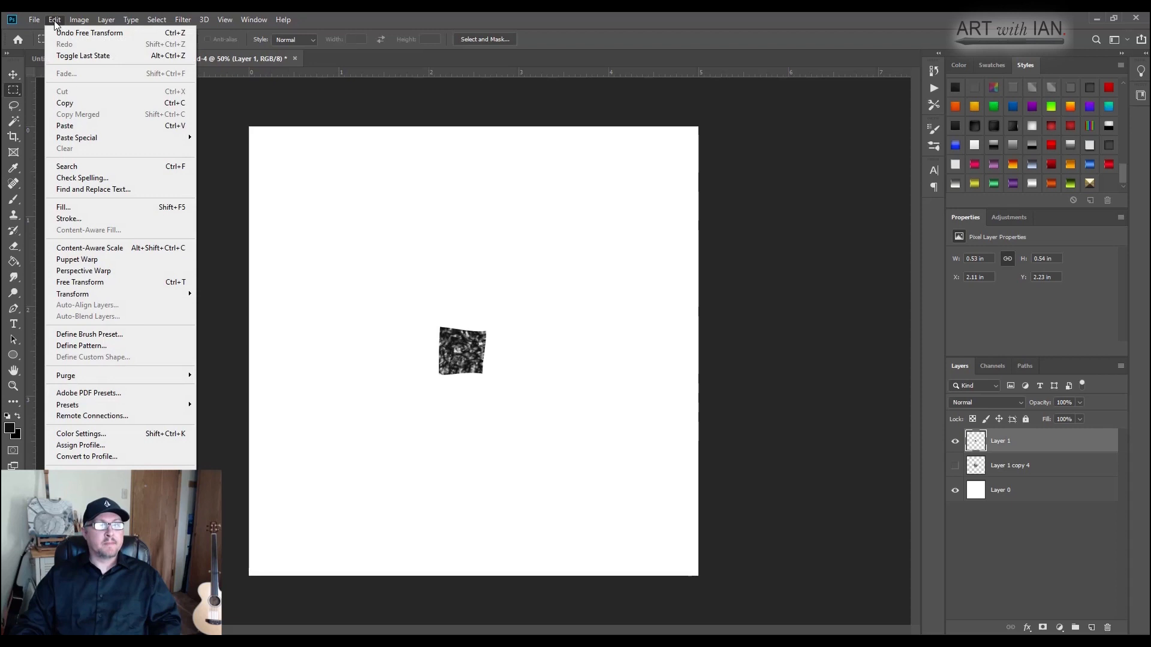
mouse_move(80, 431)
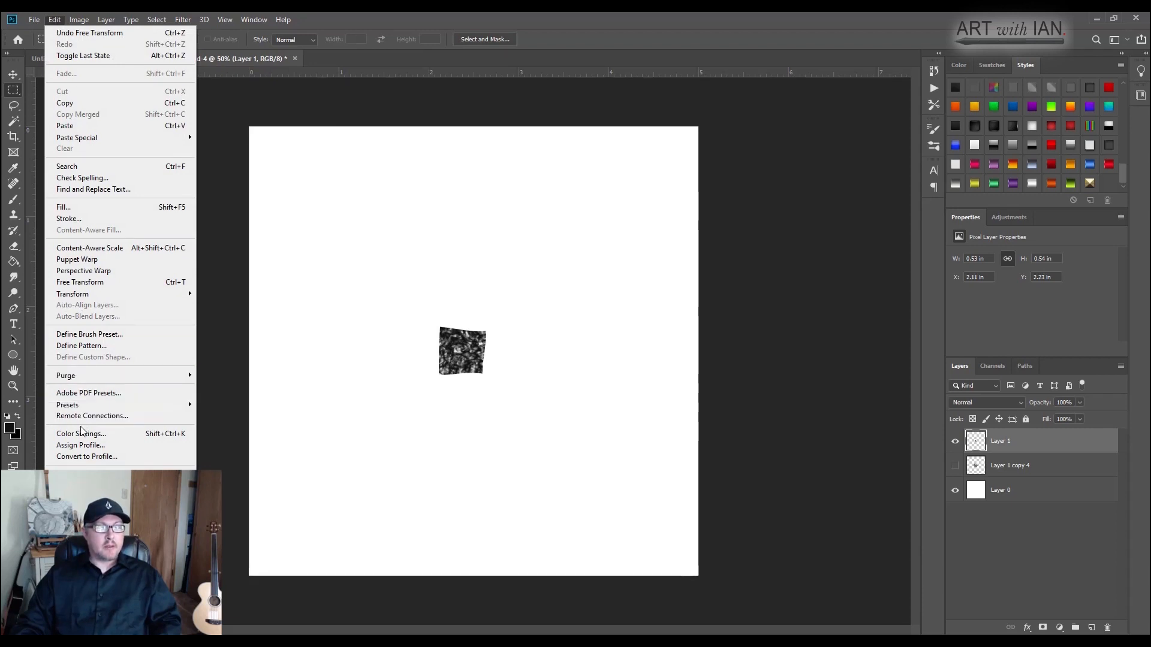
mouse_move(89, 335)
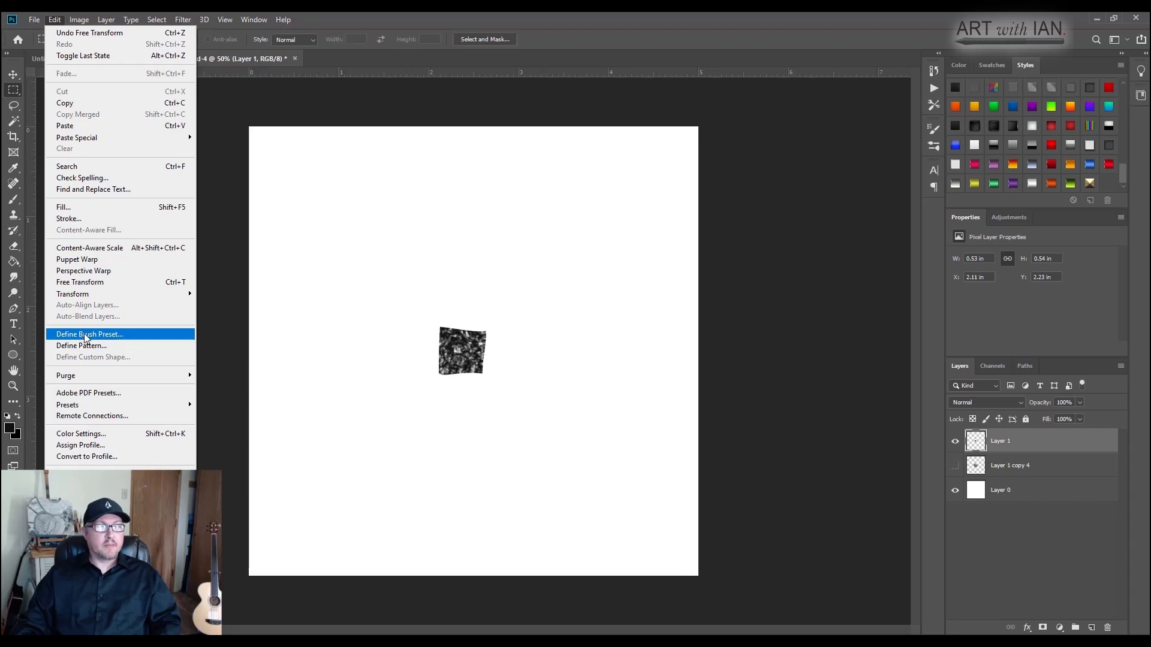
click(89, 335)
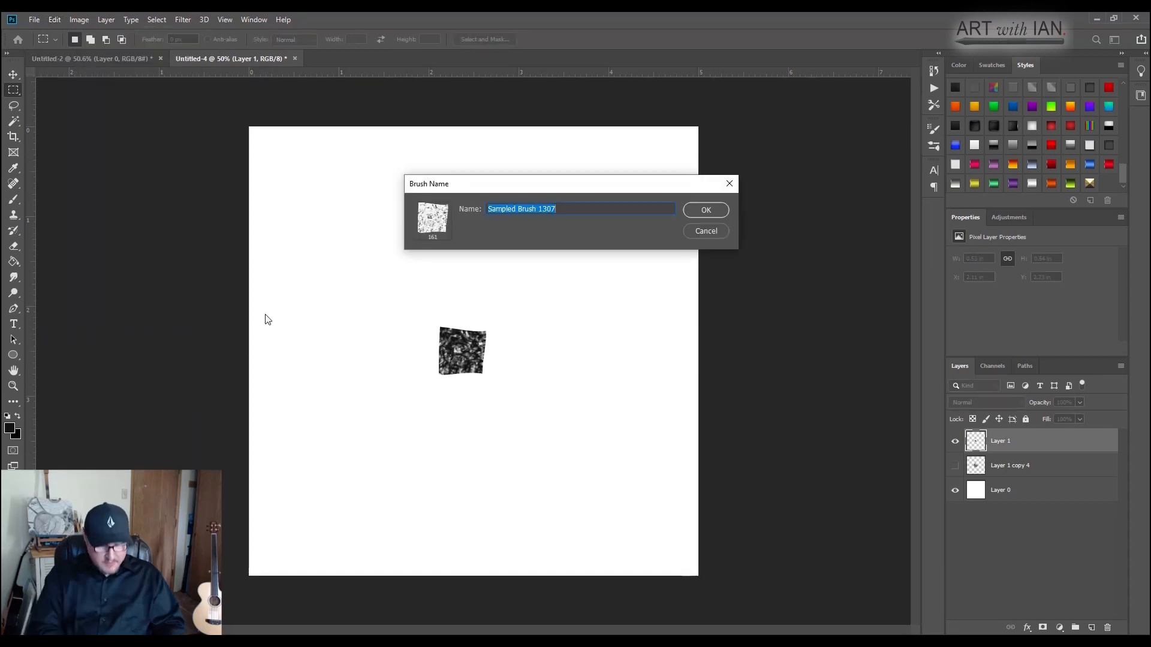
key(Delete)
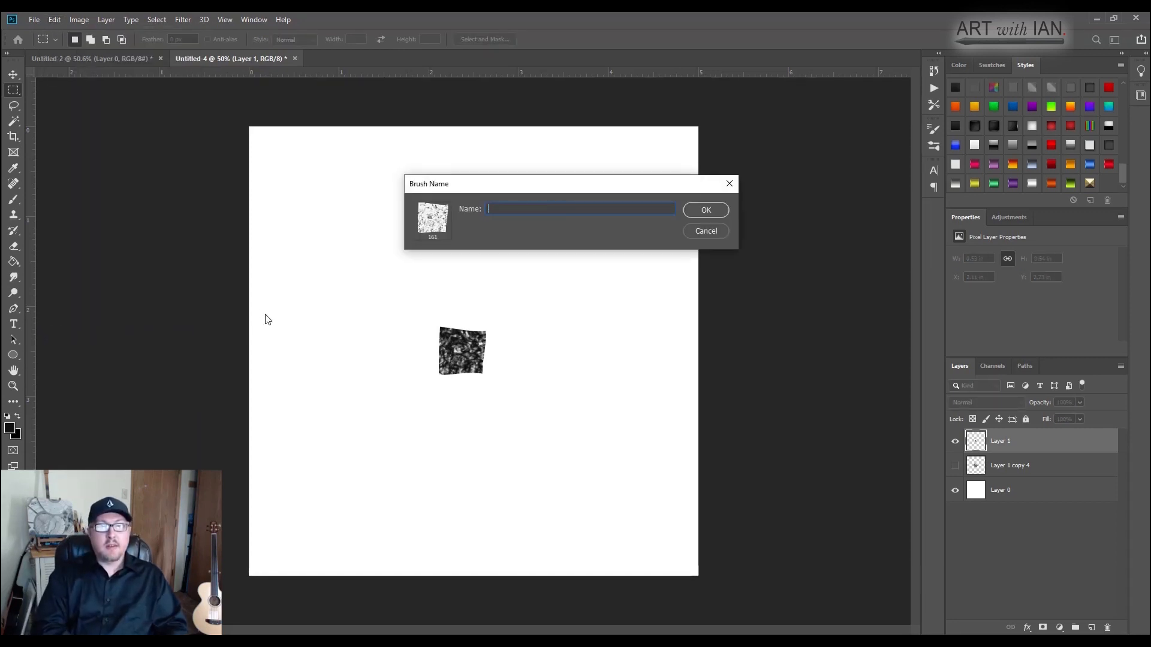
text(C)
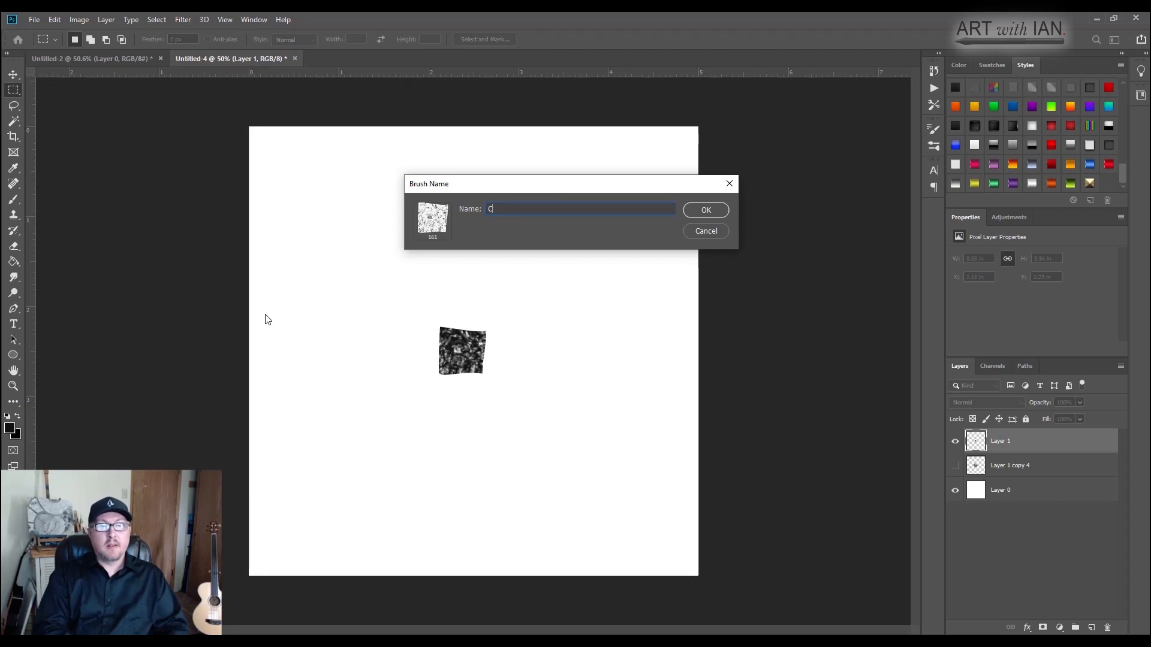
text(halky)
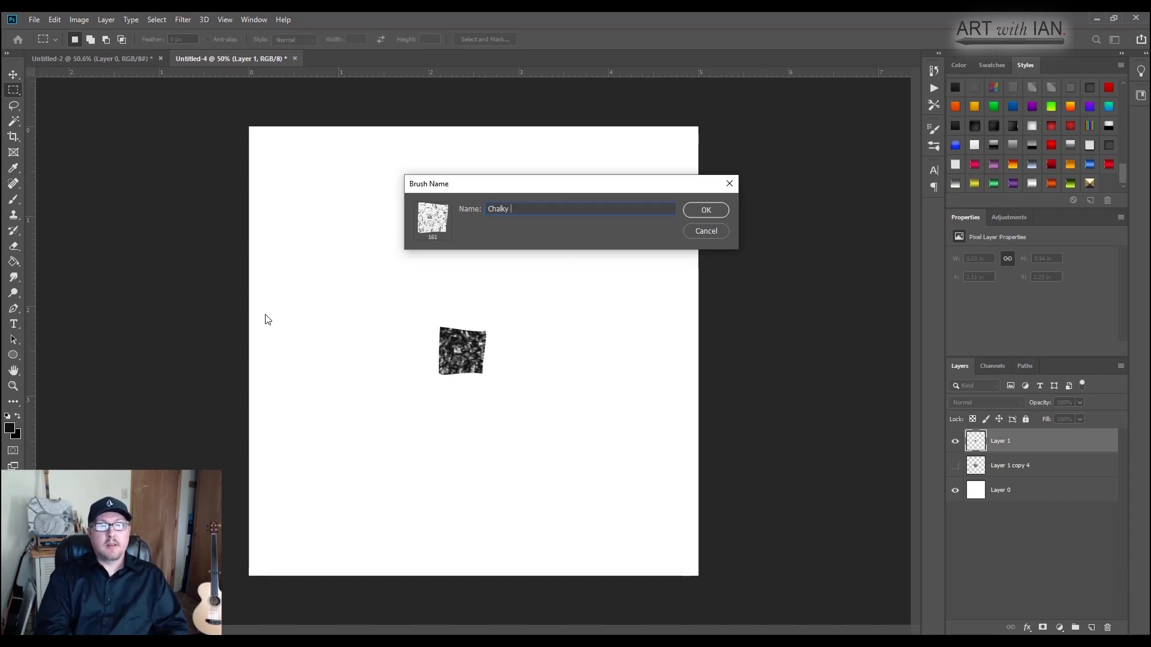
click(704, 210)
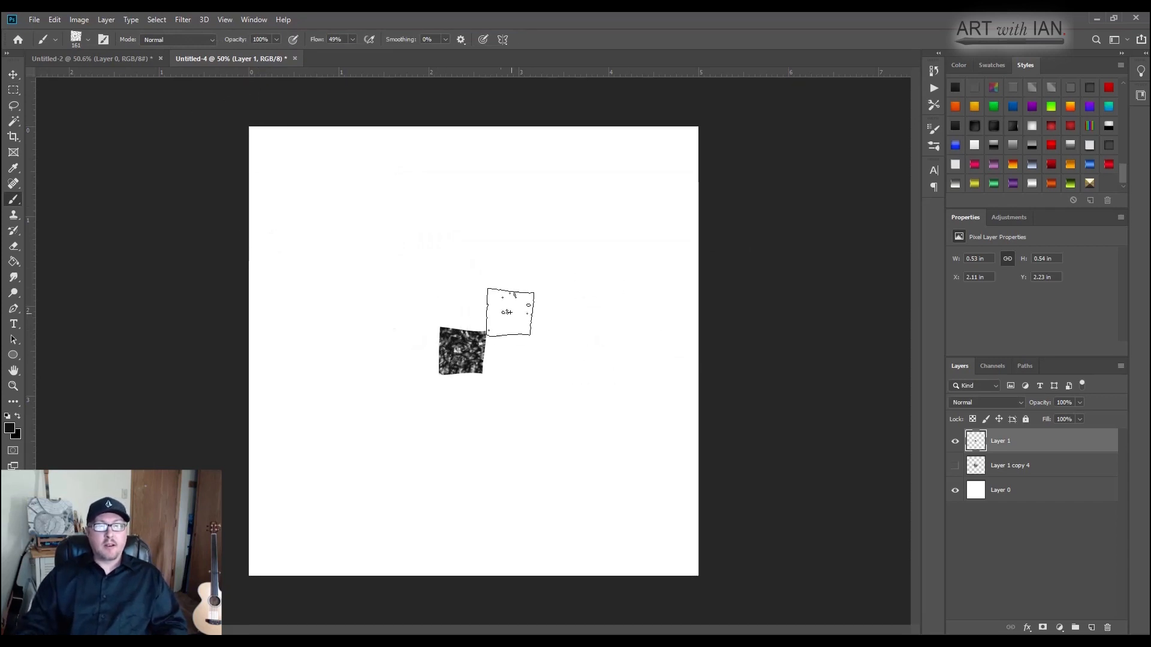
click(88, 59)
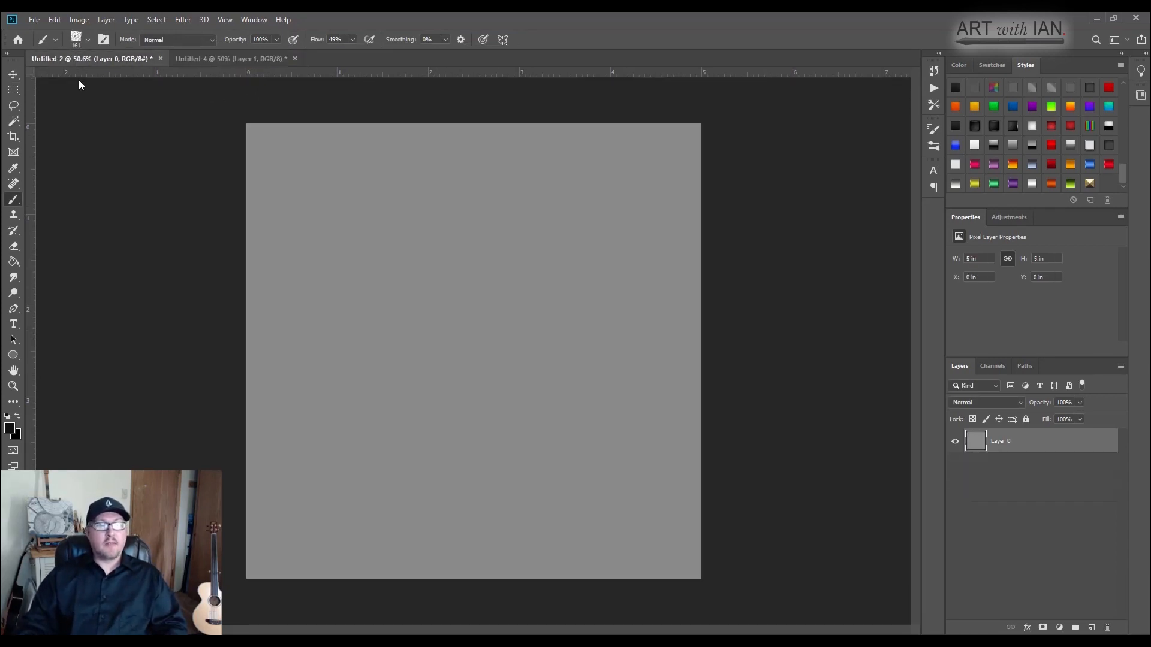
Step: Add a blank layer over the gray canvas and bring up the Brush Settings panel for the Chalky brush
drag(549, 300, 591, 345)
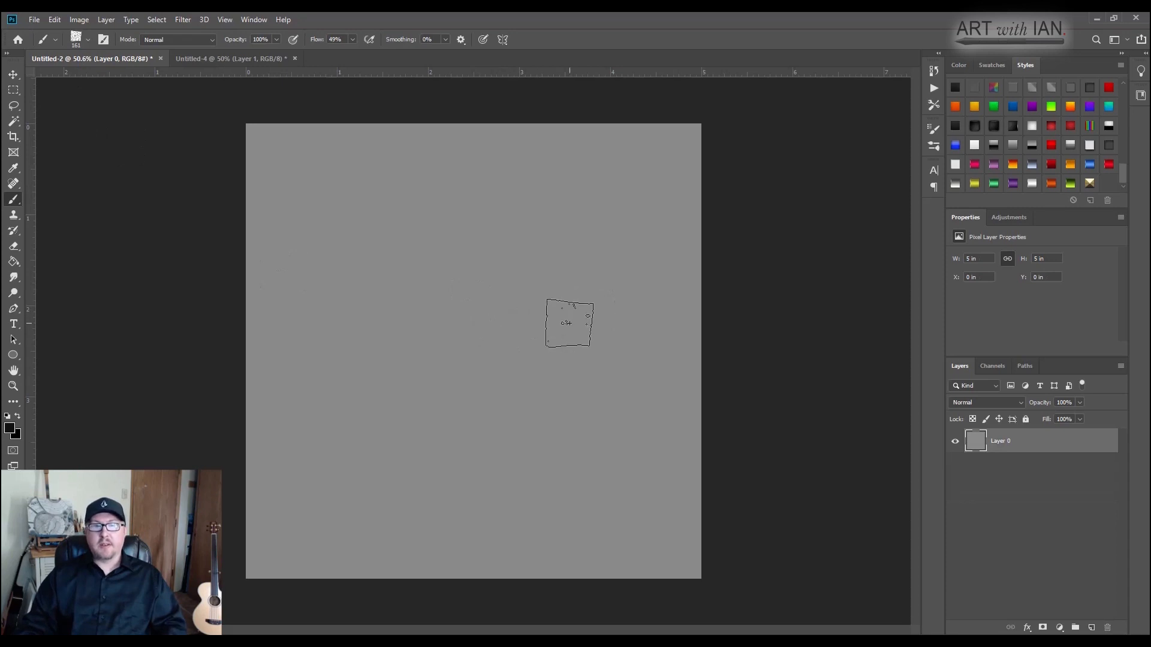
drag(569, 323, 485, 307)
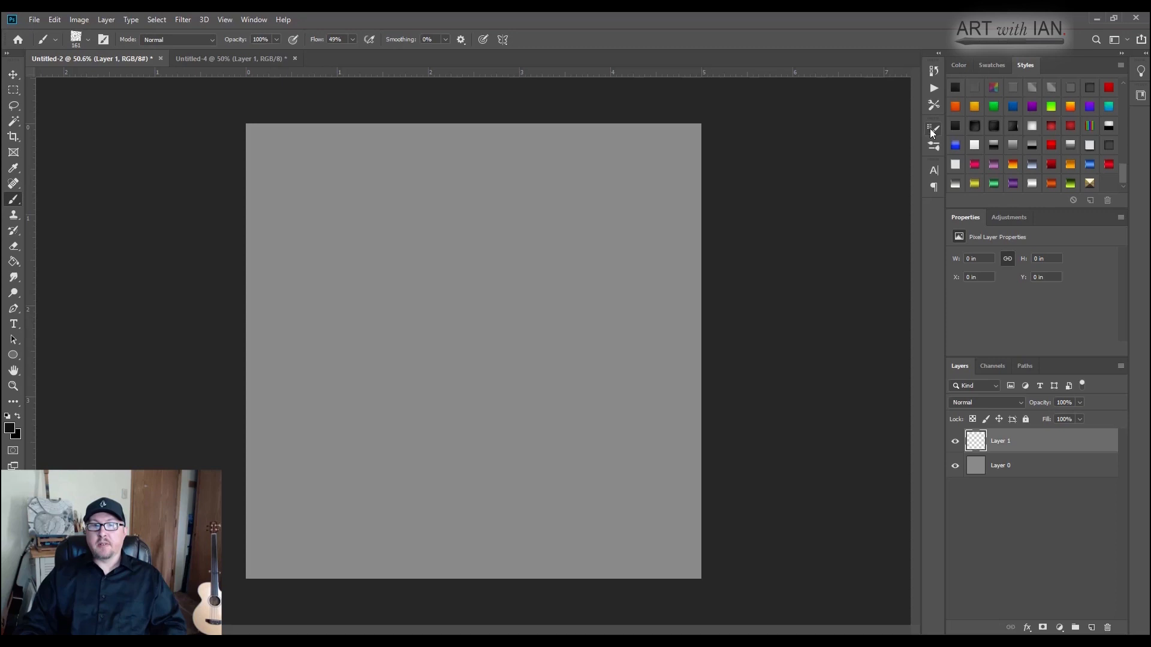
mouse_move(932, 128)
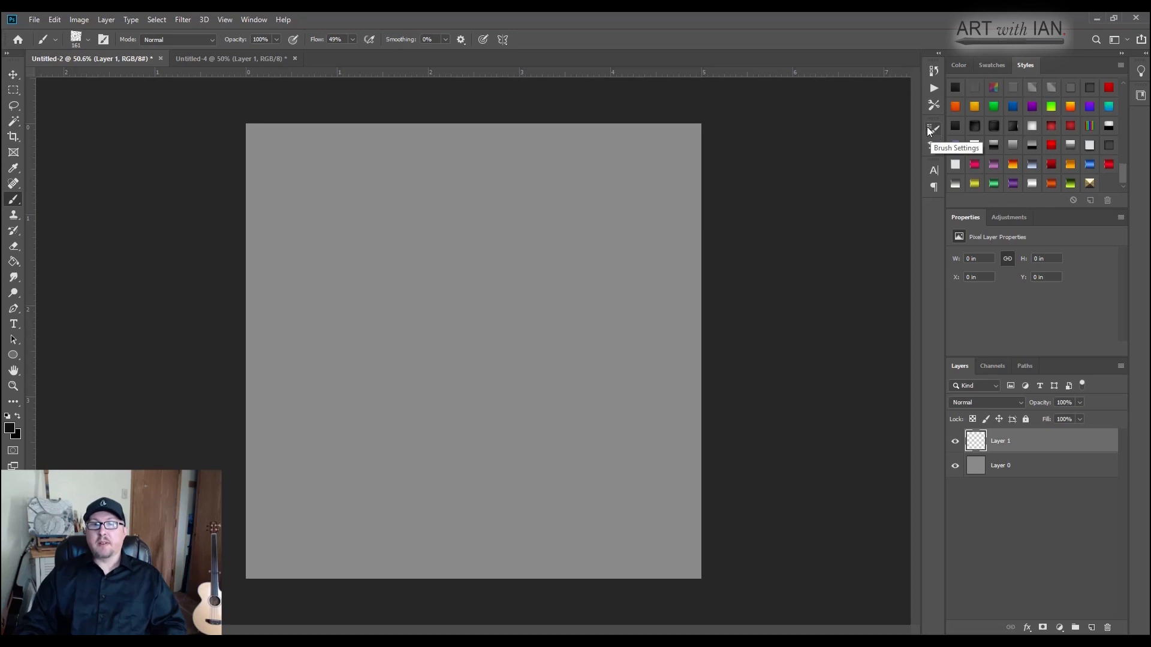
click(933, 127)
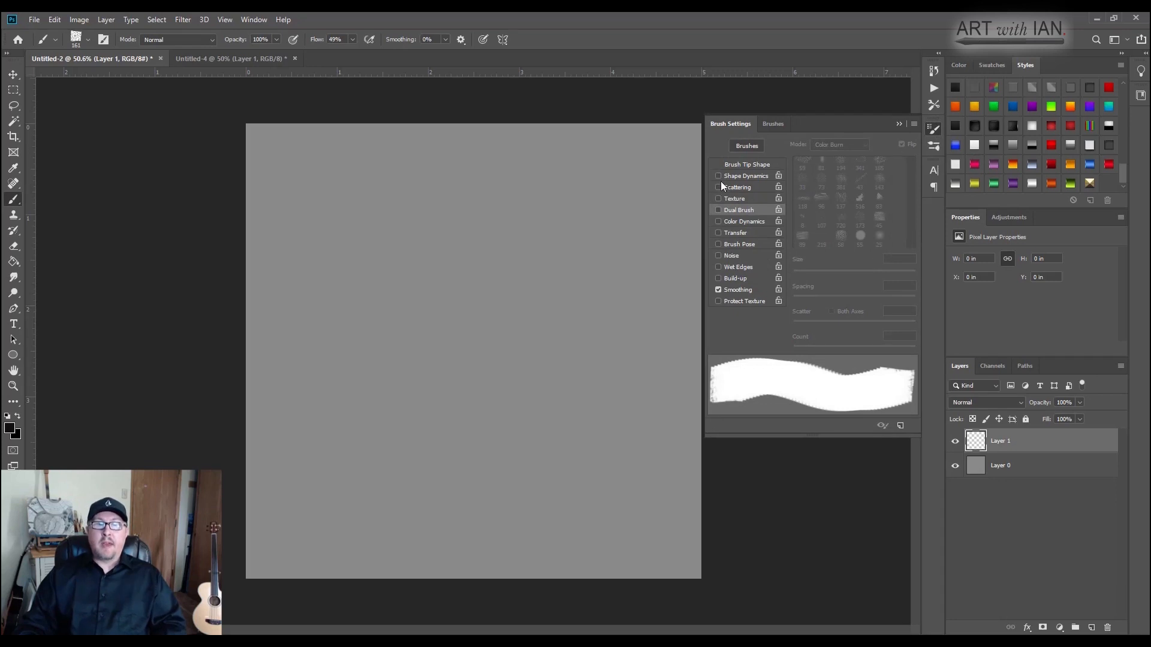
Step: Enable Shape Dynamics with 5% angle jitter and switch on Dual Brush
click(718, 175)
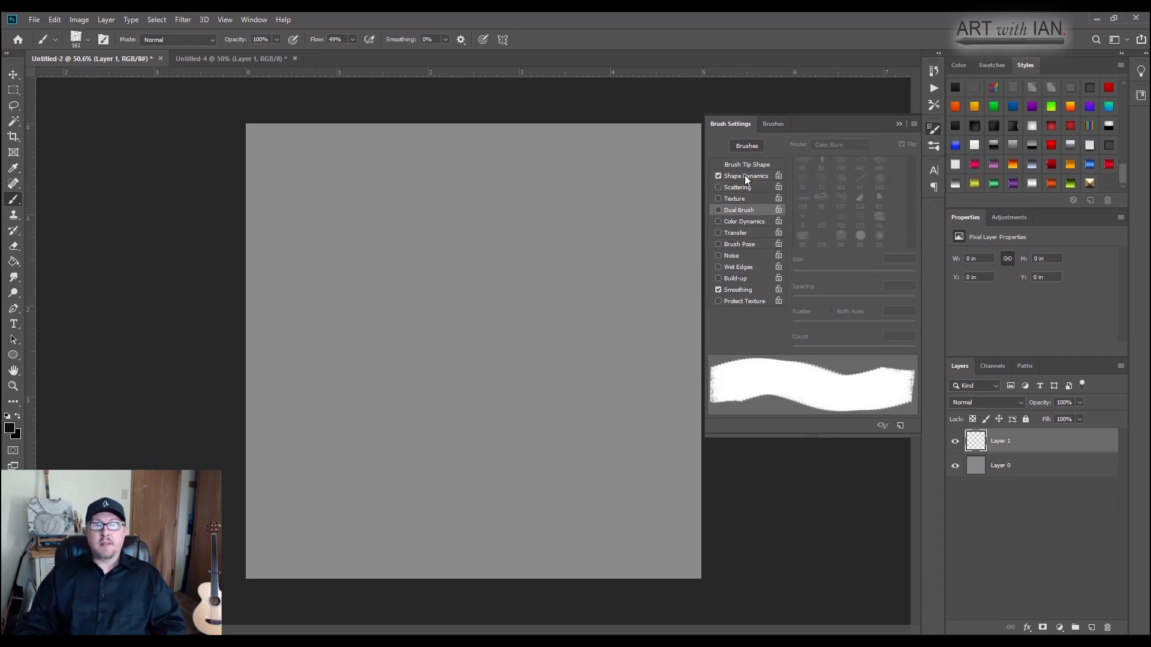
click(744, 175)
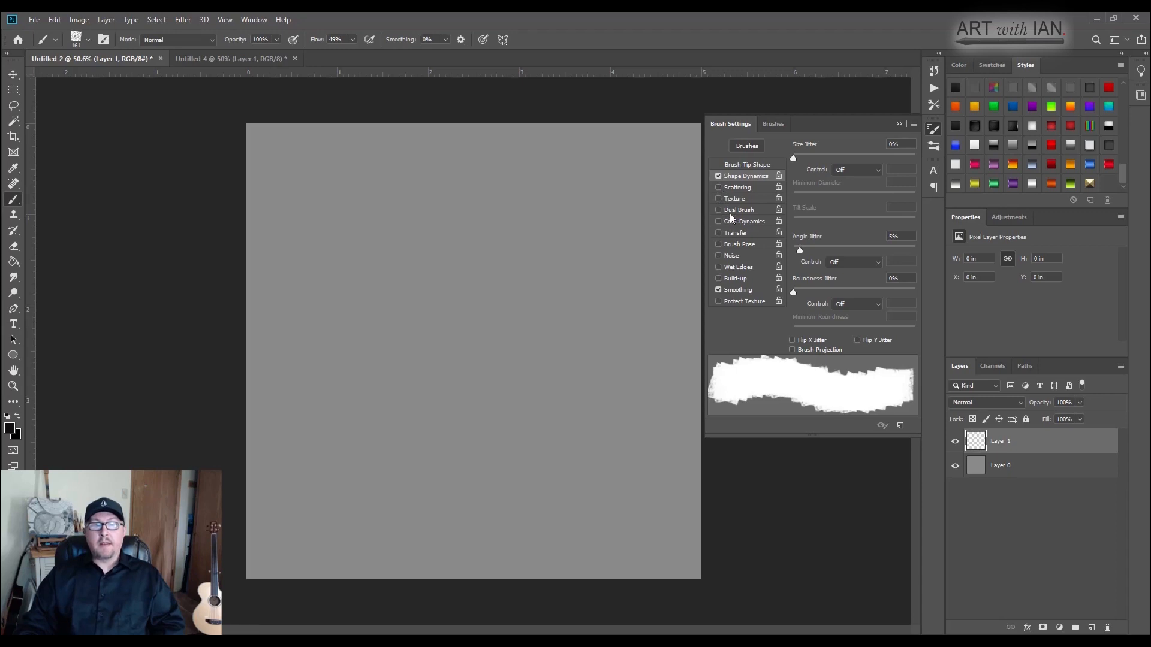
click(718, 210)
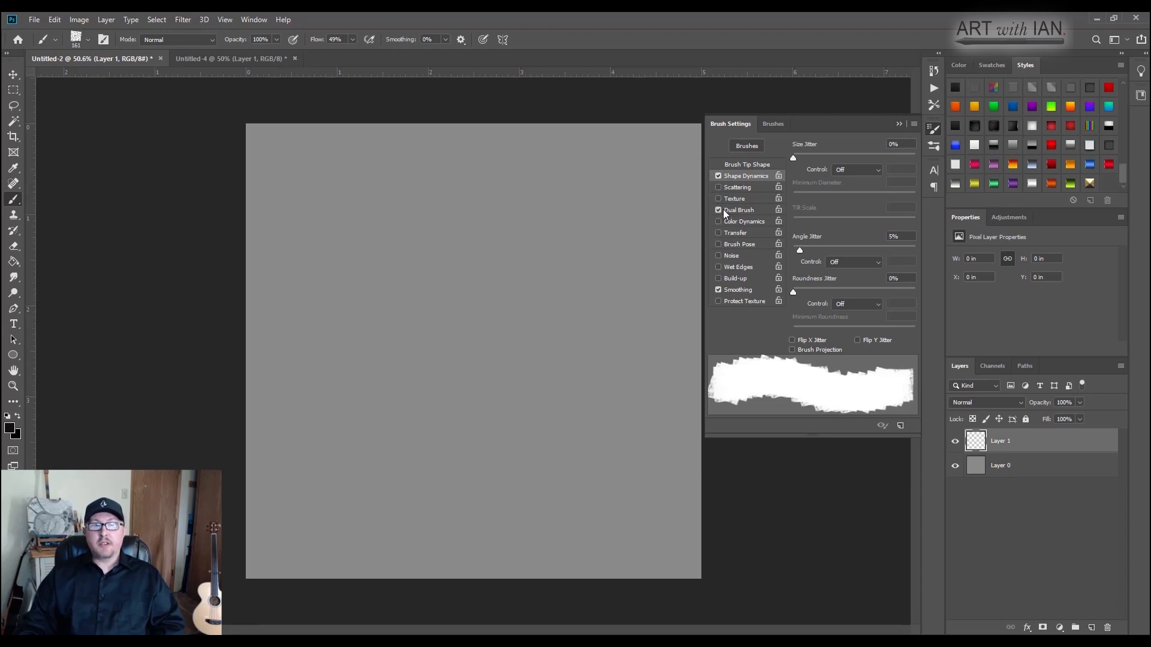
click(739, 210)
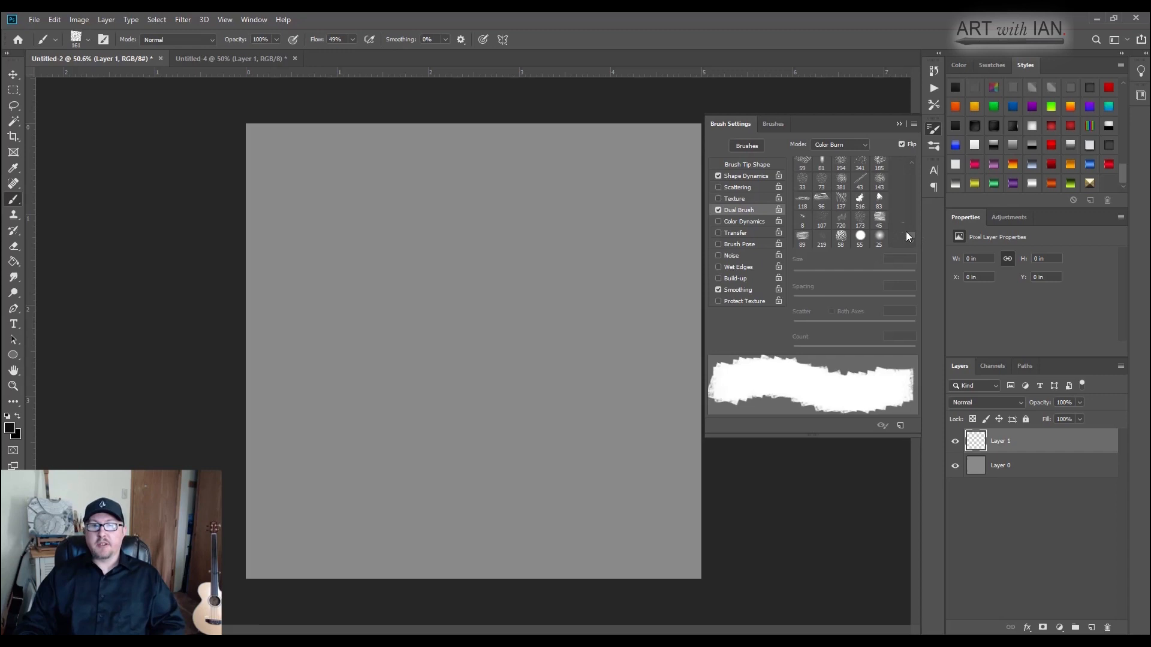
scroll(down, 3)
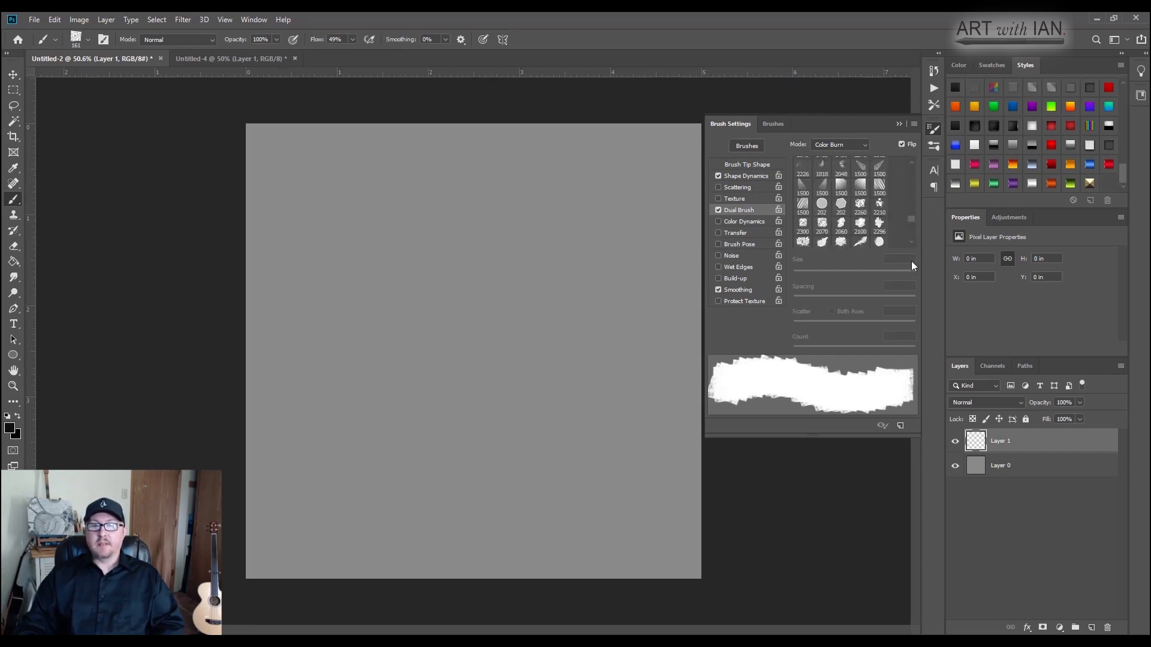
scroll(down, 3)
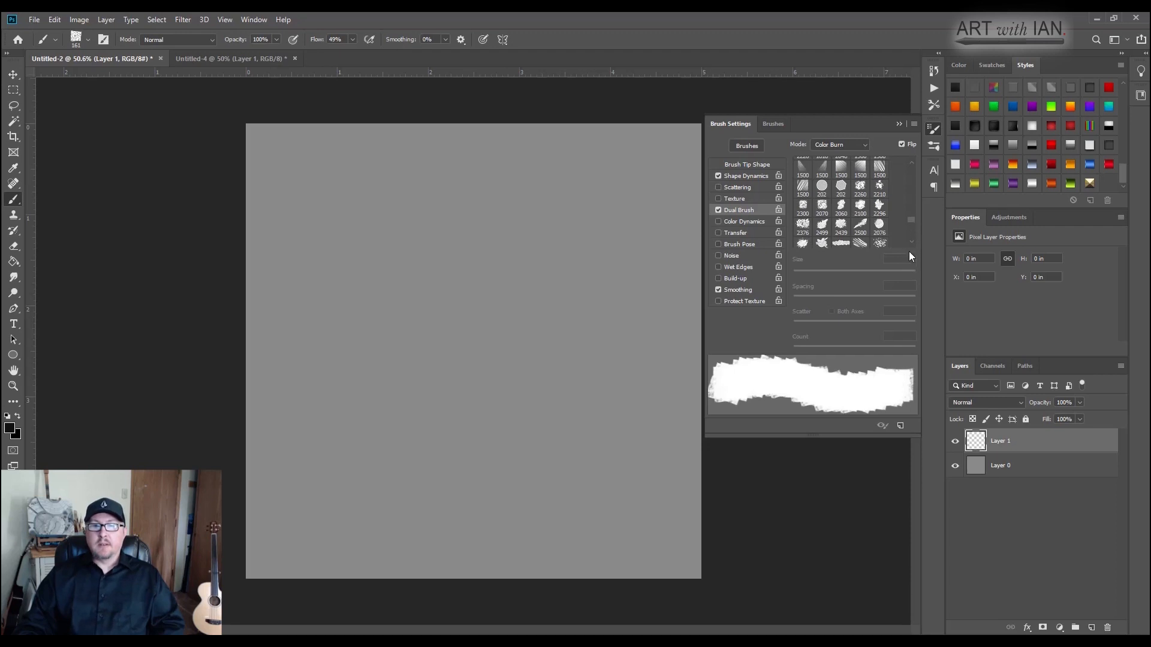
scroll(down, 3)
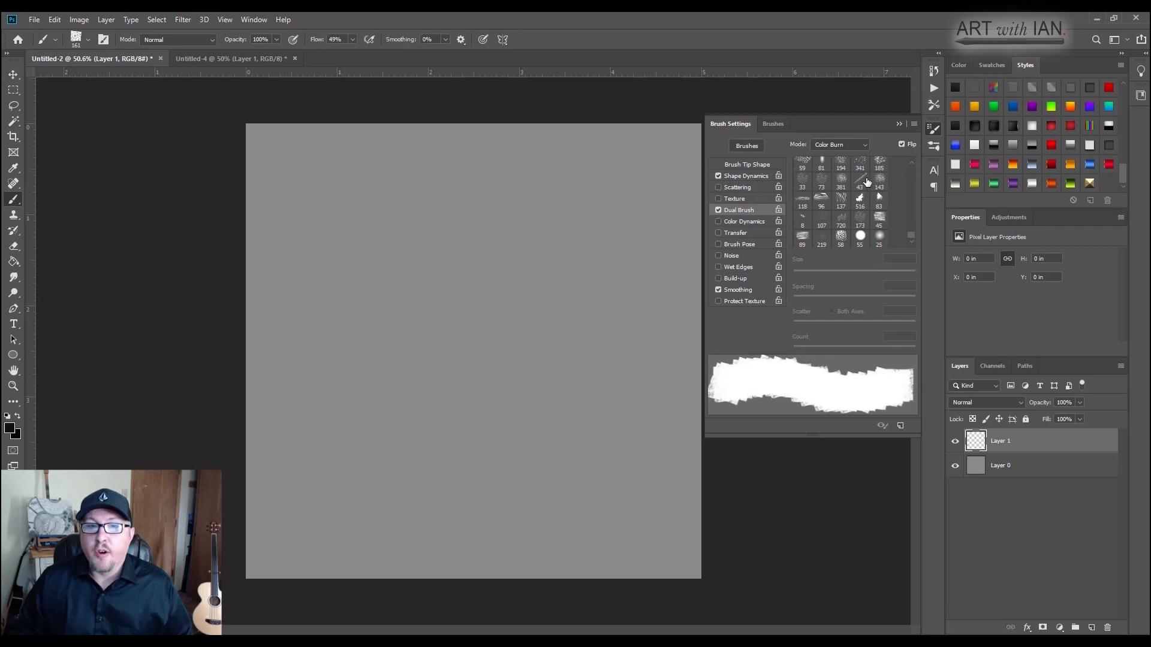
mouse_move(861, 182)
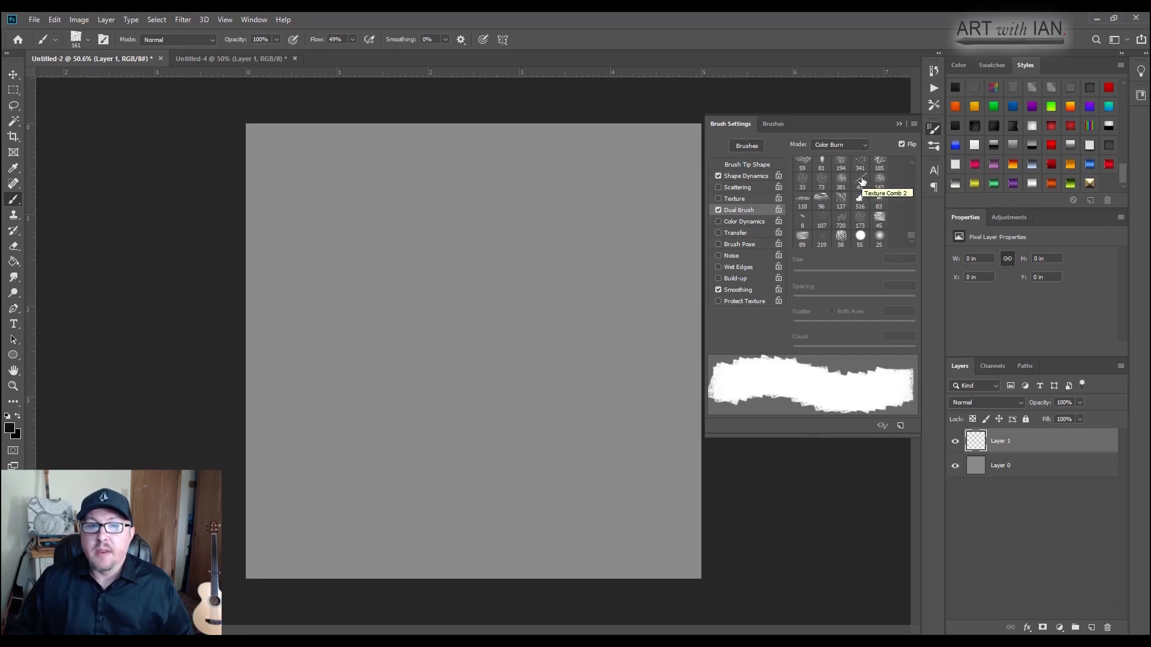
mouse_move(861, 182)
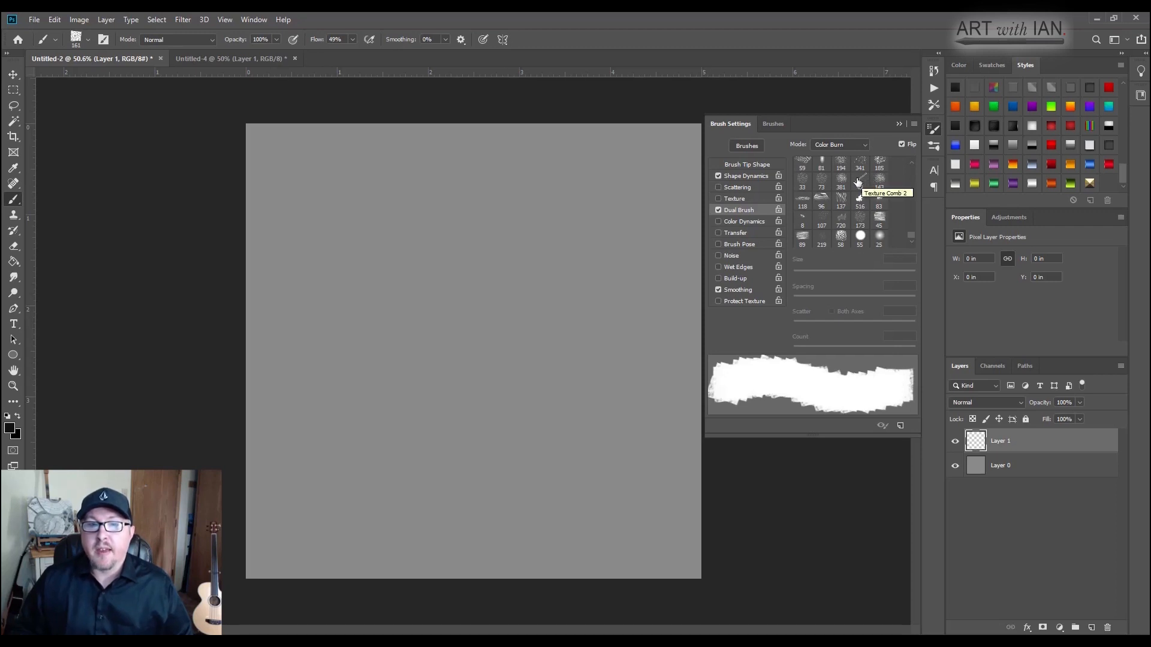
mouse_move(832, 182)
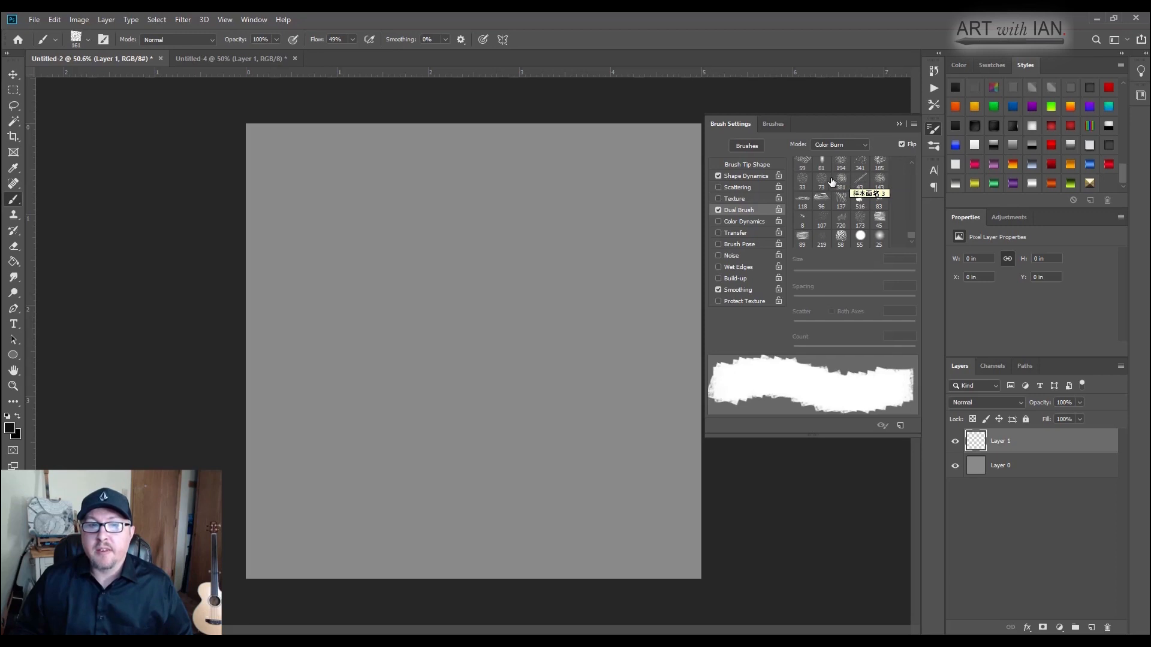
mouse_move(800, 186)
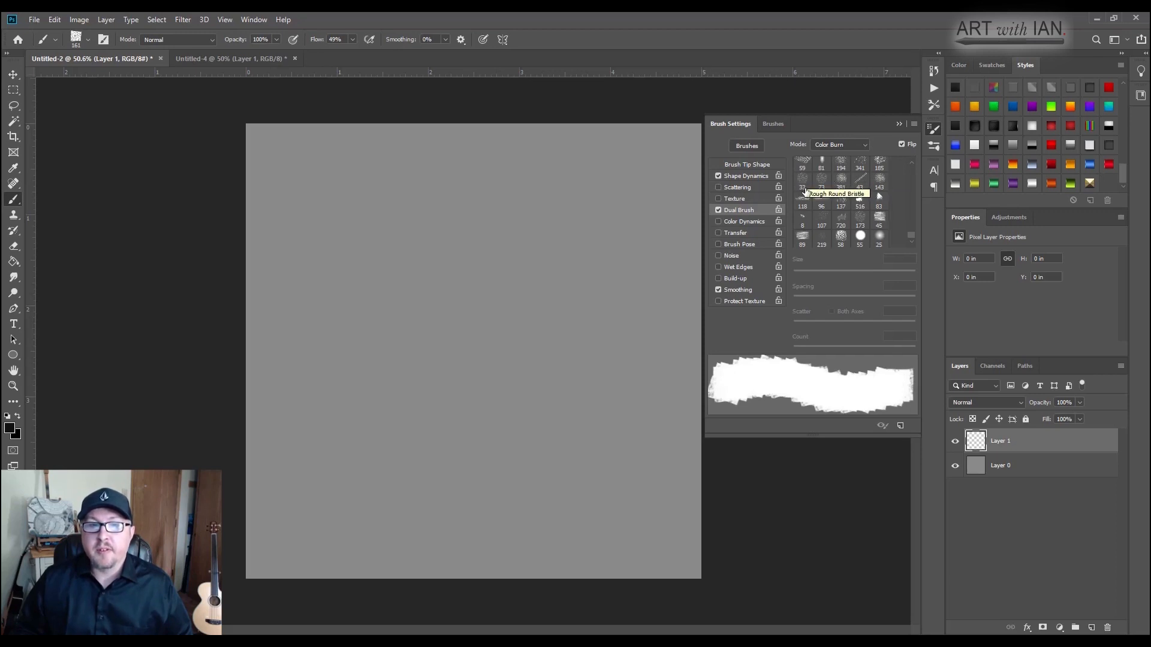
mouse_move(803, 186)
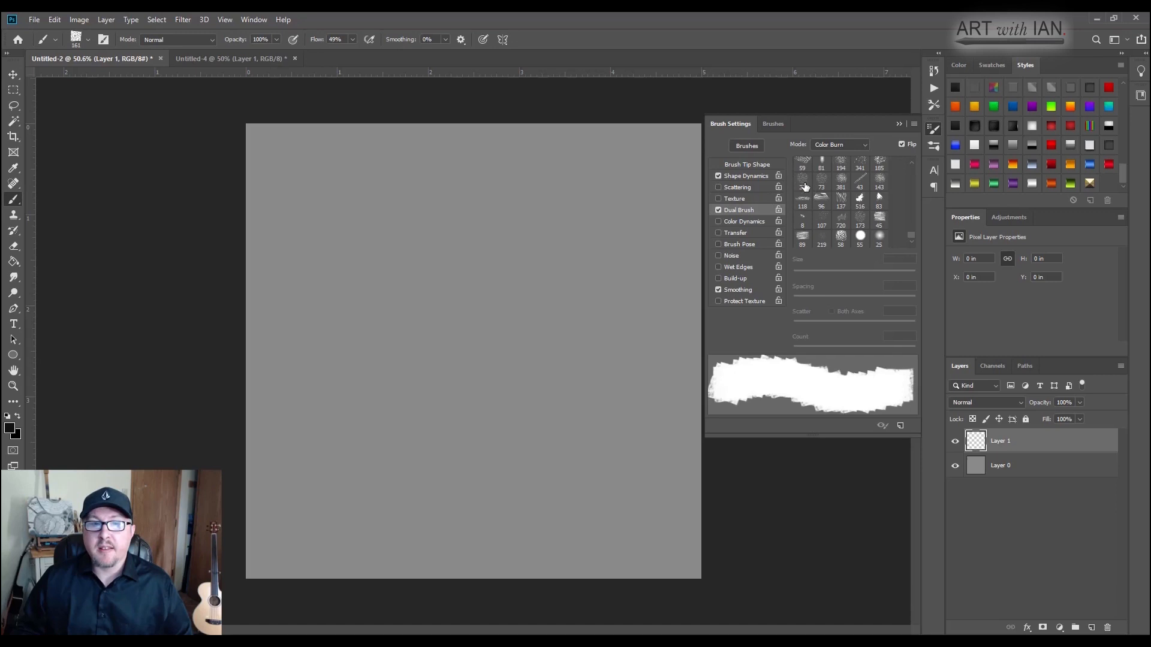
Step: Reduce the Chalky brush size to about 34 px in the Brush Preset Picker
click(86, 40)
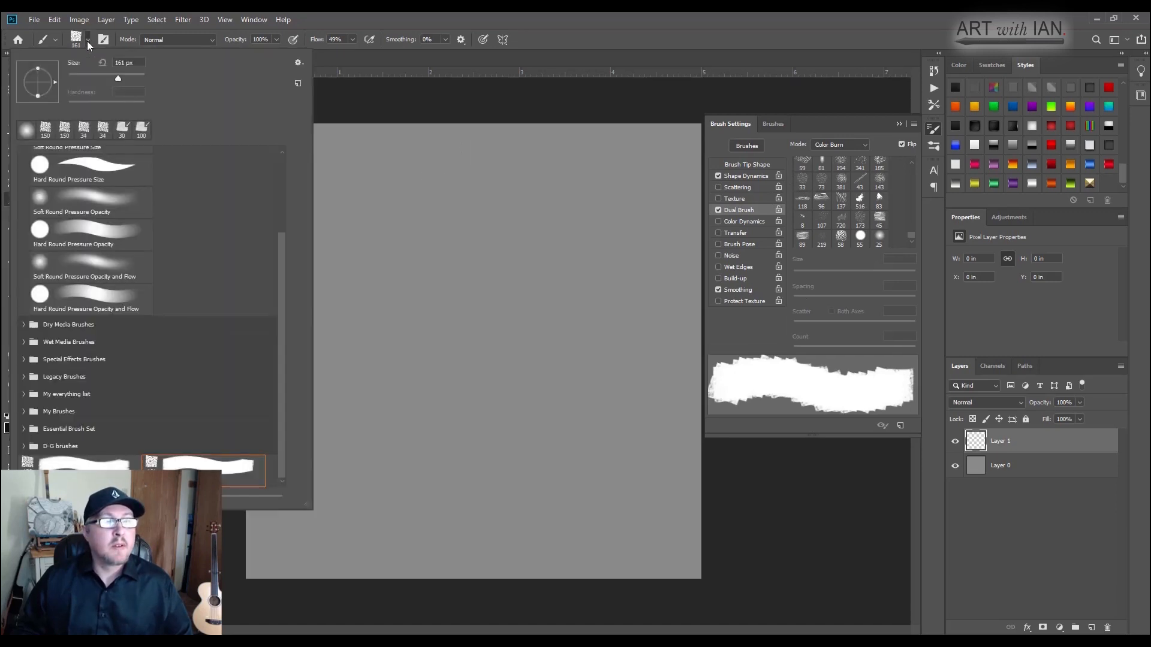
mouse_move(80, 53)
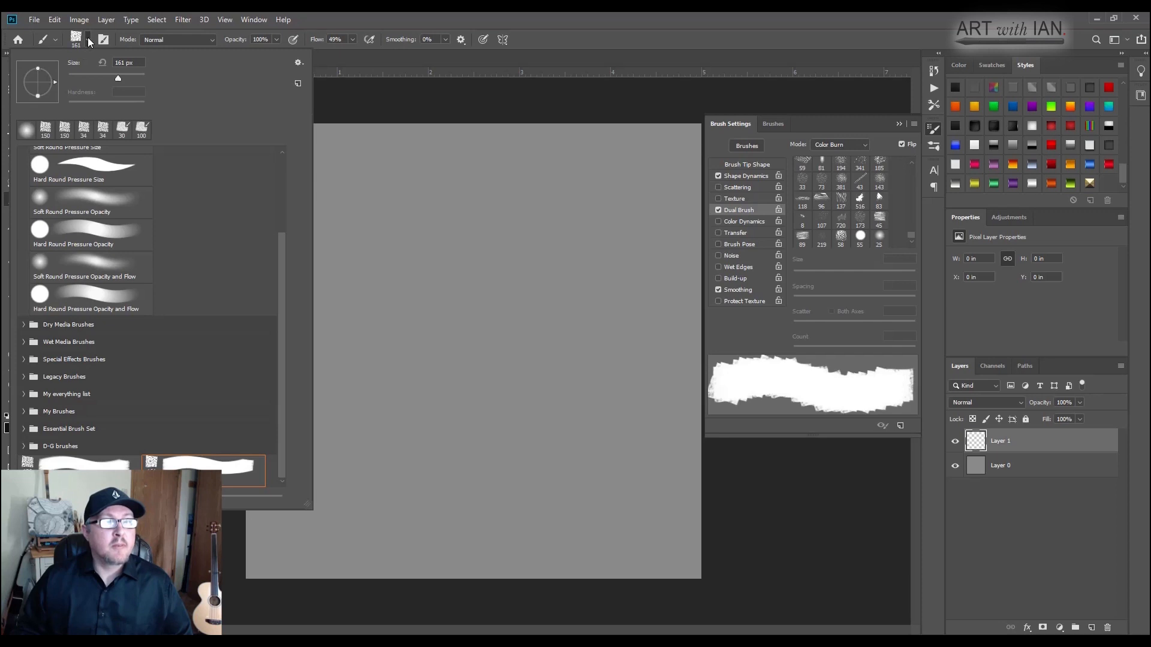
drag(120, 78, 117, 78)
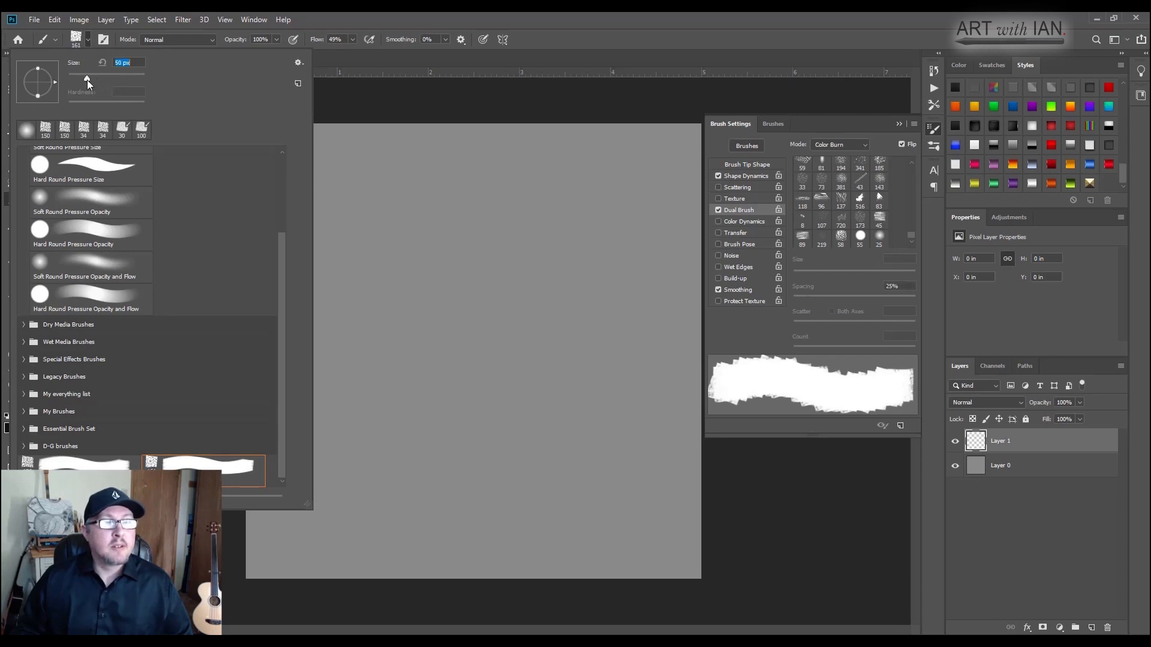
drag(86, 79, 81, 79)
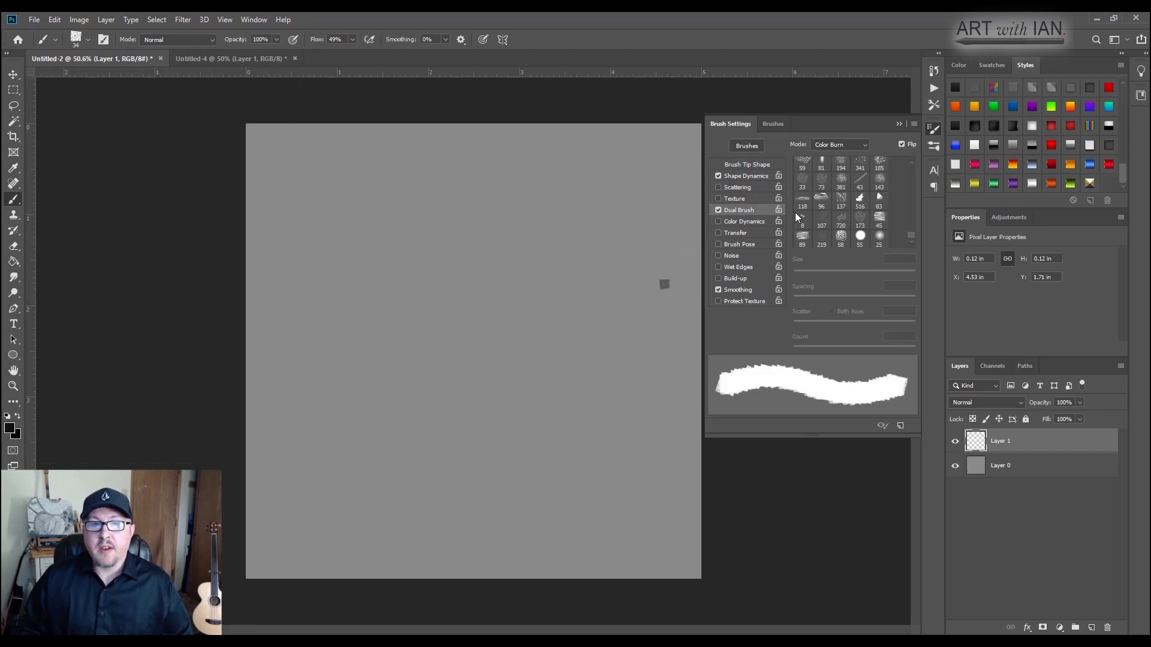
mouse_move(799, 185)
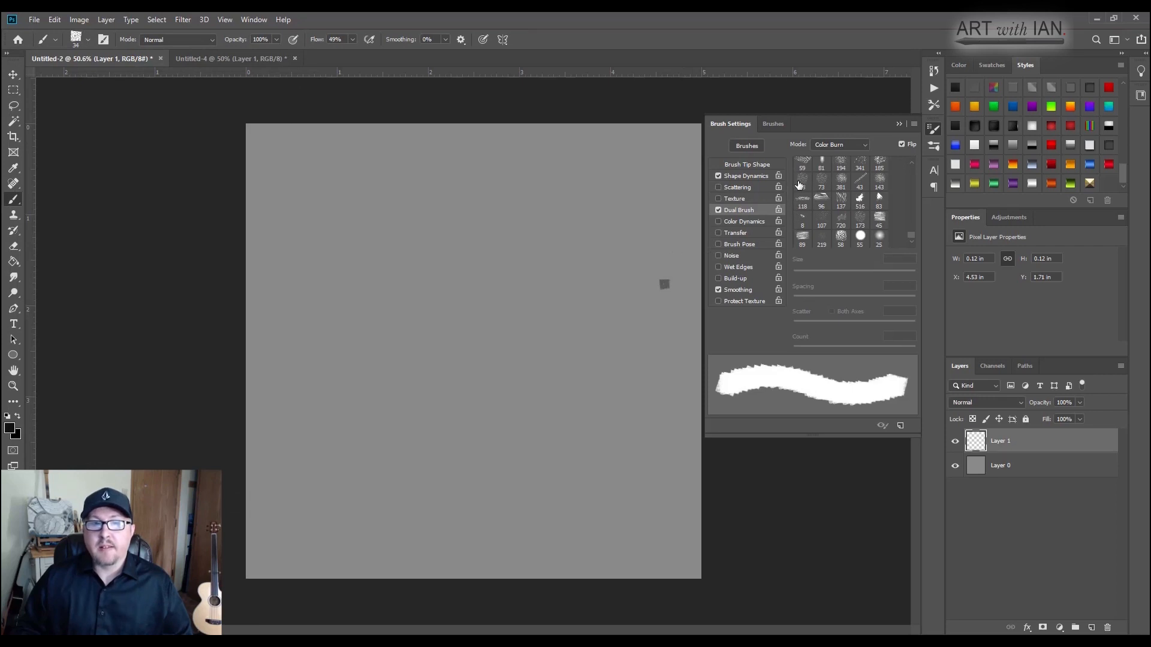
Step: Give the dual brush a 33 px secondary tip with 10% spacing in Overlay mode
click(802, 178)
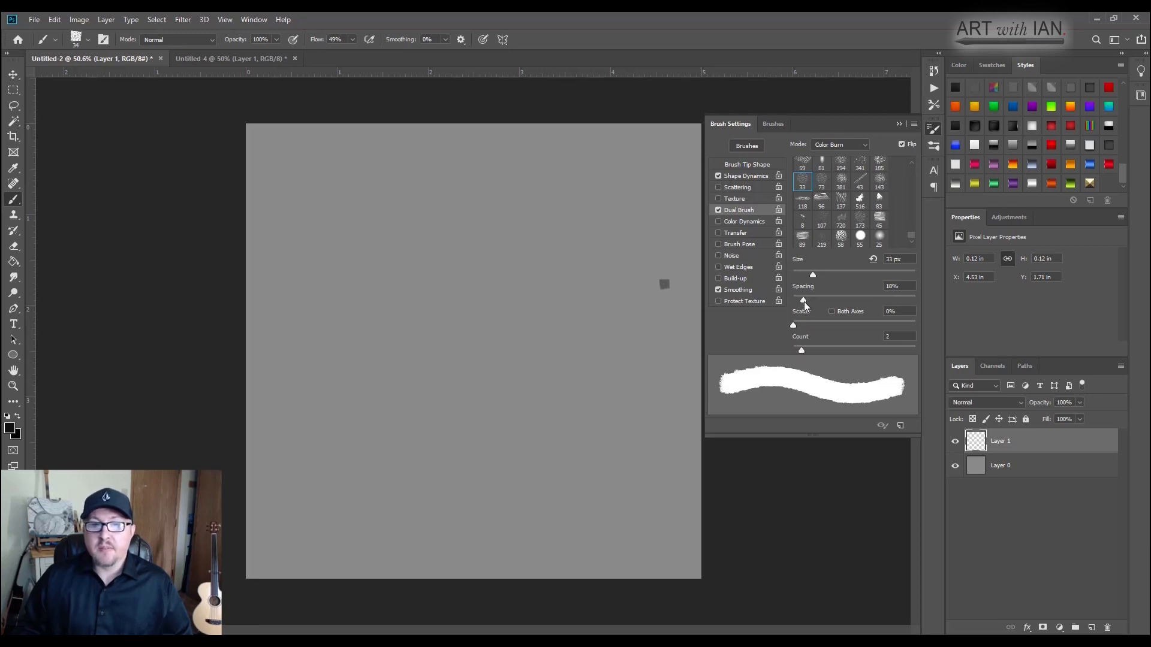
drag(812, 301, 799, 301)
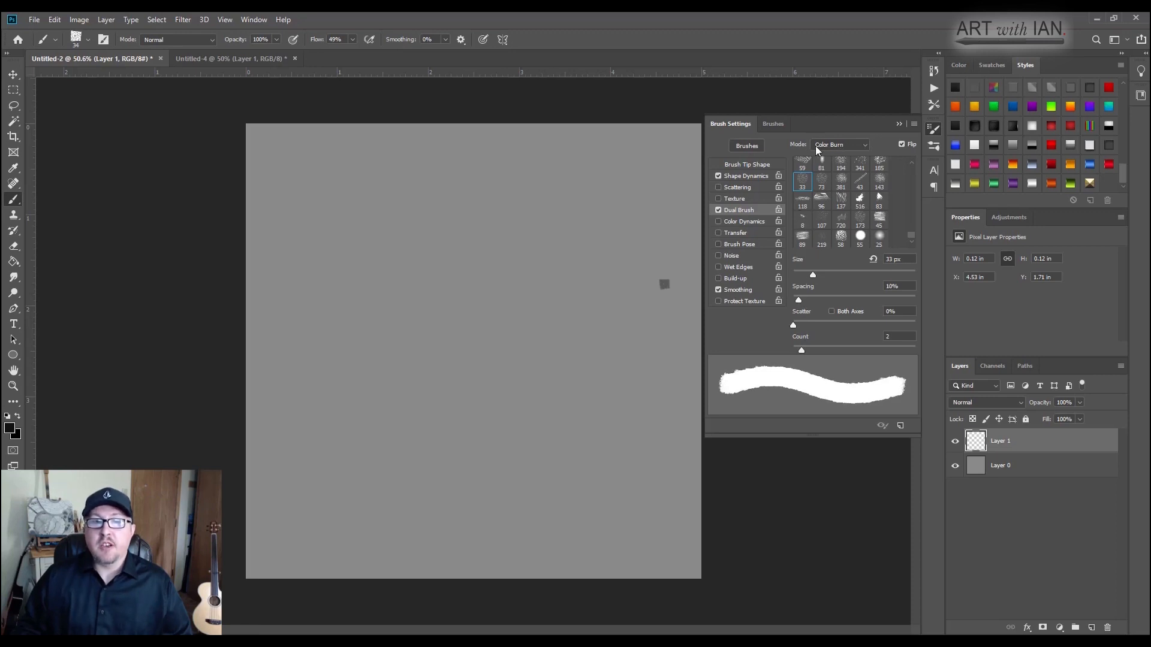
click(840, 144)
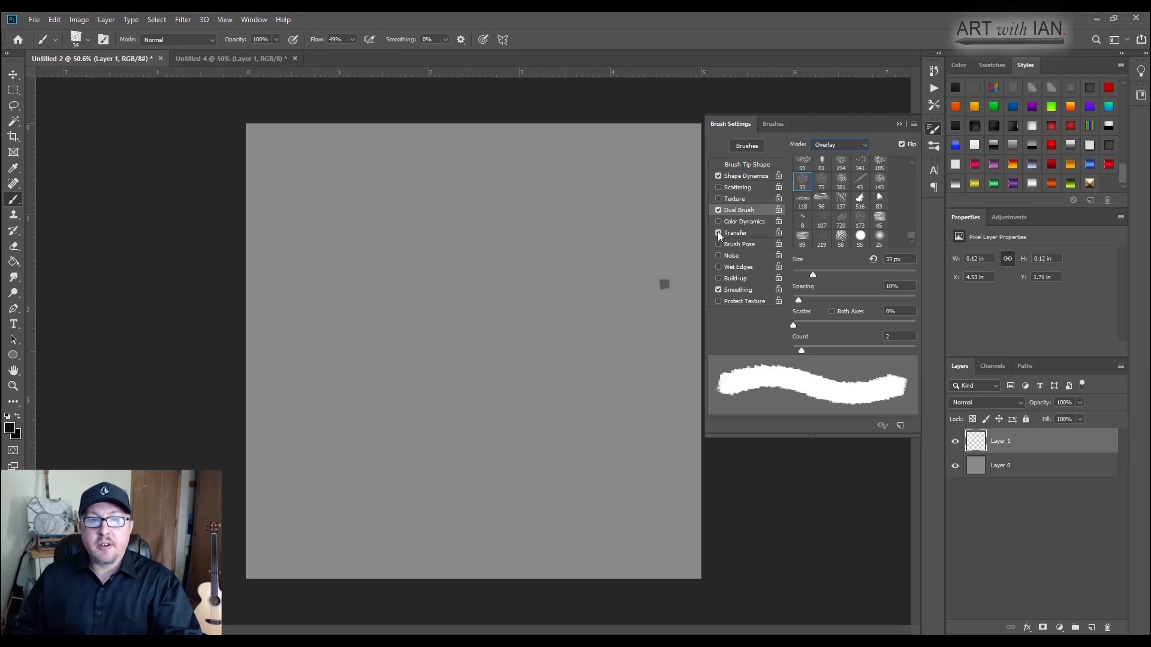
Step: Enable Transfer with pen-pressure opacity and flow, then paint a dark textured test stroke
click(735, 233)
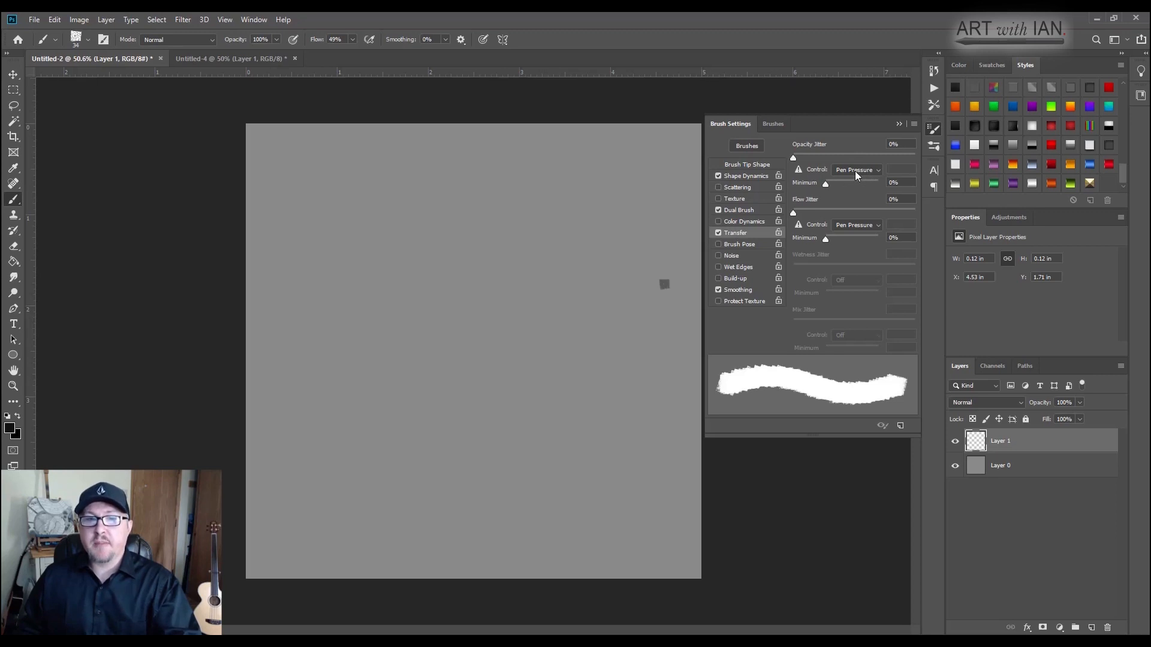
mouse_move(793, 219)
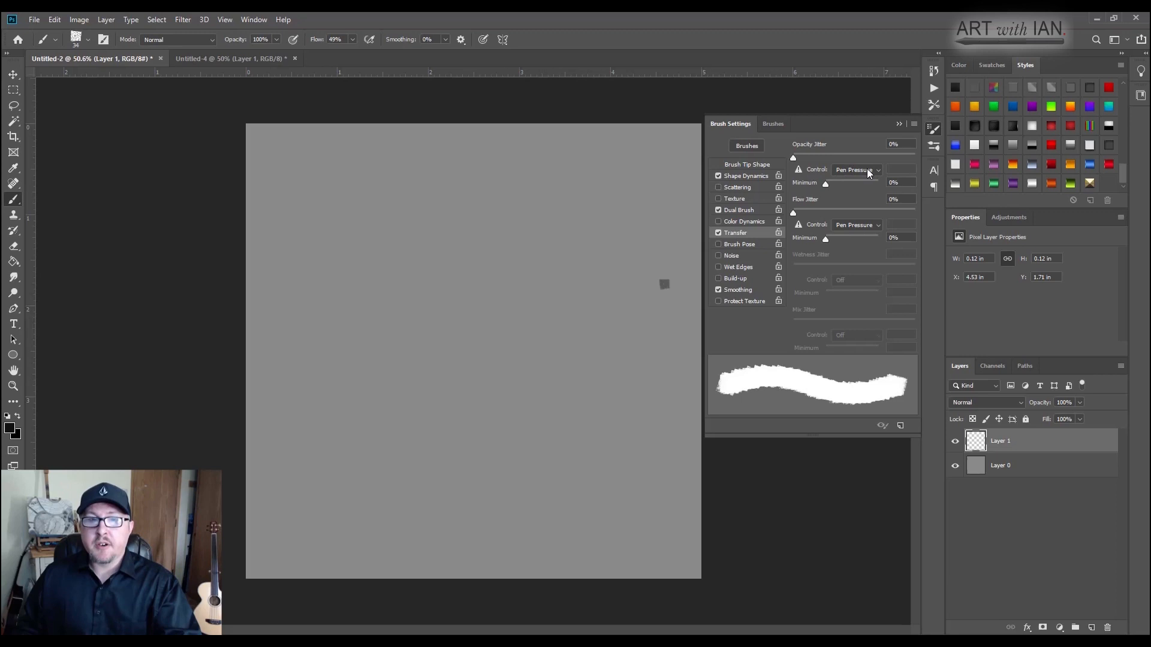
mouse_move(855, 228)
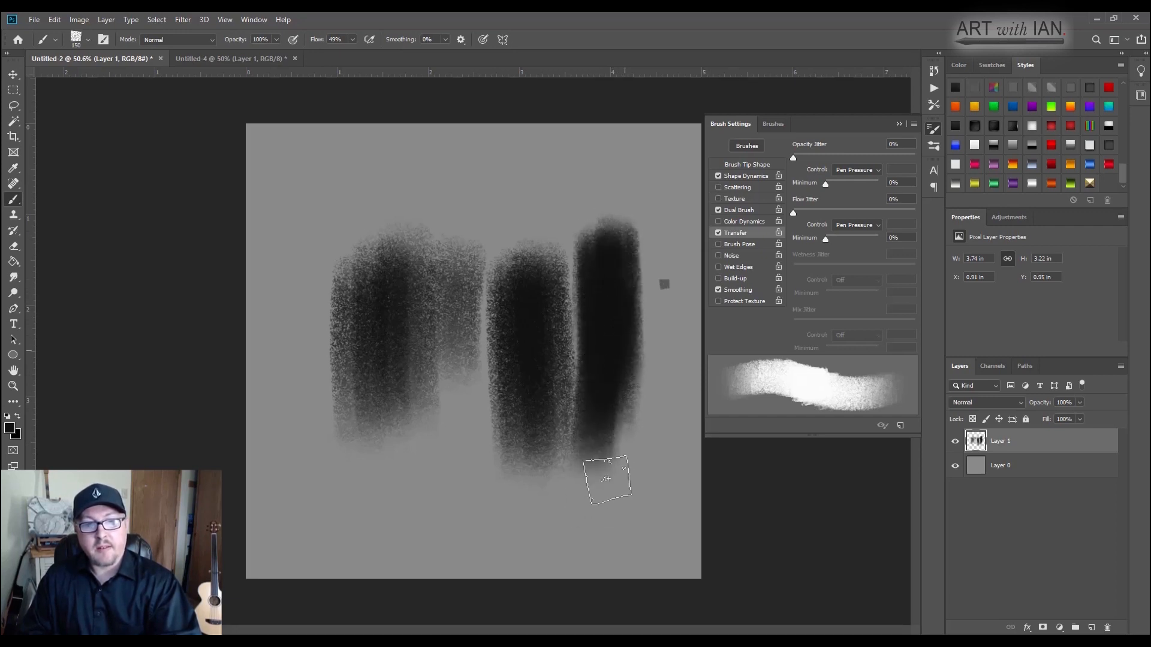
drag(606, 481, 606, 397)
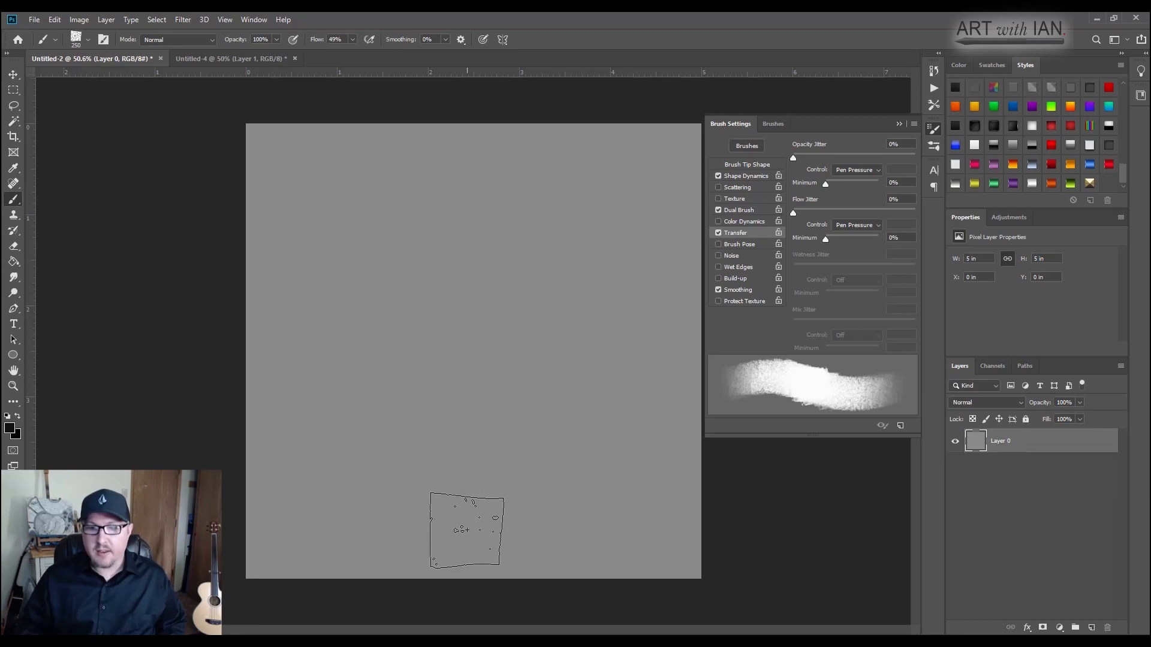
Step: Add a new empty layer and begin creating a new brush preset from the current brush
key(ctrl+shift+n)
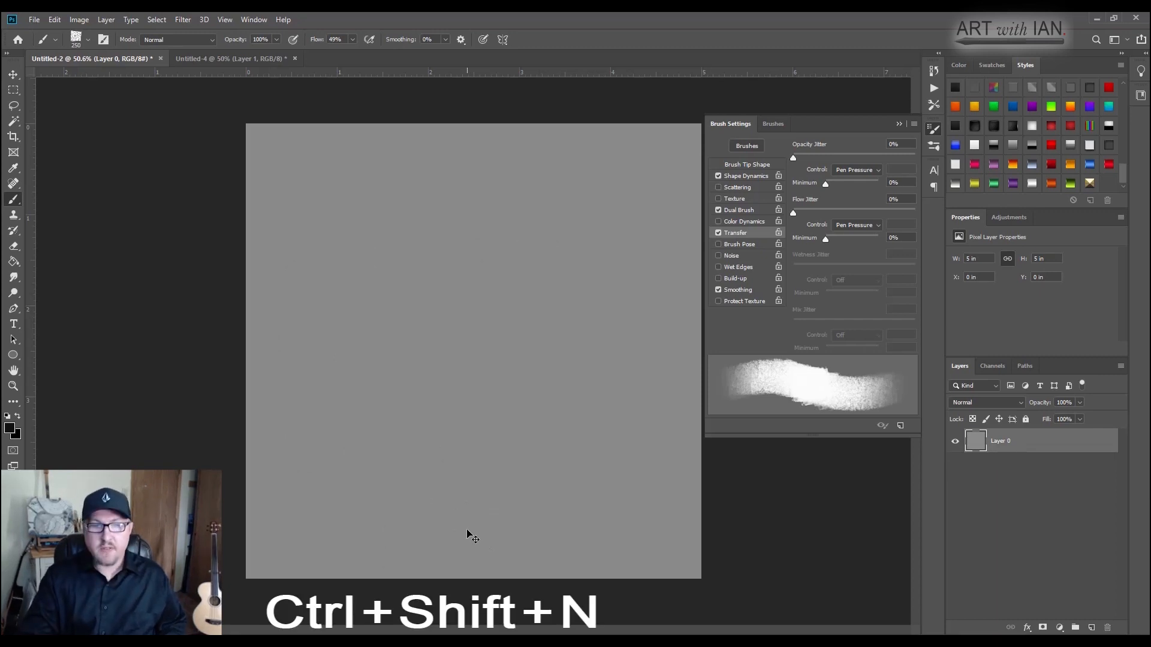
key(ctrl+shift+n)
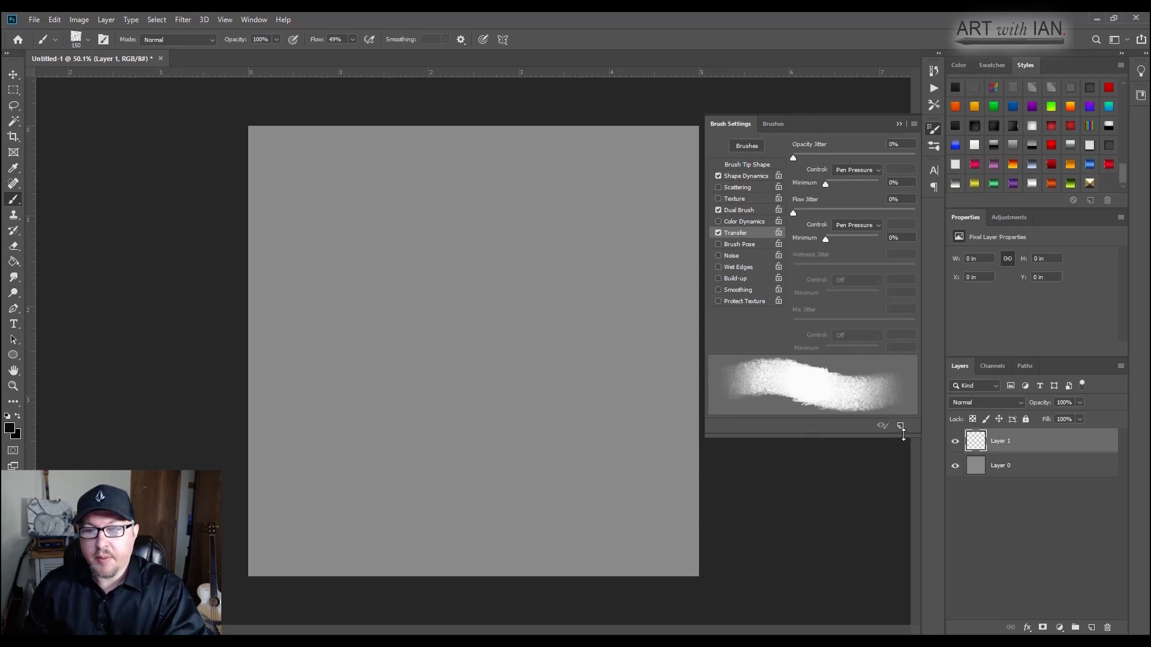
click(900, 425)
text(Chalky Rend)
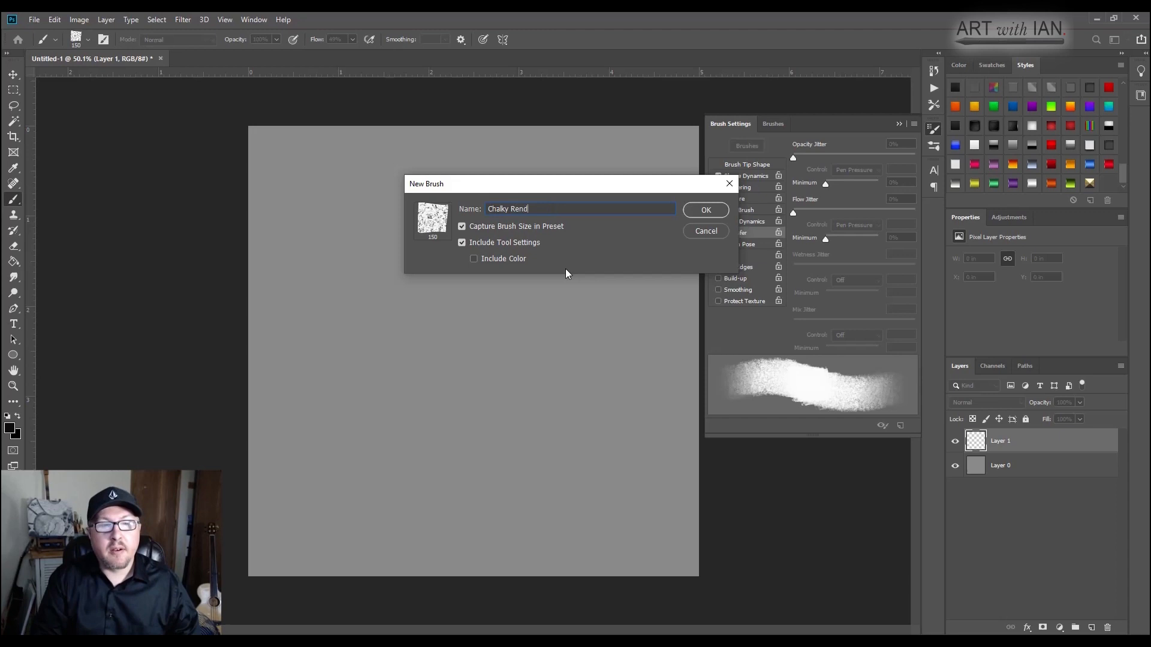
Step: Name the new preset 'Chalky Render' and confirm saving it
text(er)
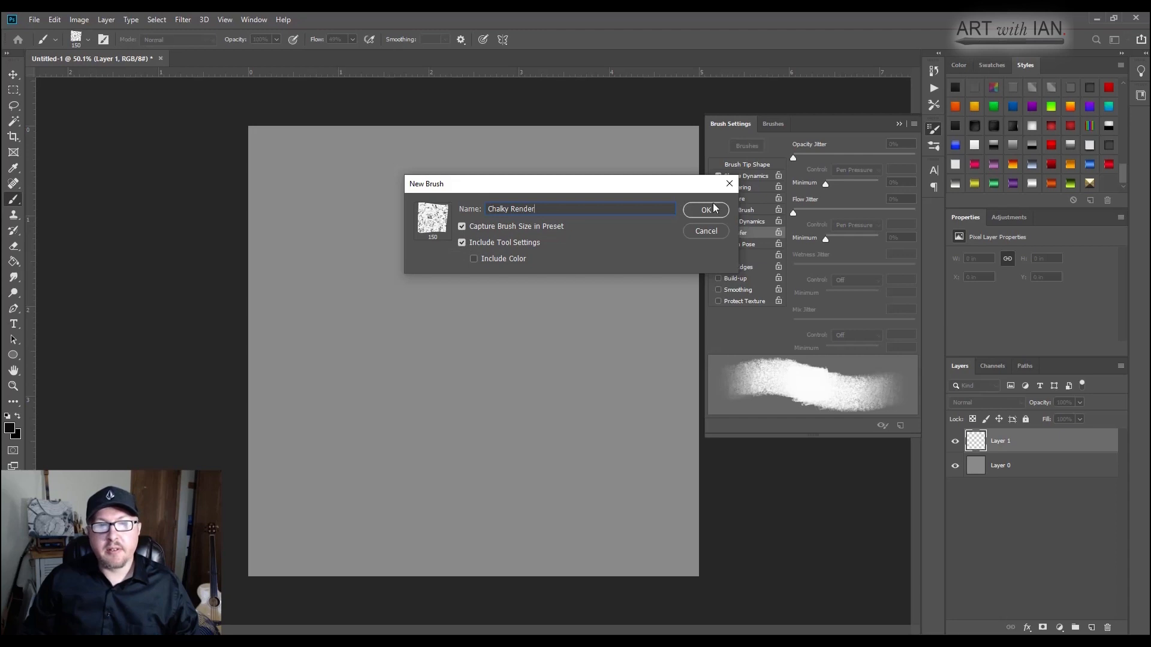
click(704, 208)
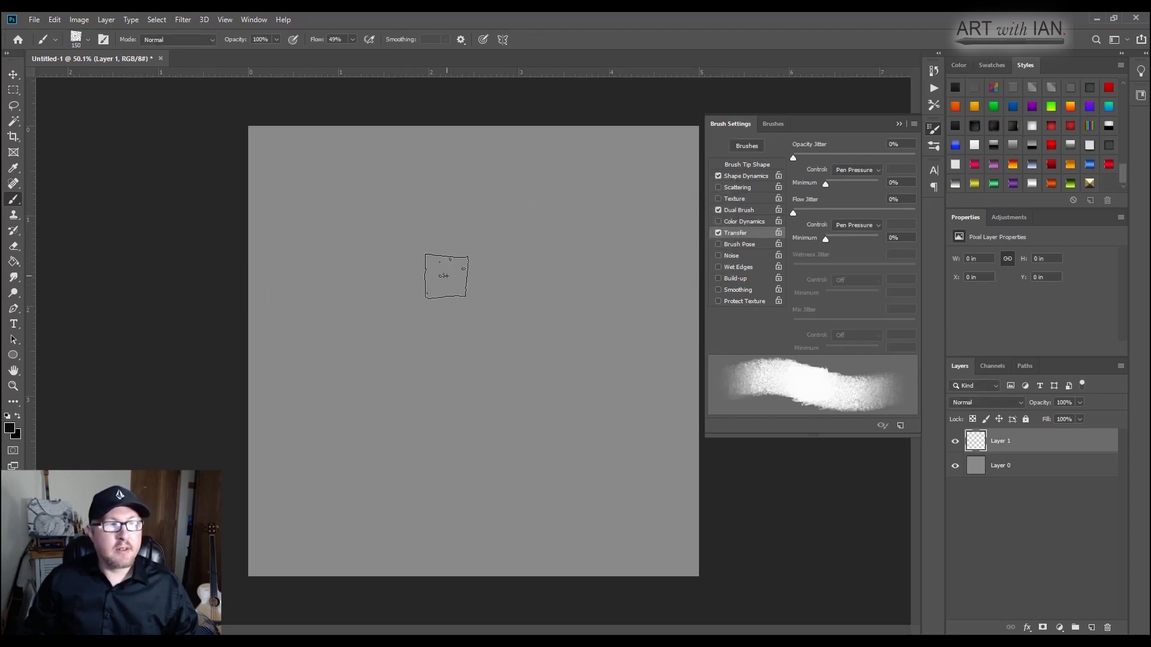
Step: Browse the brush presets to locate the saved Chalky Render brush in the Essential Brush Set
click(75, 38)
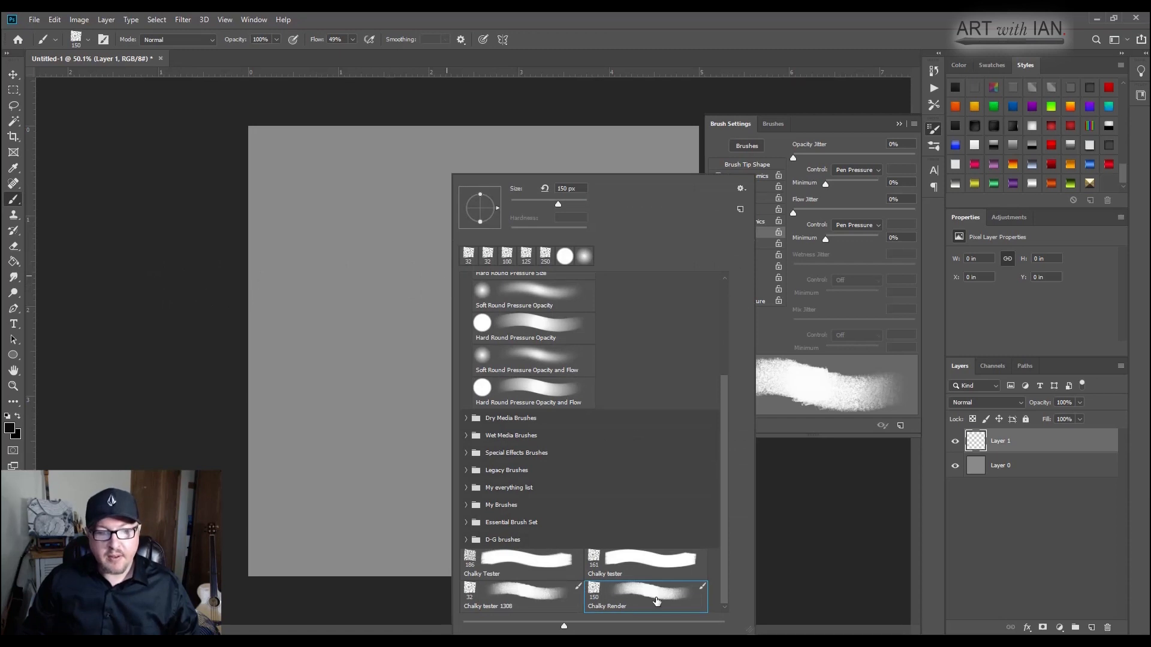
mouse_move(527, 321)
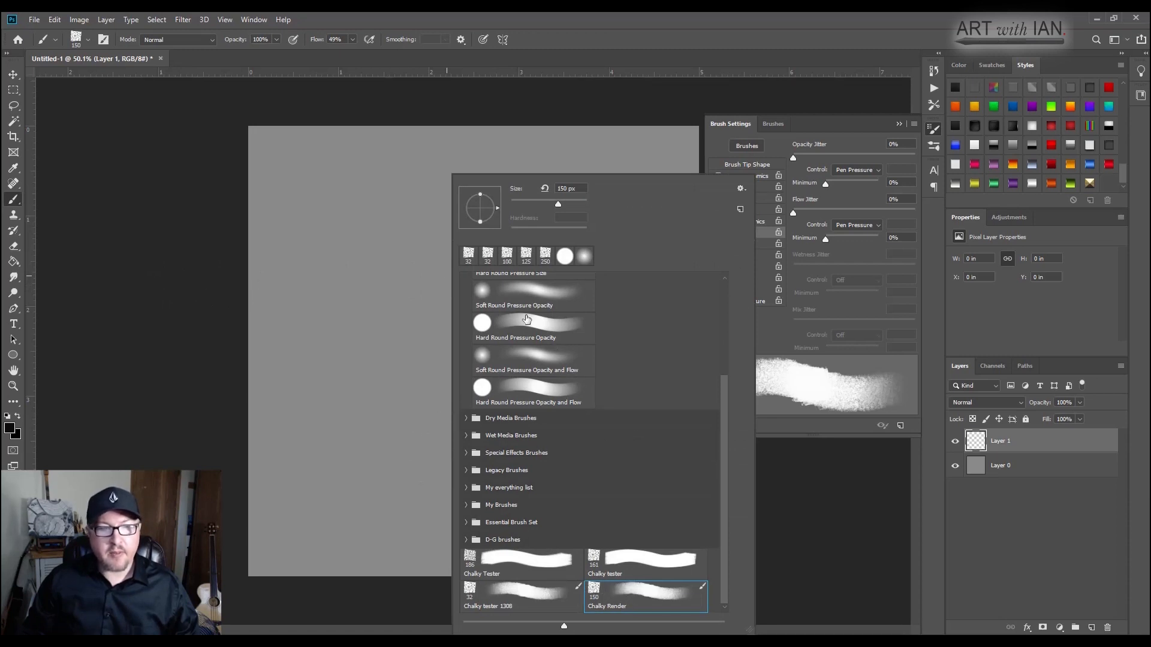
mouse_move(640, 595)
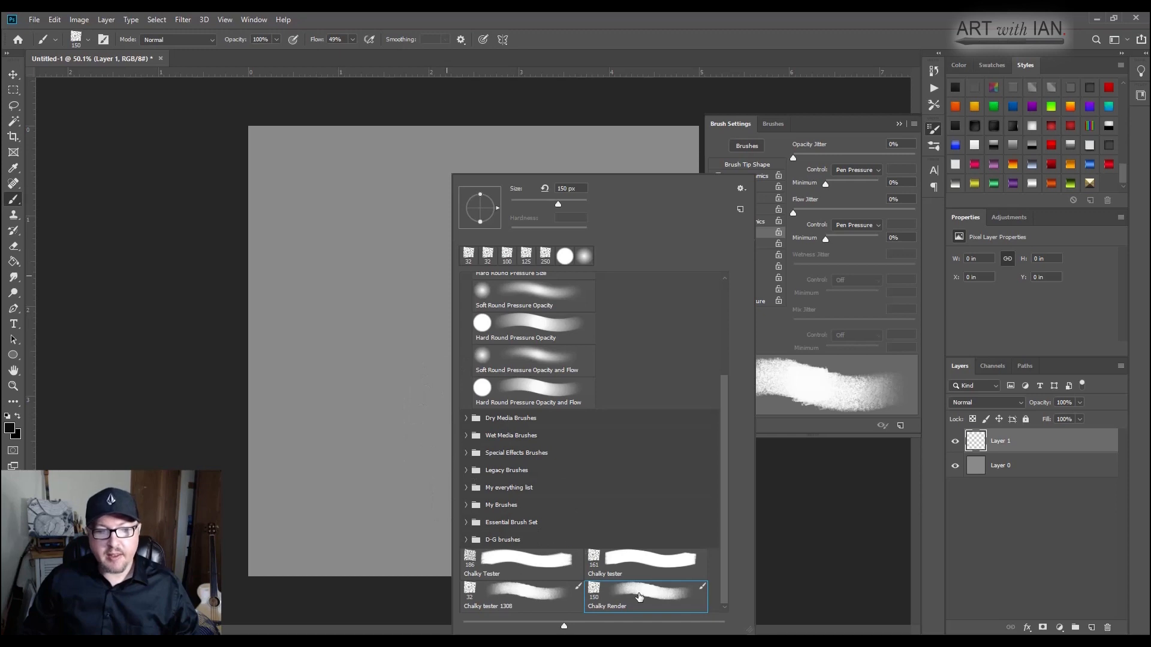
mouse_move(509, 527)
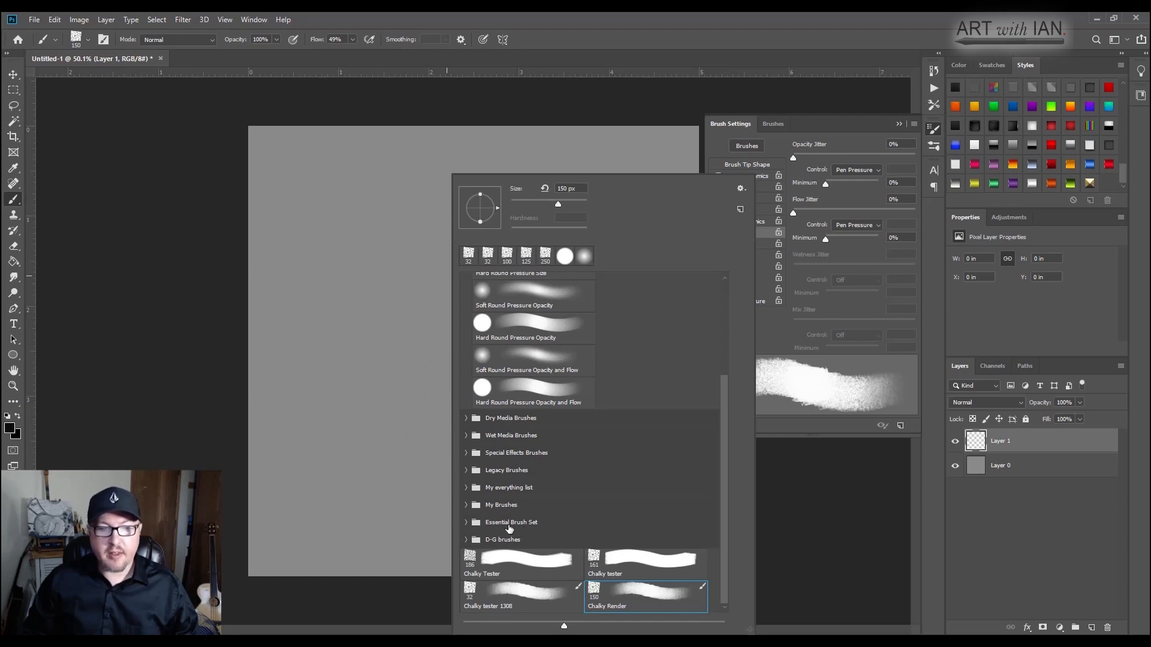
mouse_move(636, 596)
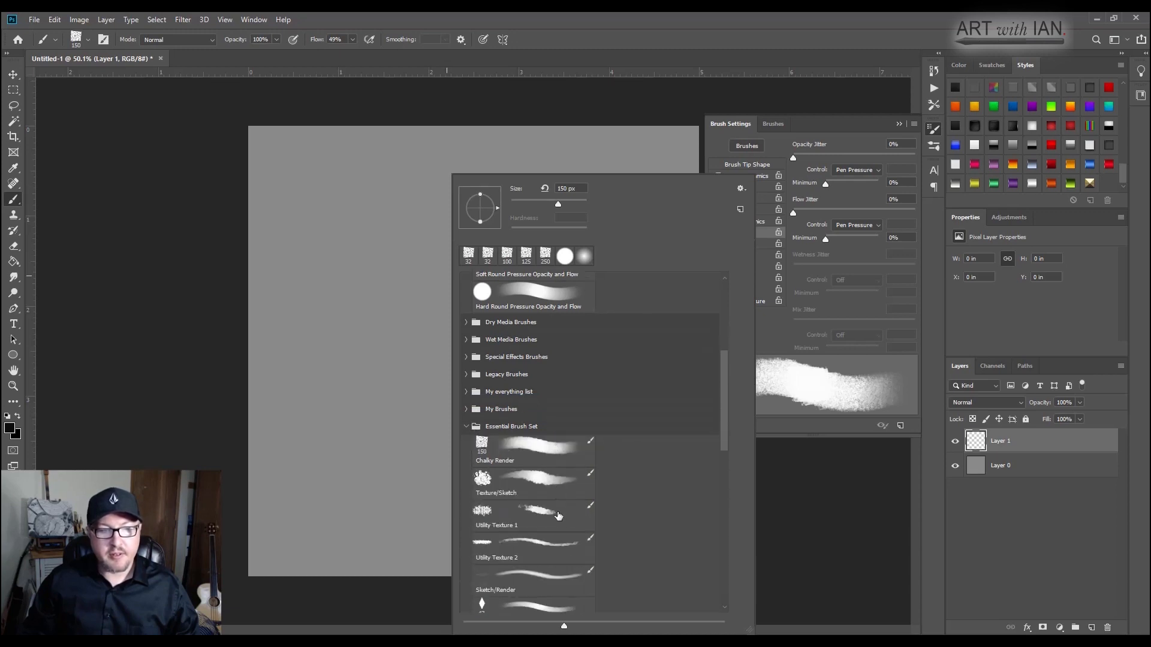
scroll(down, 3)
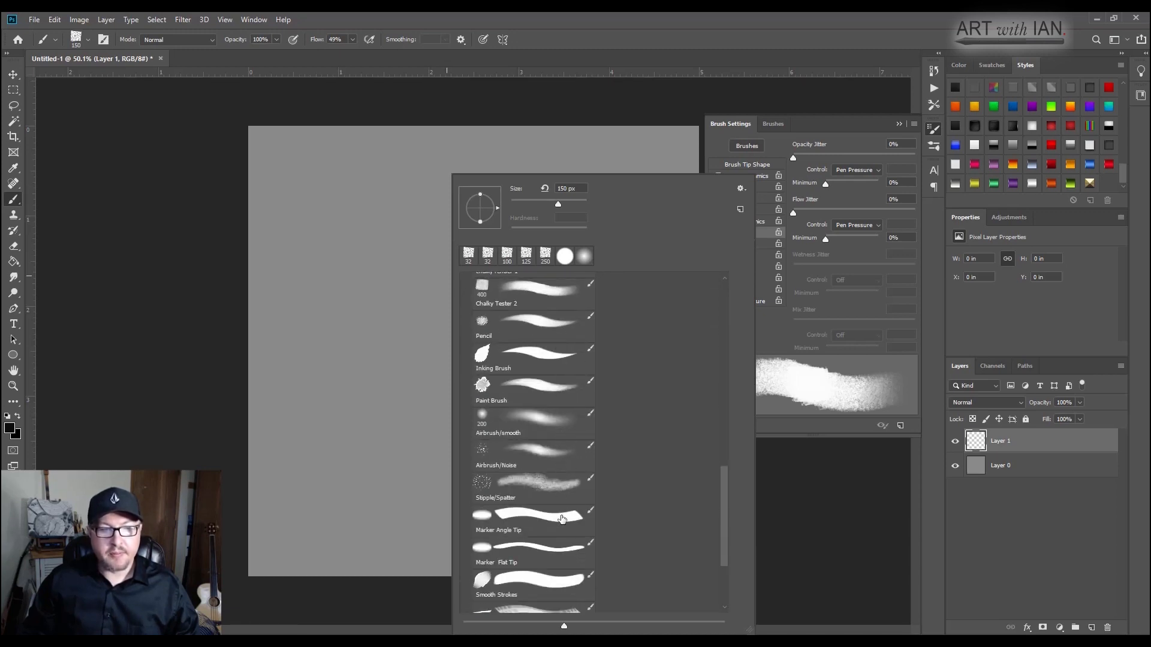
scroll(down, 3)
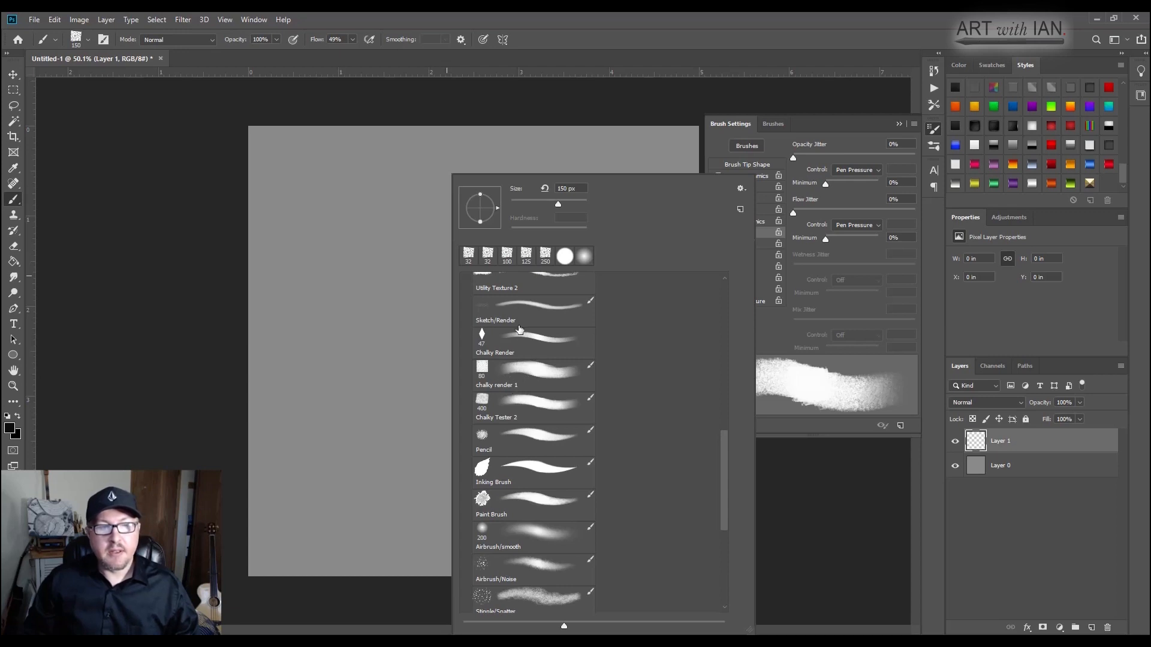
mouse_move(565, 436)
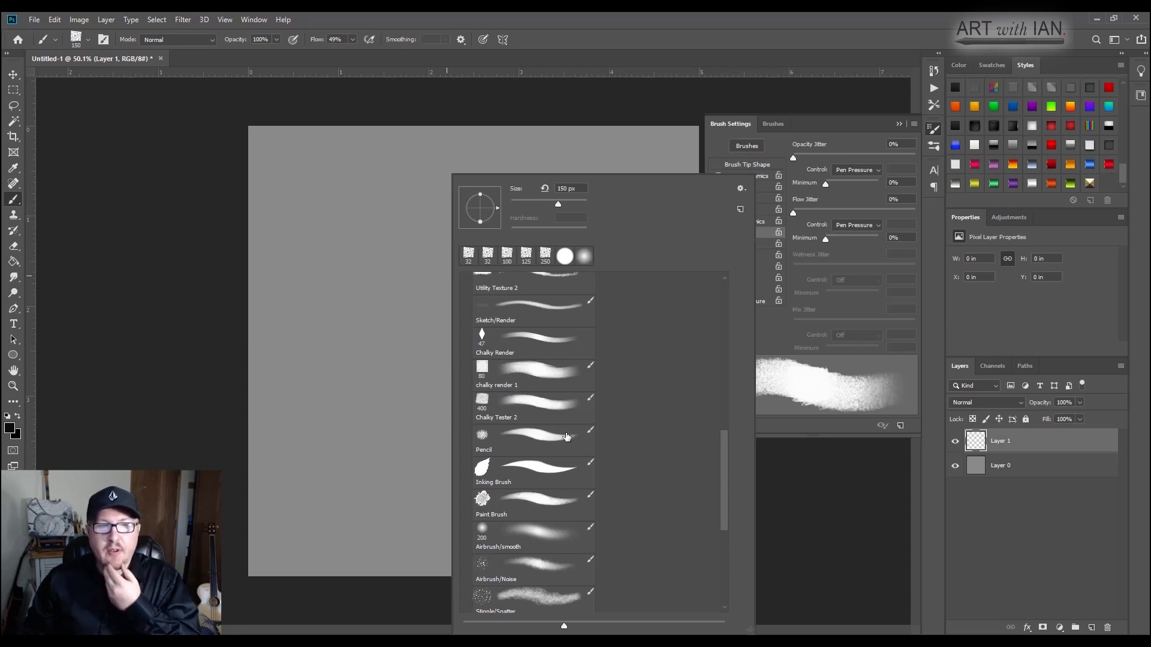
drag(374, 404, 415, 440)
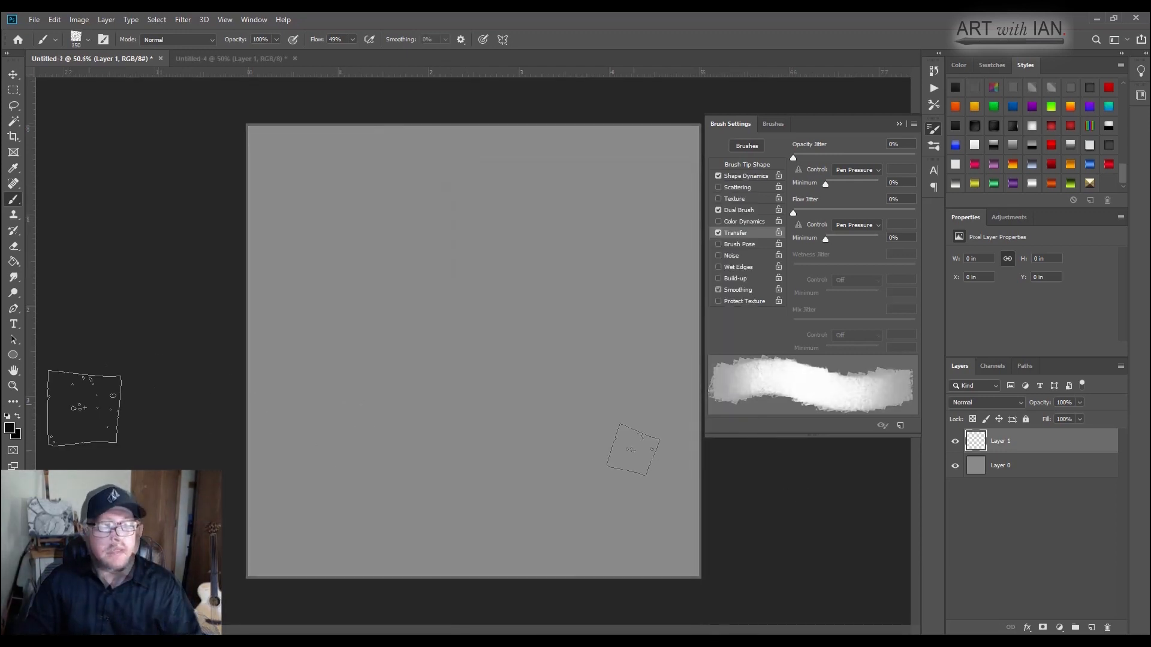
Step: Choose a dark green foreground colour and paint a textured green patch on the canvas left
click(10, 429)
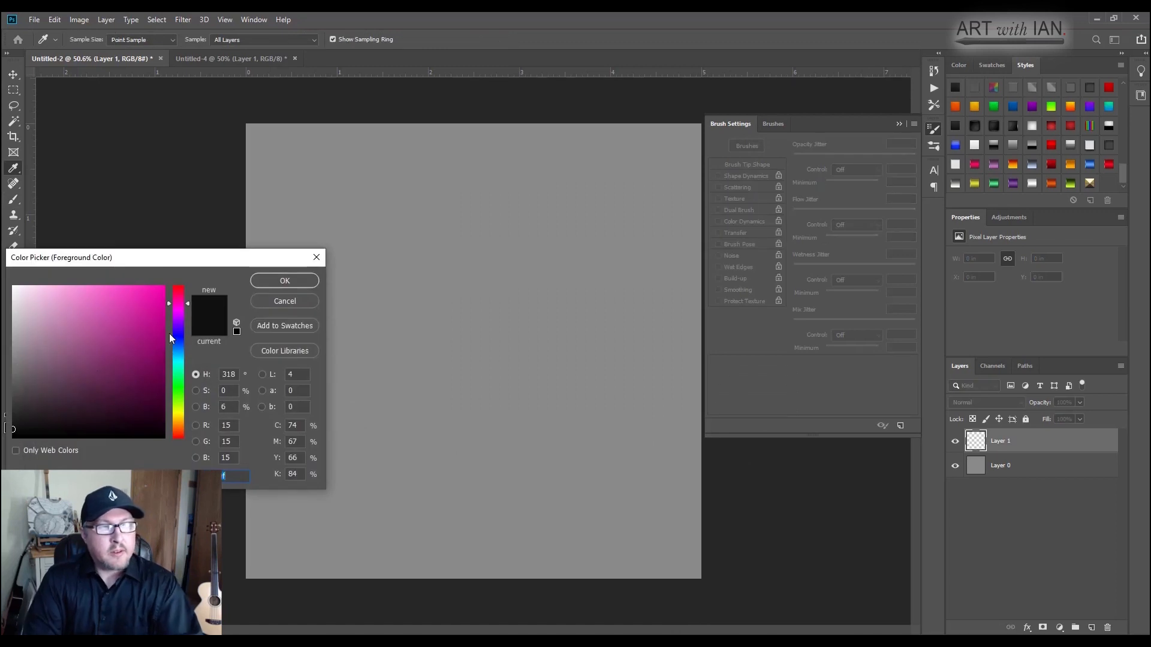
mouse_move(180, 395)
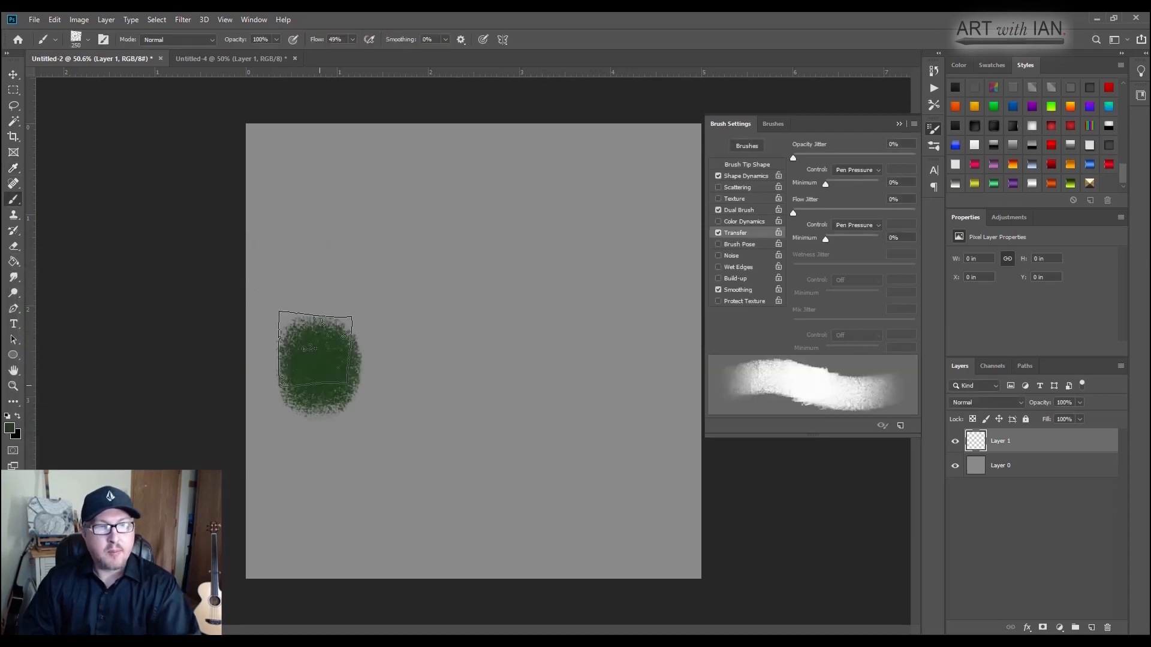
drag(319, 359, 543, 359)
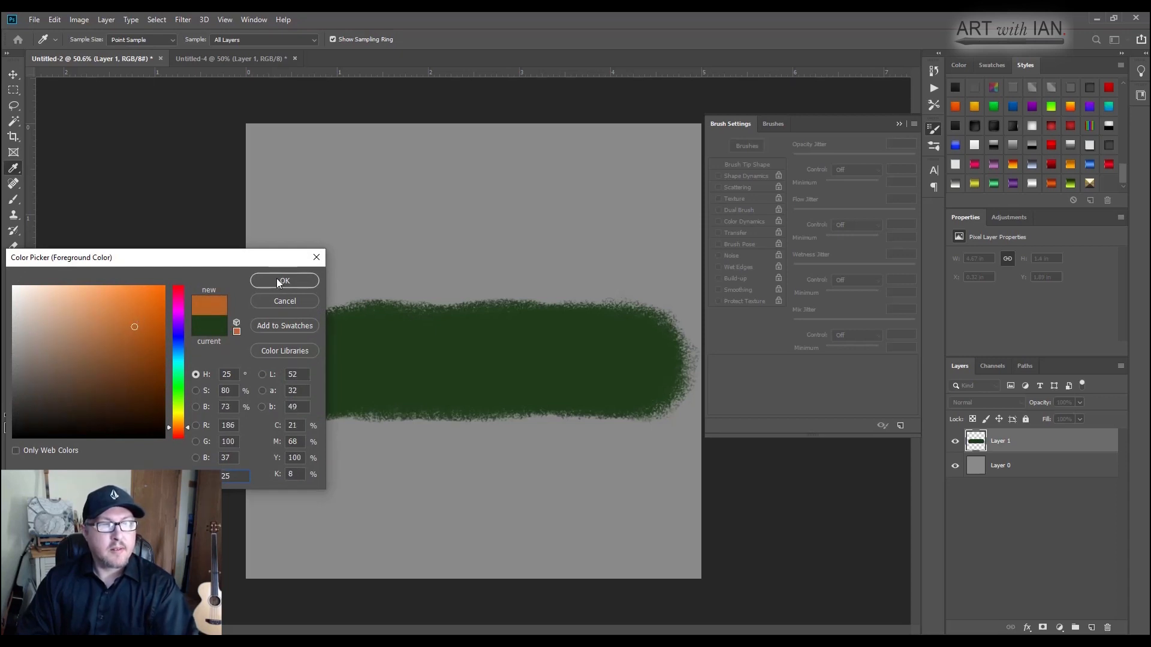
Step: Confirm orange as the painting colour and collapse Brush Settings to clear the canvas
click(284, 281)
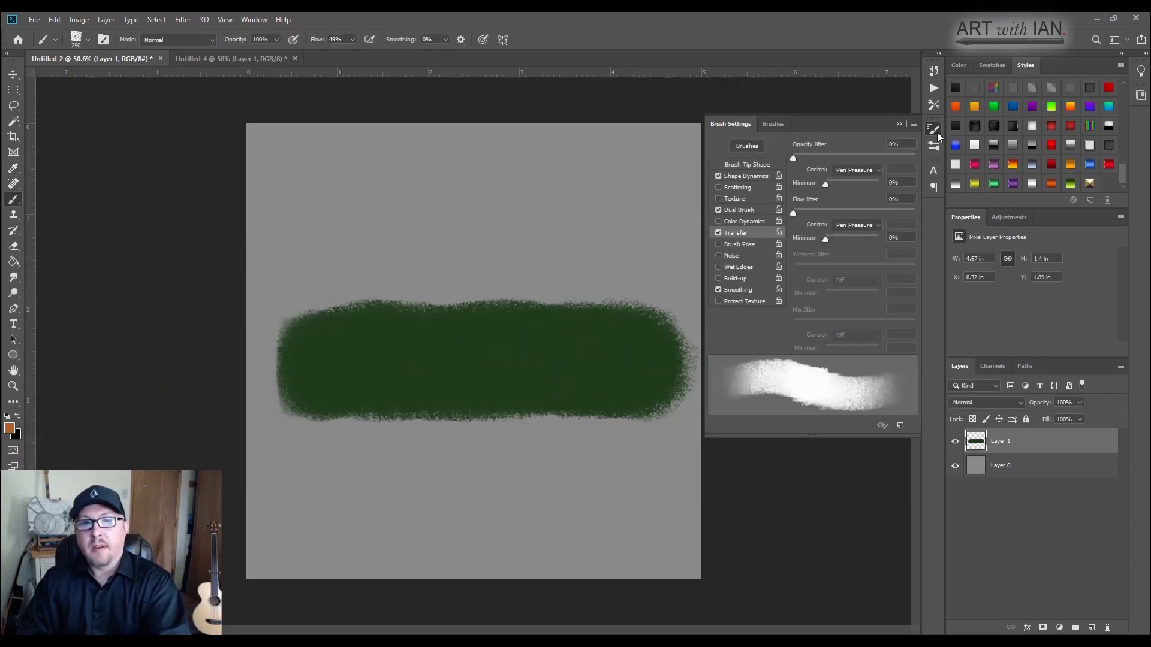
click(934, 128)
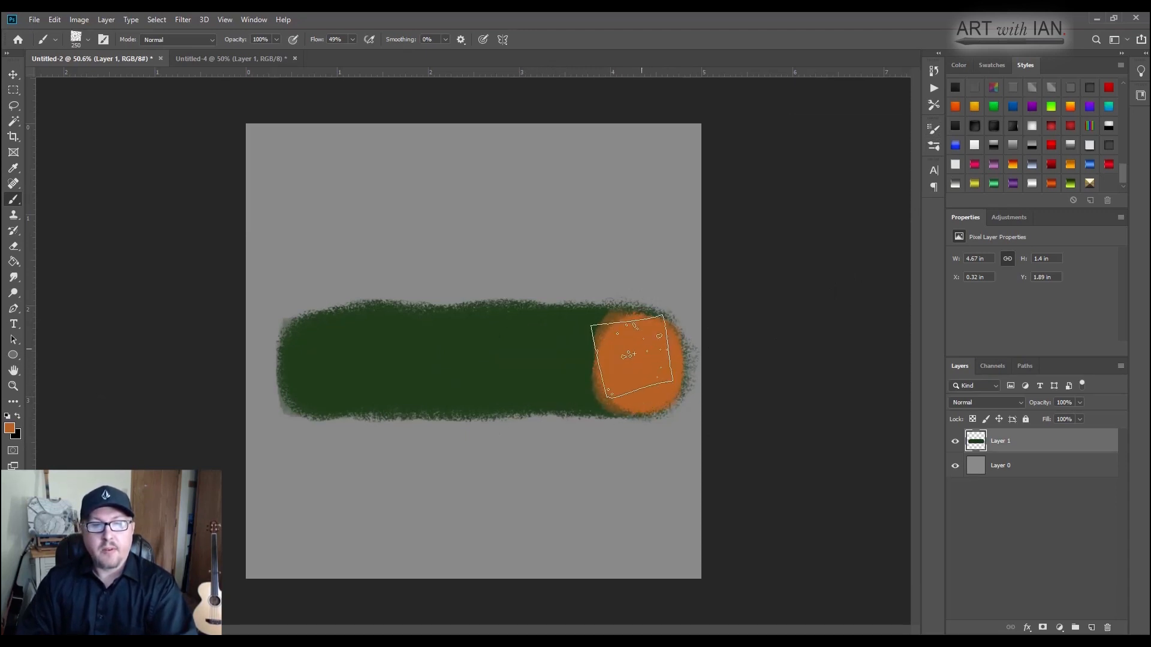
Step: Paint orange over the strip's right end and spread it toward the middle
drag(627, 356, 664, 356)
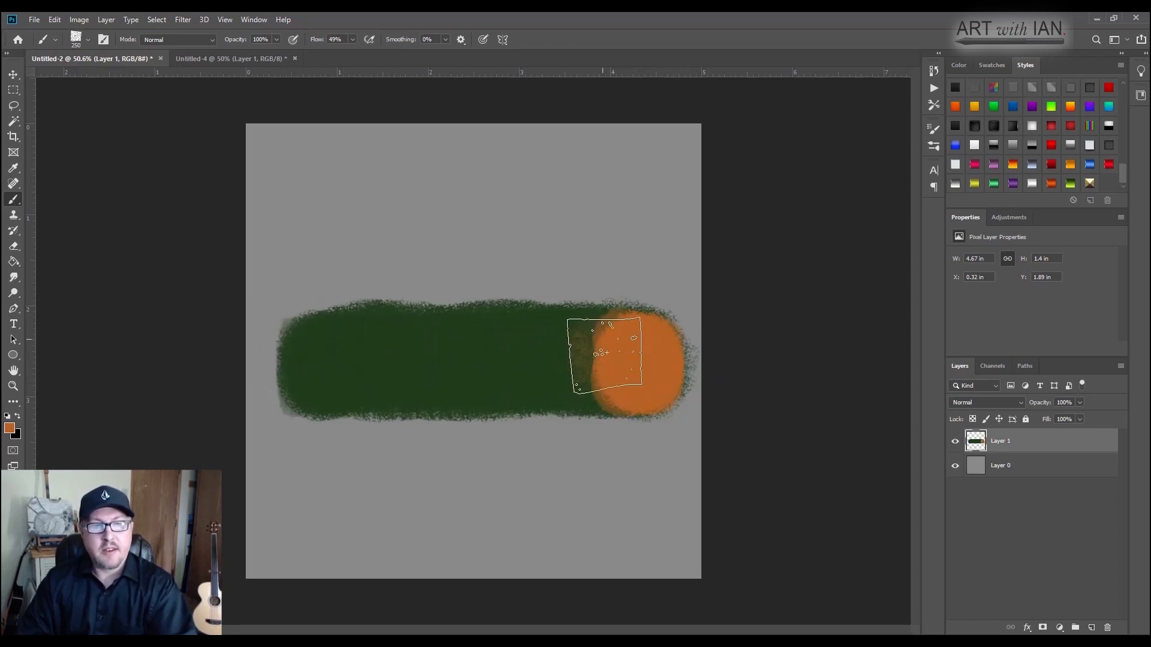
drag(605, 356, 617, 349)
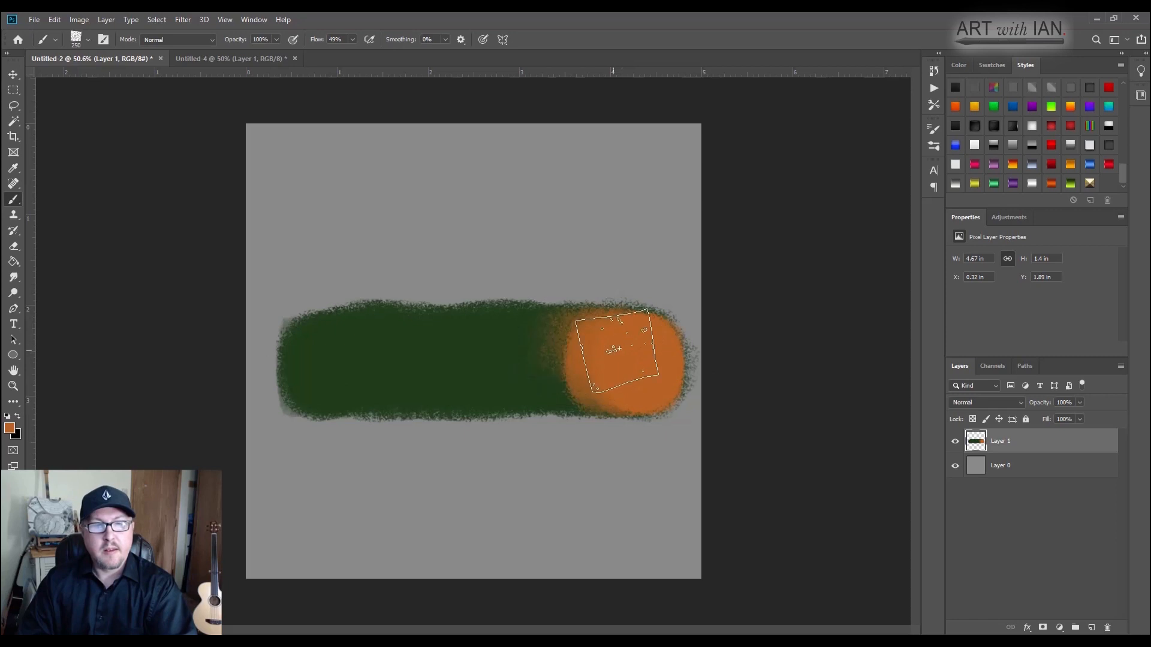
drag(619, 352, 623, 382)
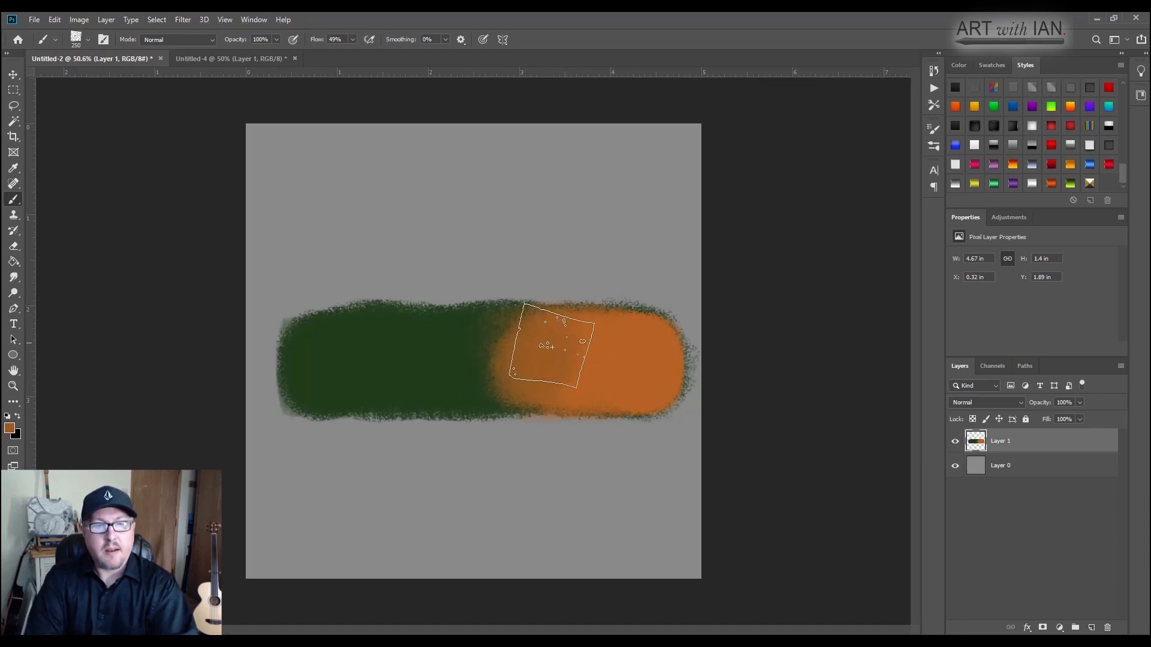
drag(547, 345, 514, 371)
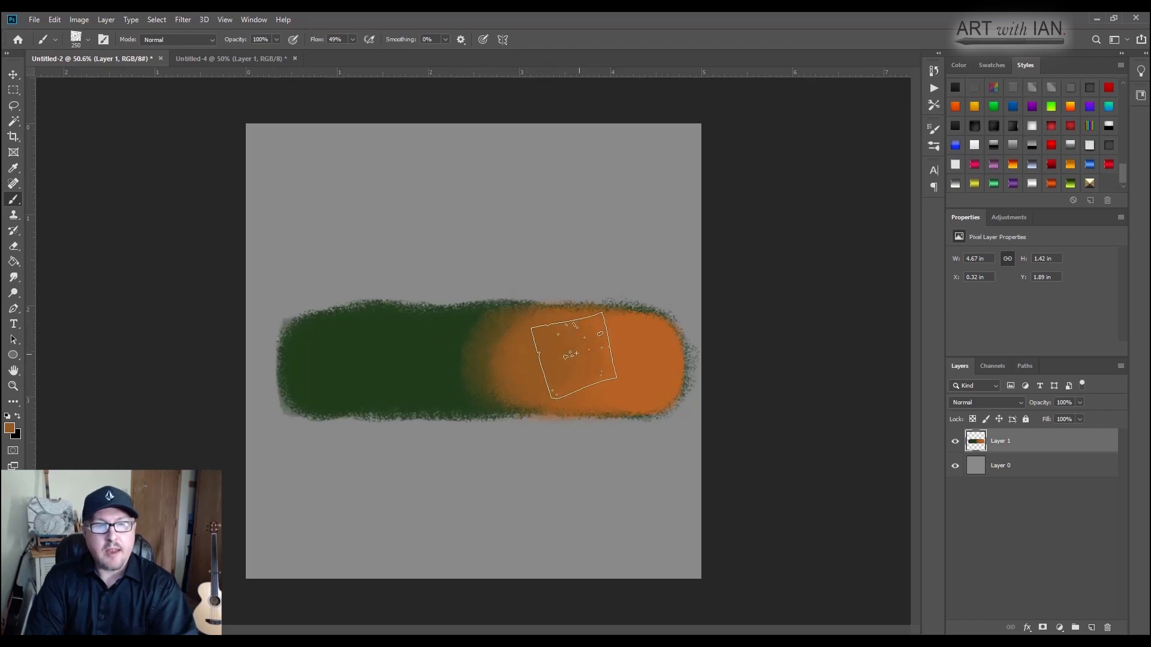
Step: Blend the middle into a smooth brownish transition and soften the left green end
drag(577, 356, 525, 371)
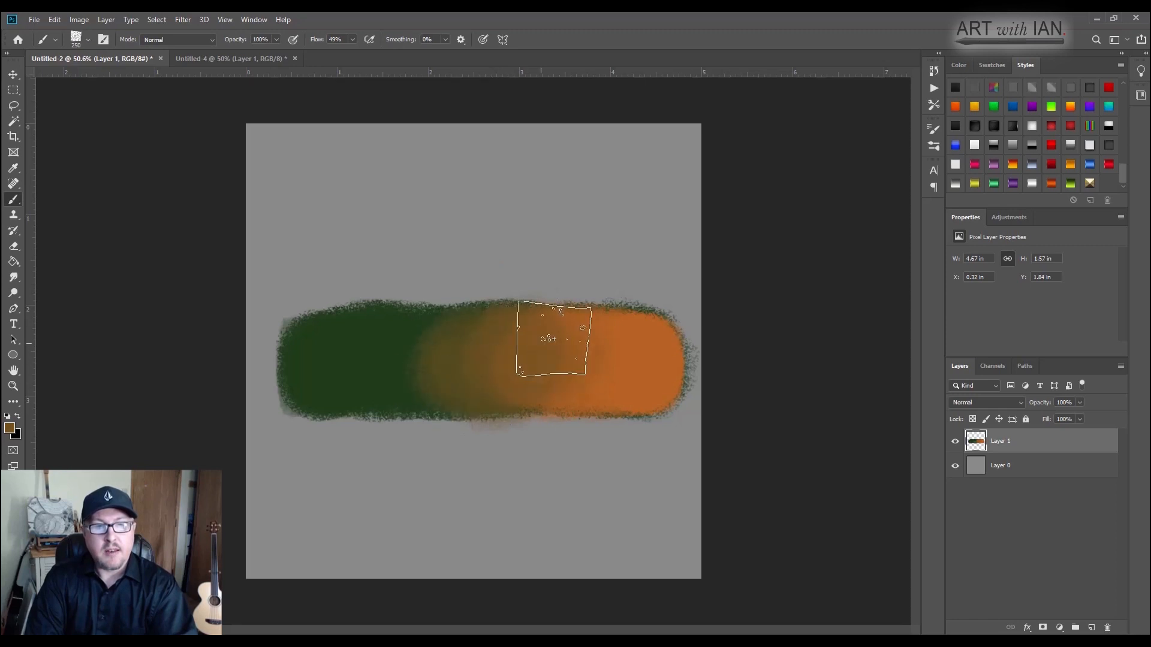
drag(551, 338, 573, 389)
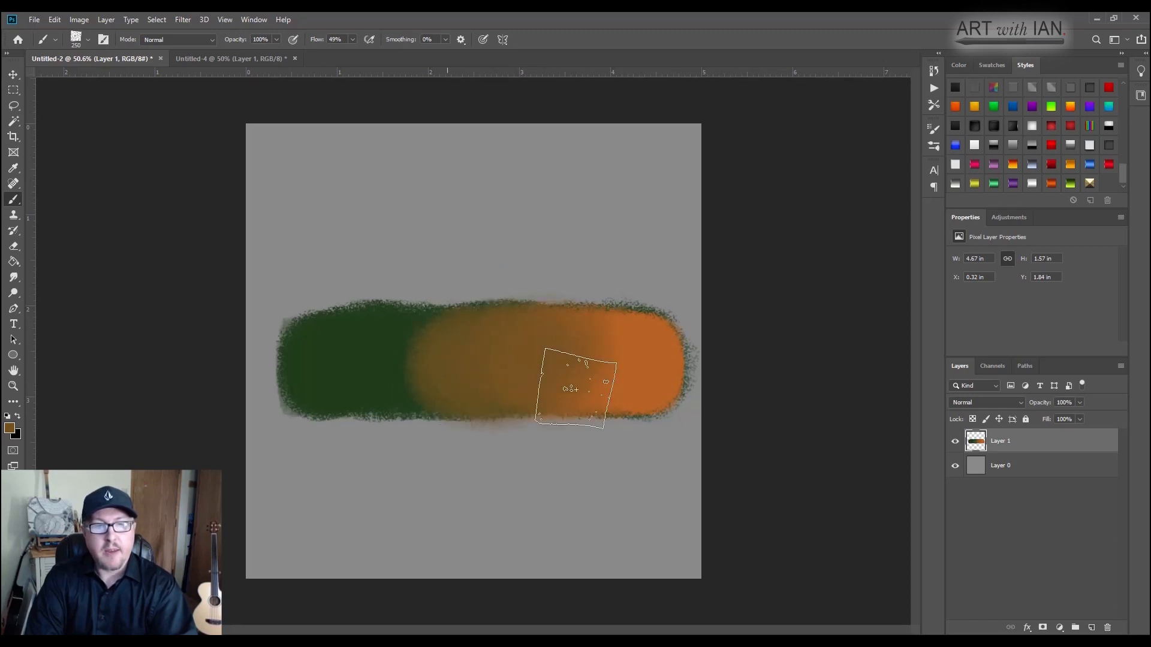
drag(577, 388, 411, 388)
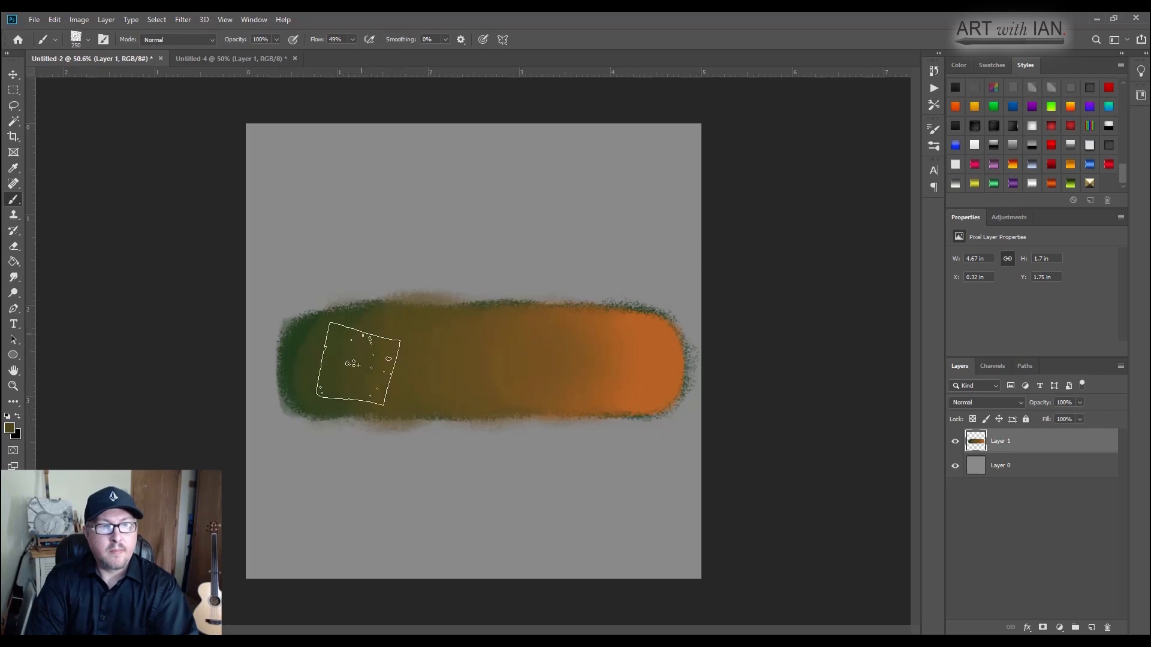
drag(360, 365, 308, 331)
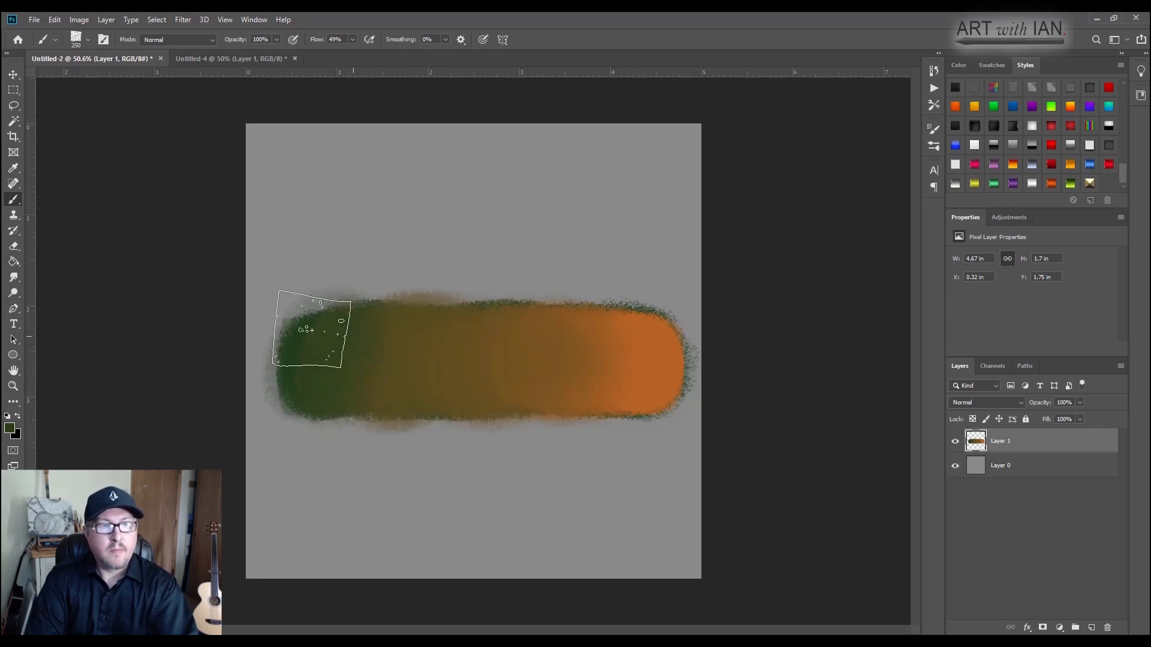
drag(312, 331, 415, 360)
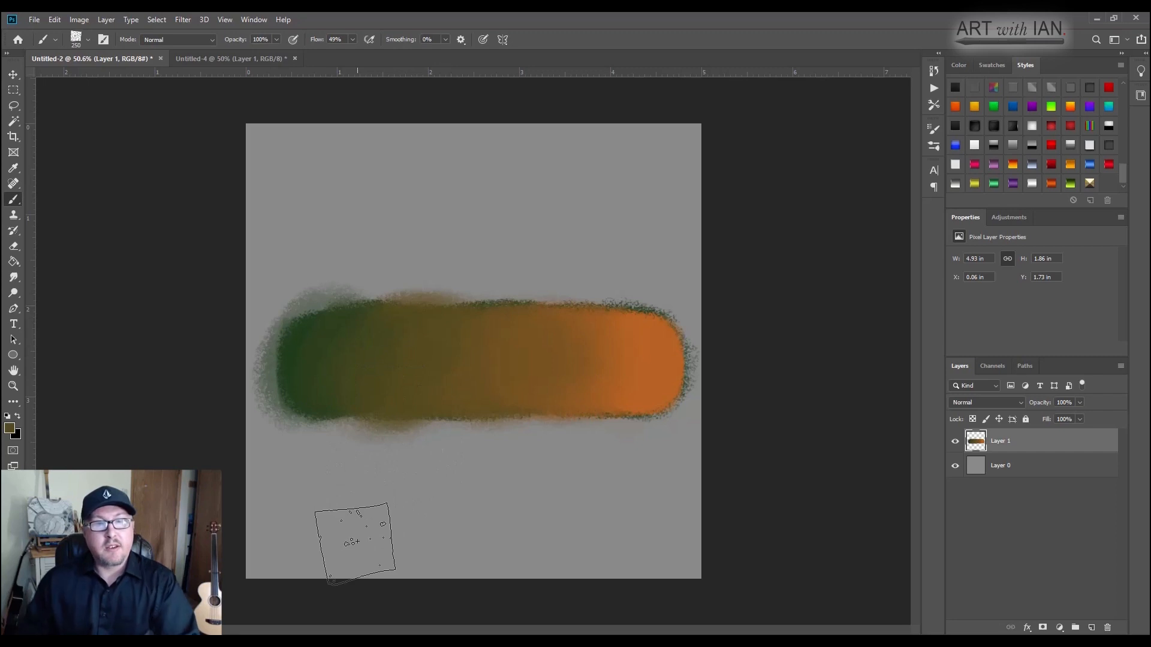
Step: Select a rectangle inside the blended strip and prepare a fresh layer for the sphere
click(14, 90)
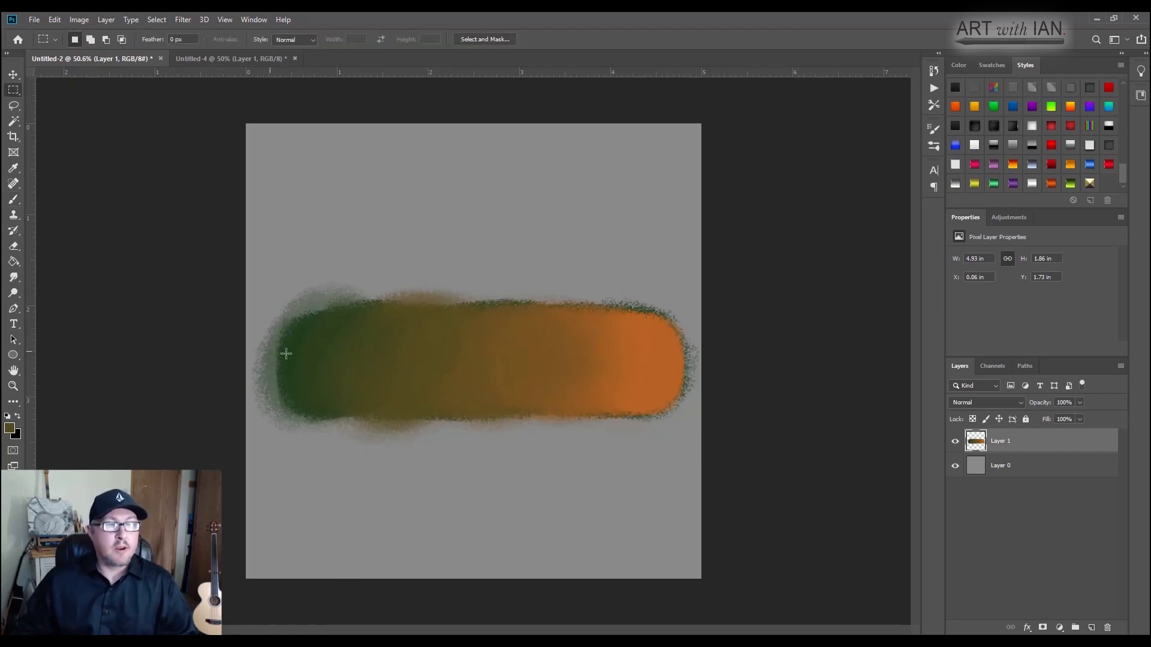
mouse_move(294, 334)
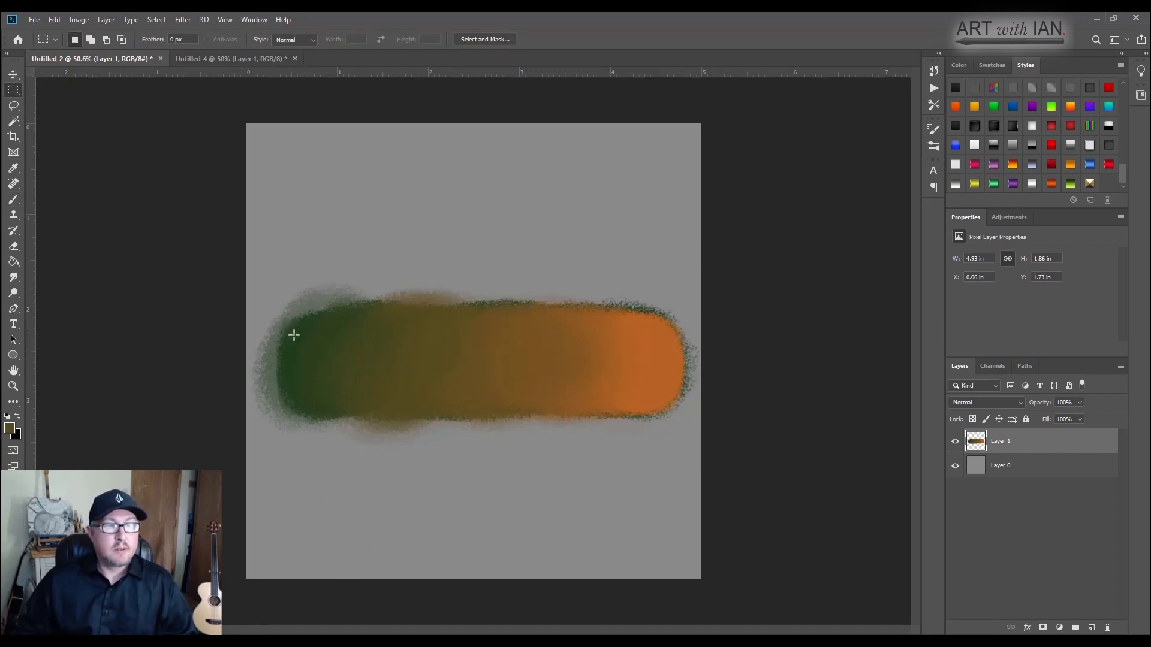
drag(294, 339, 668, 397)
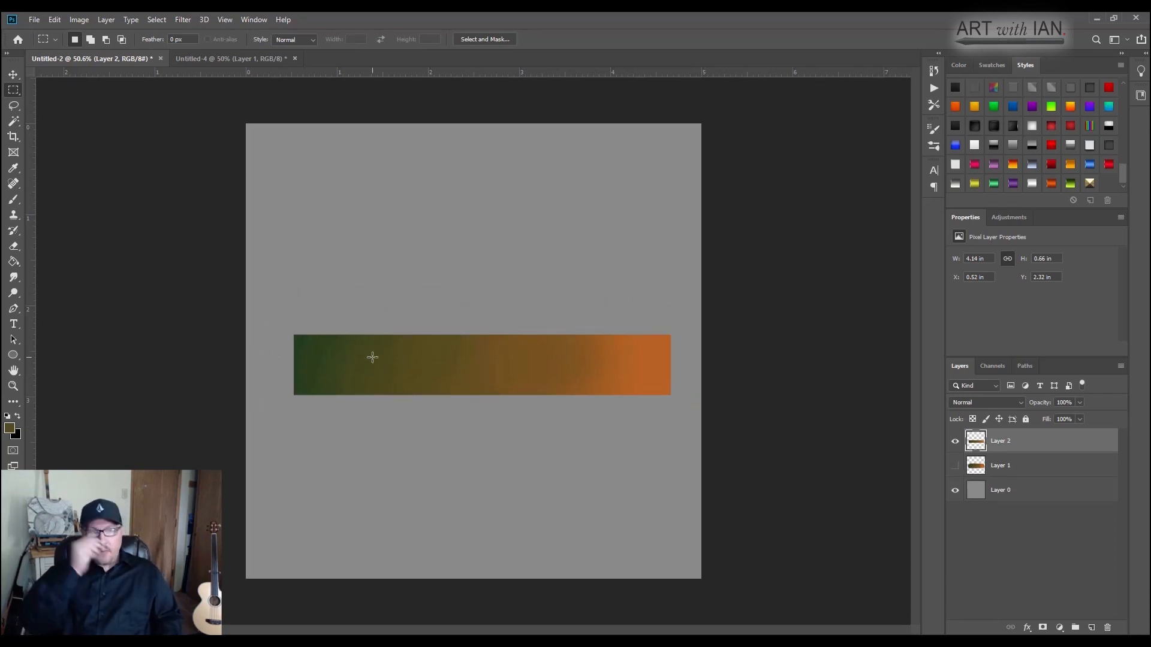
mouse_move(181, 363)
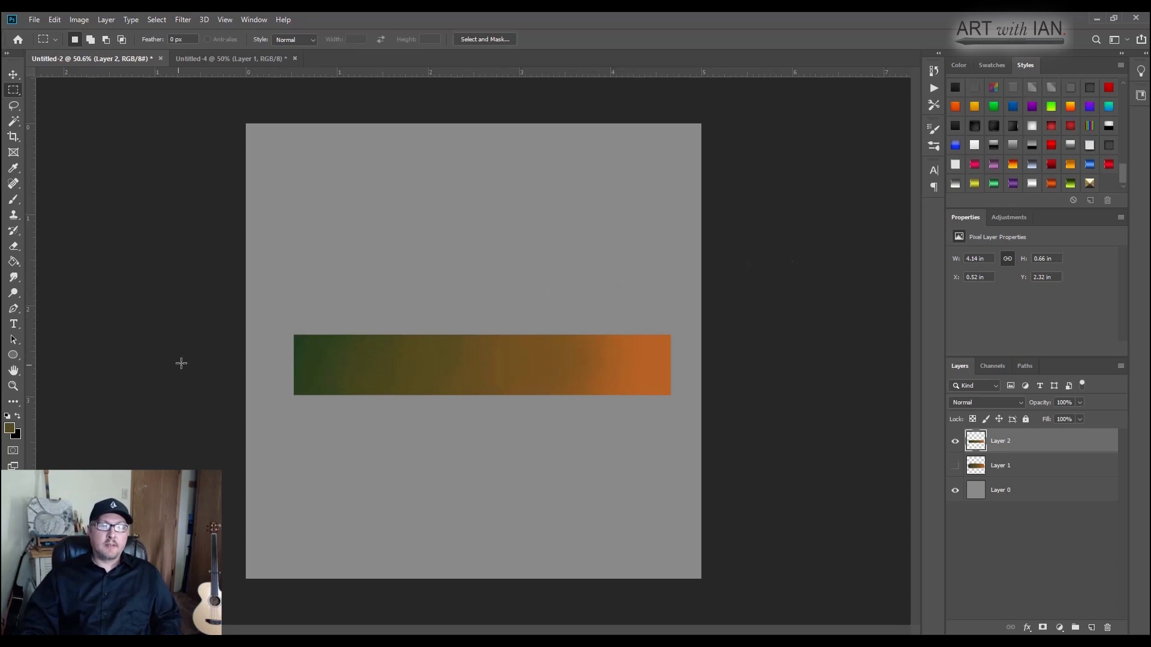
mouse_move(455, 370)
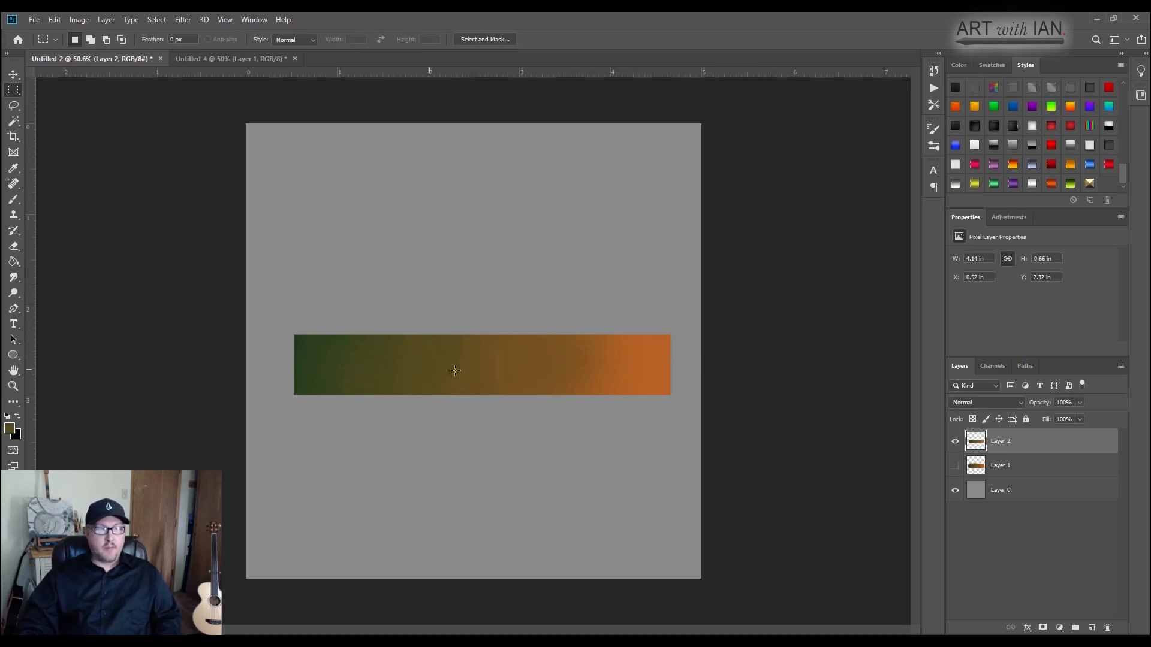
mouse_move(668, 372)
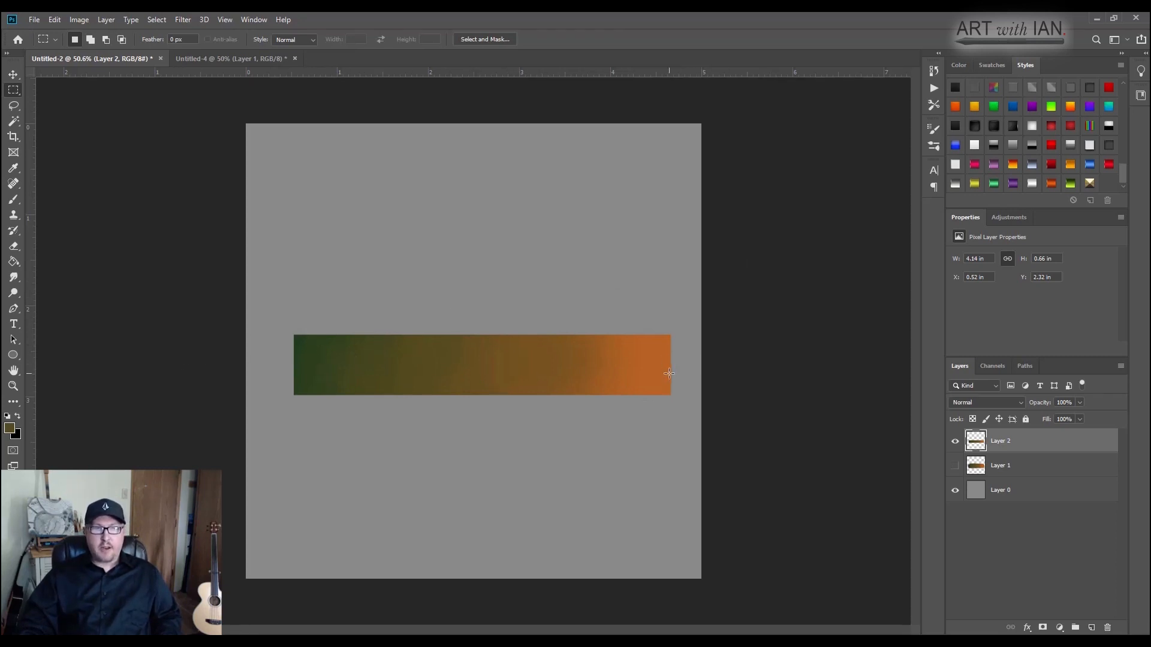
mouse_move(422, 397)
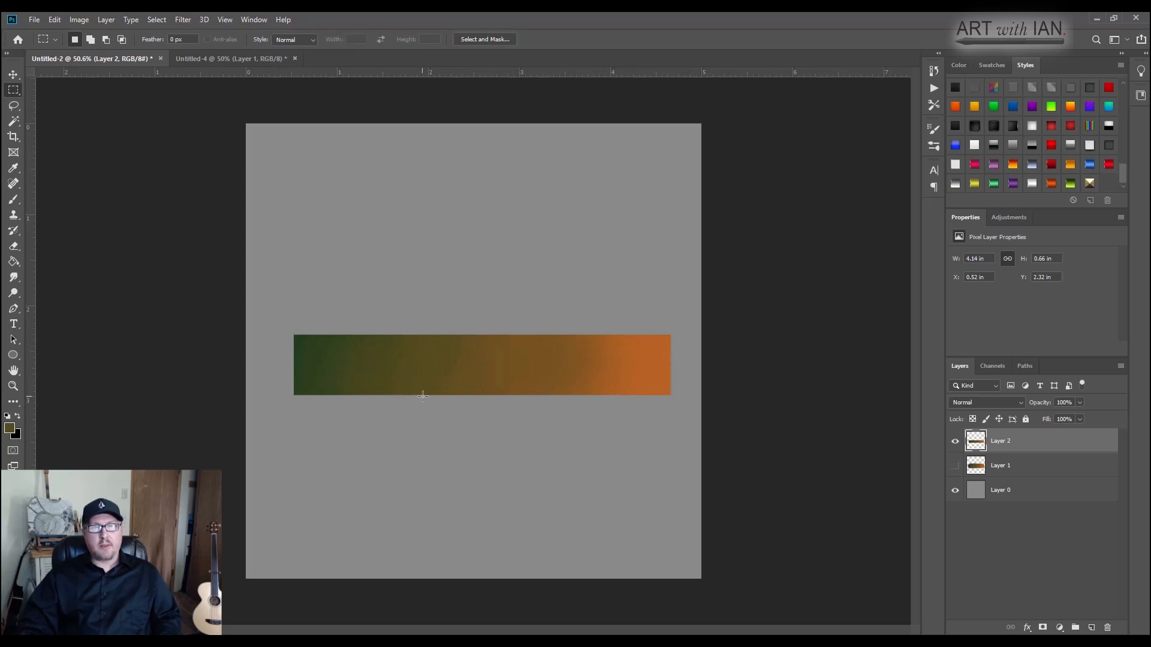
mouse_move(488, 368)
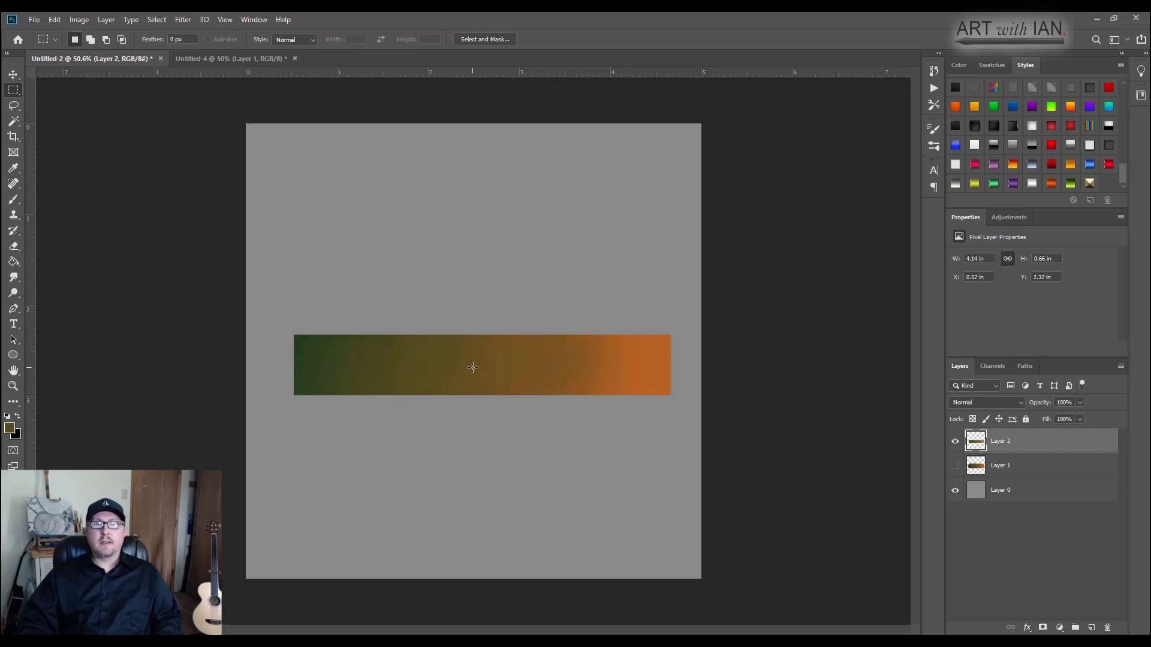
mouse_move(440, 445)
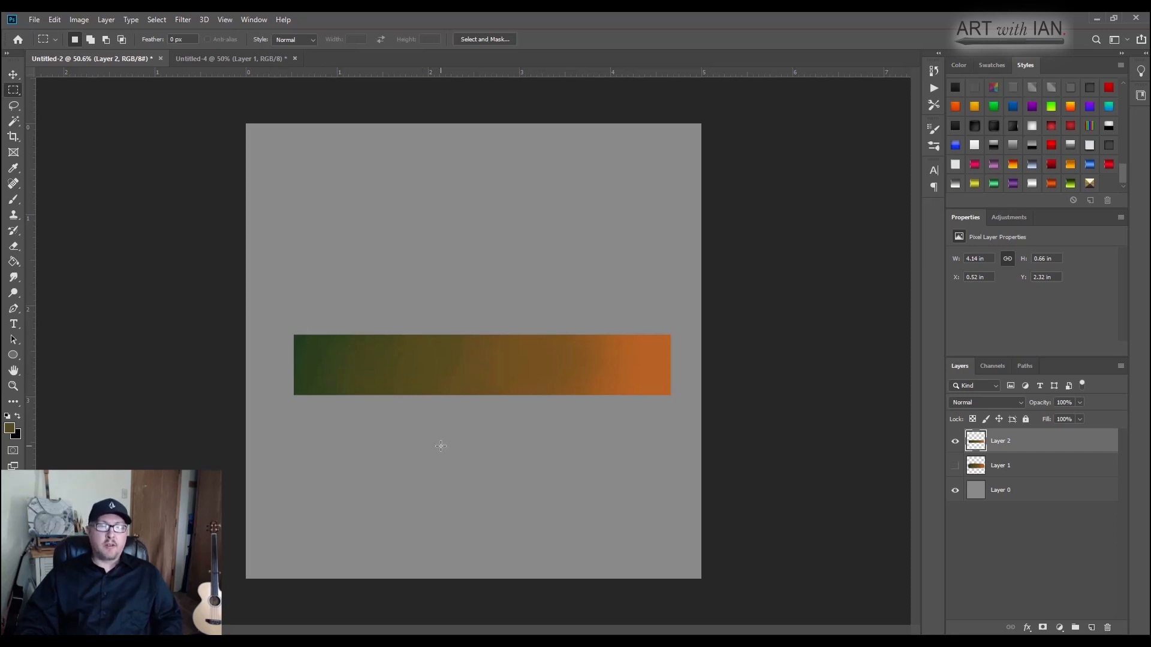
mouse_move(461, 422)
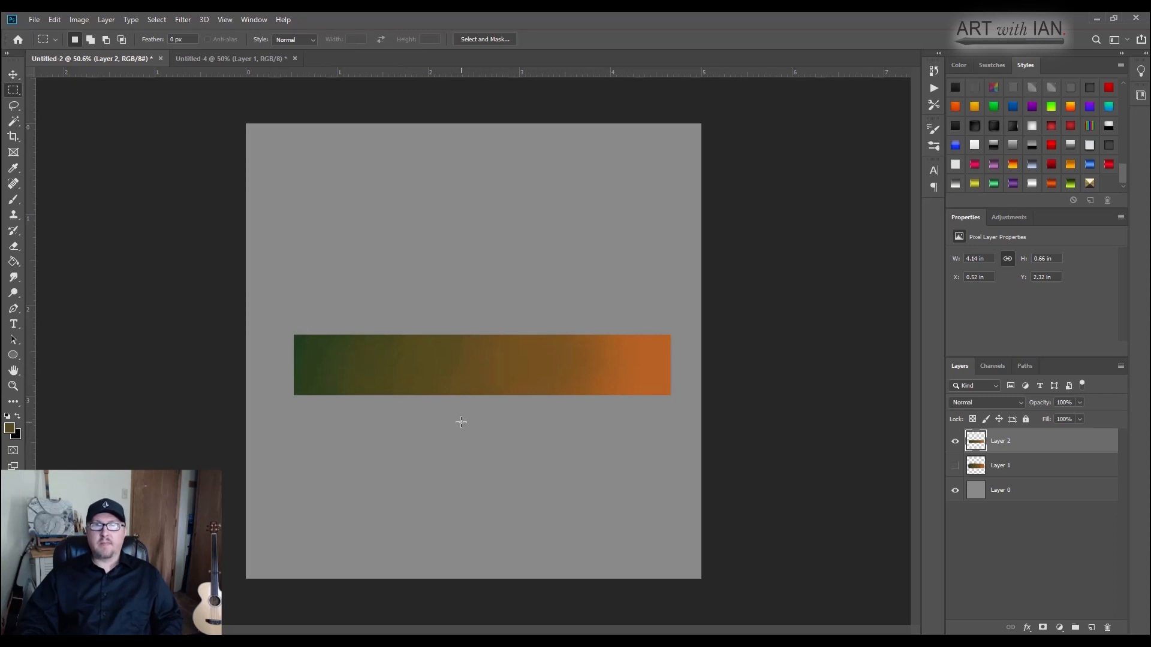
mouse_move(486, 419)
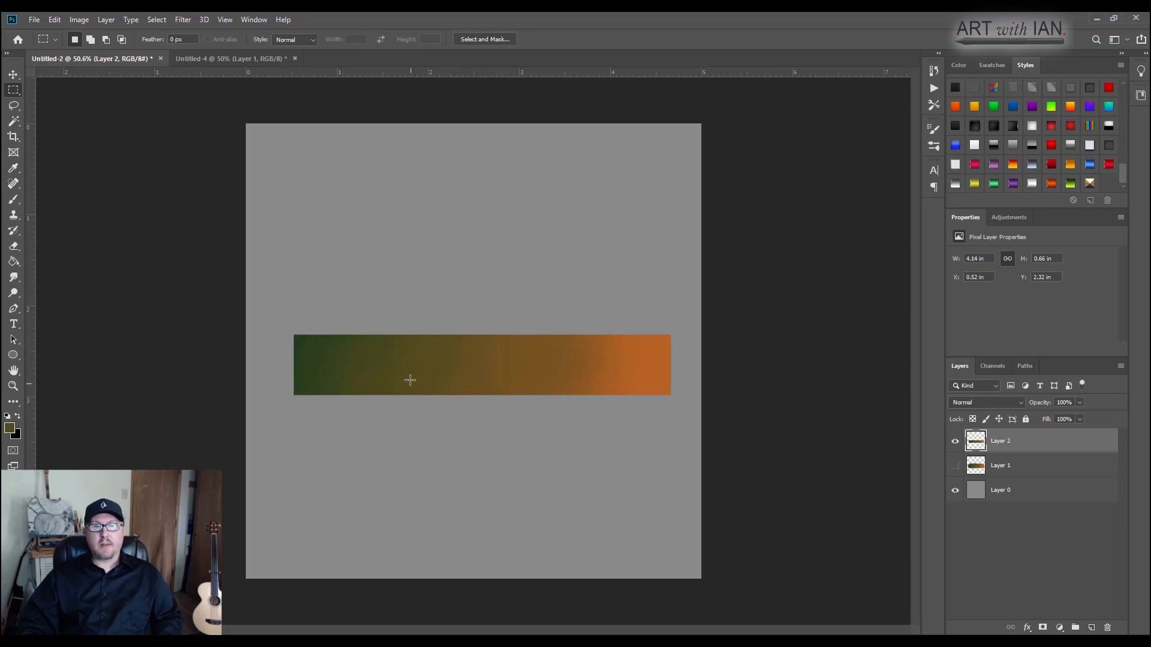
mouse_move(318, 342)
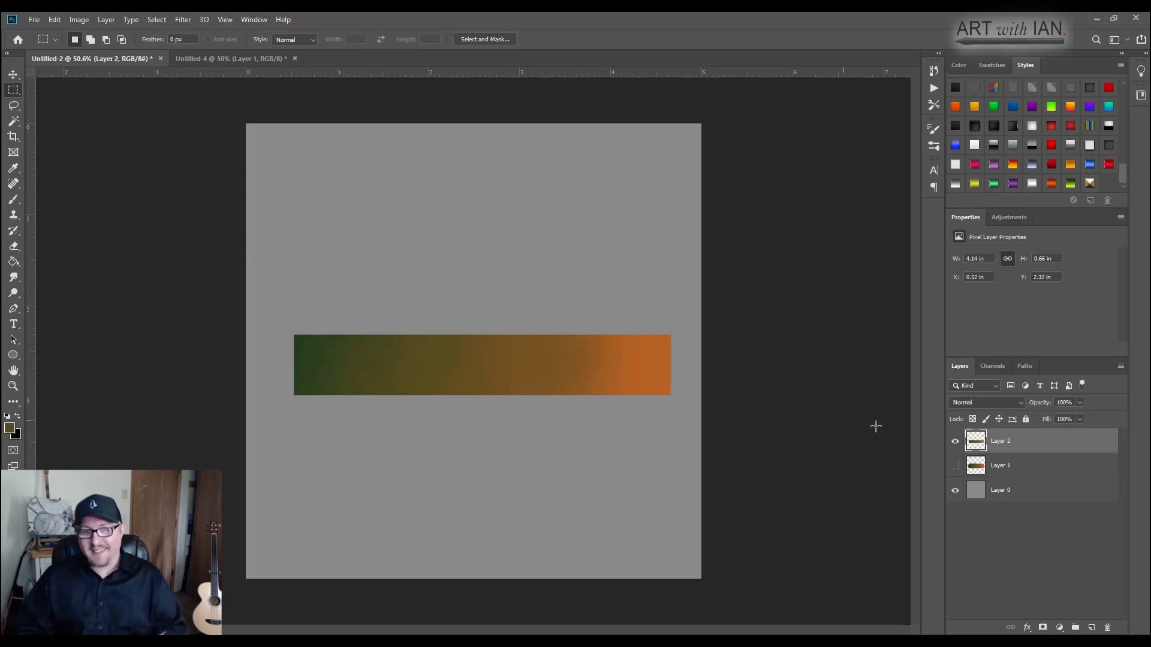
click(956, 440)
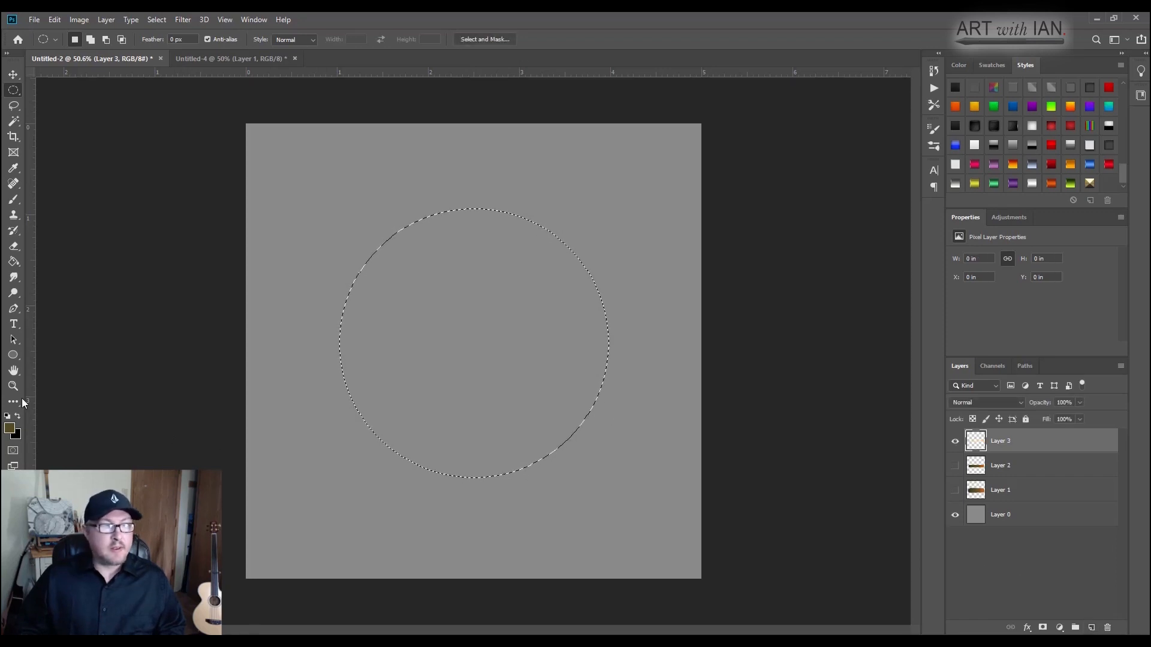
Step: Choose a slate blue to fill the circle, then start picking a darker blue for shading
click(8, 426)
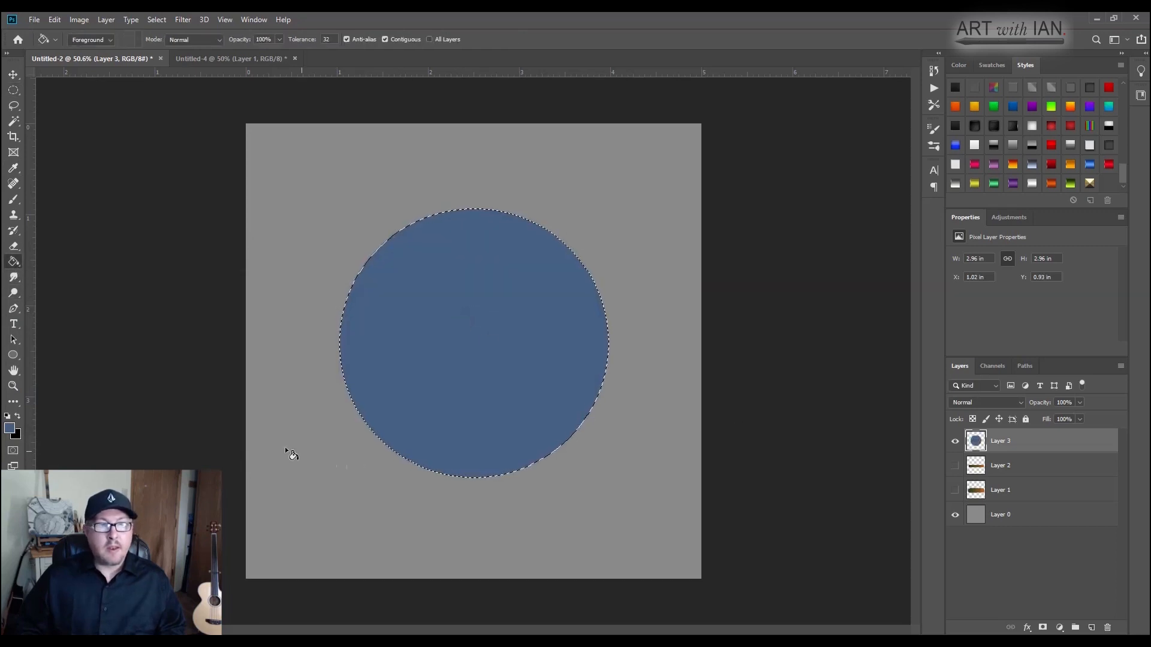
click(11, 430)
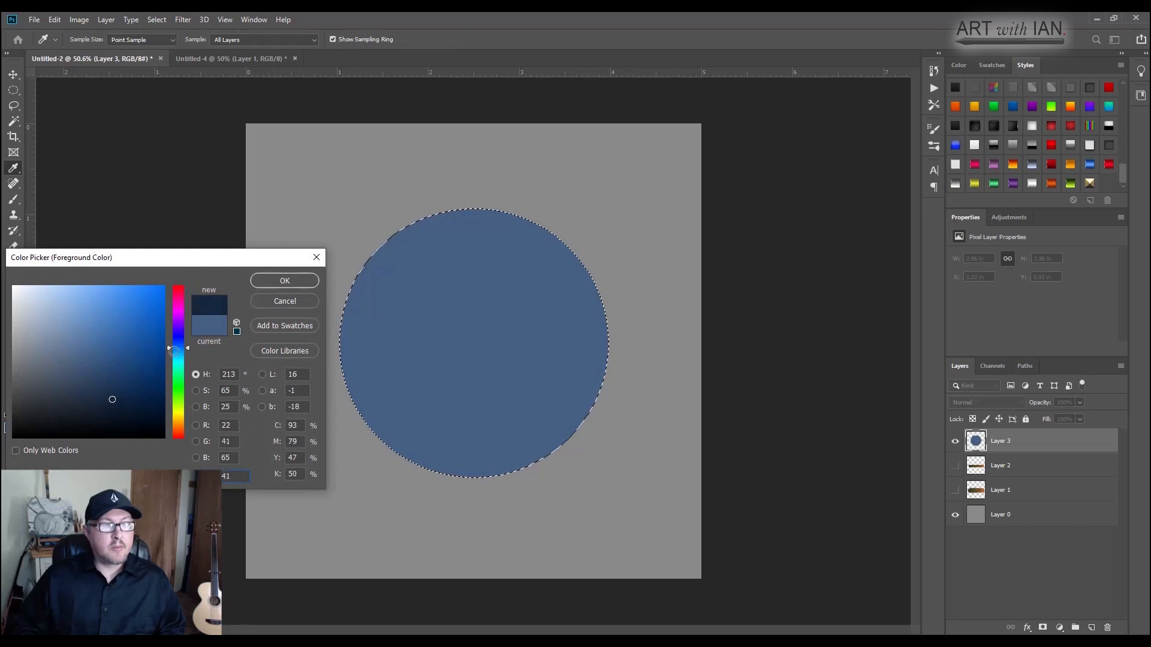
Step: Confirm the darker blue and shade the circle's lower half and lower right
click(284, 281)
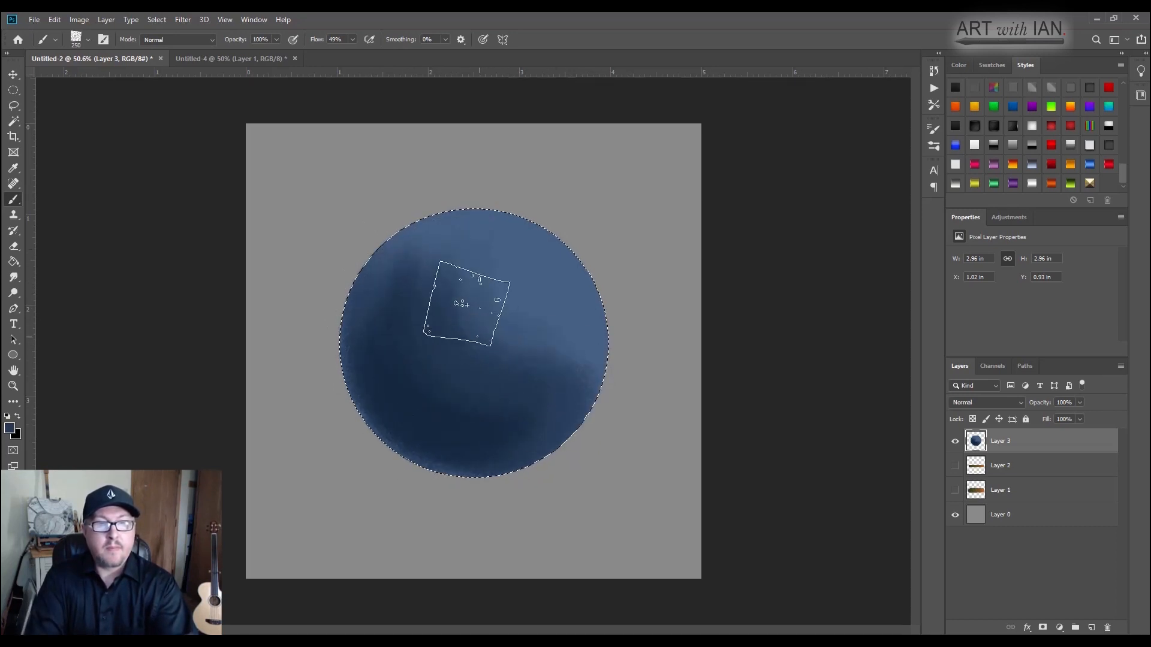
drag(464, 305, 547, 381)
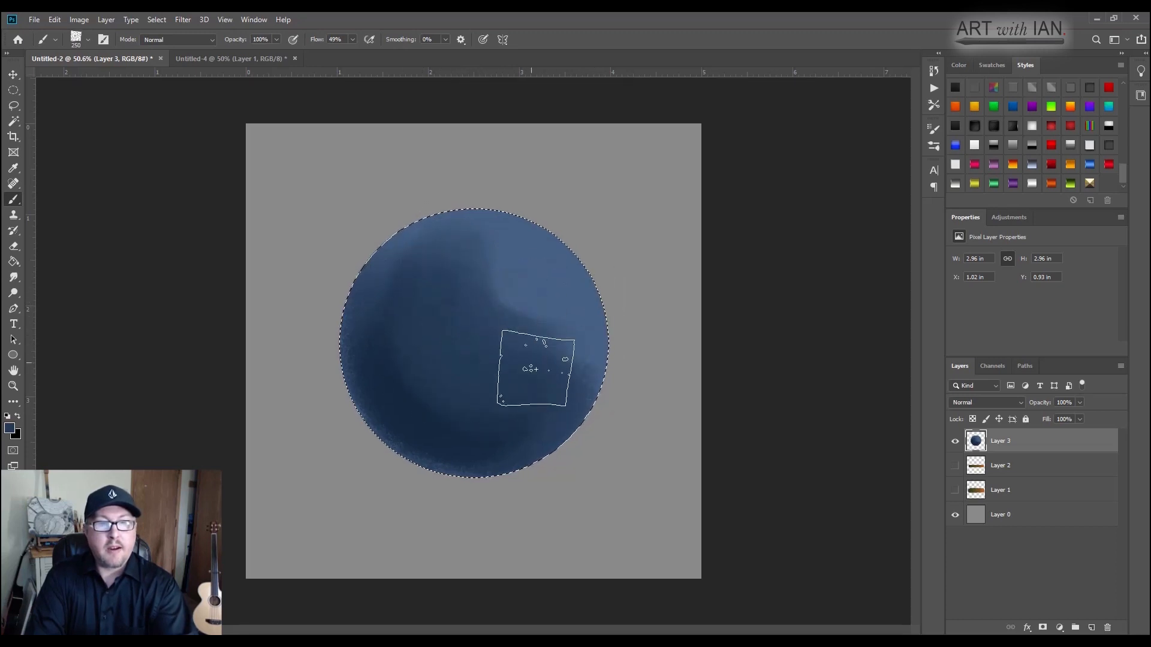
drag(533, 371, 485, 283)
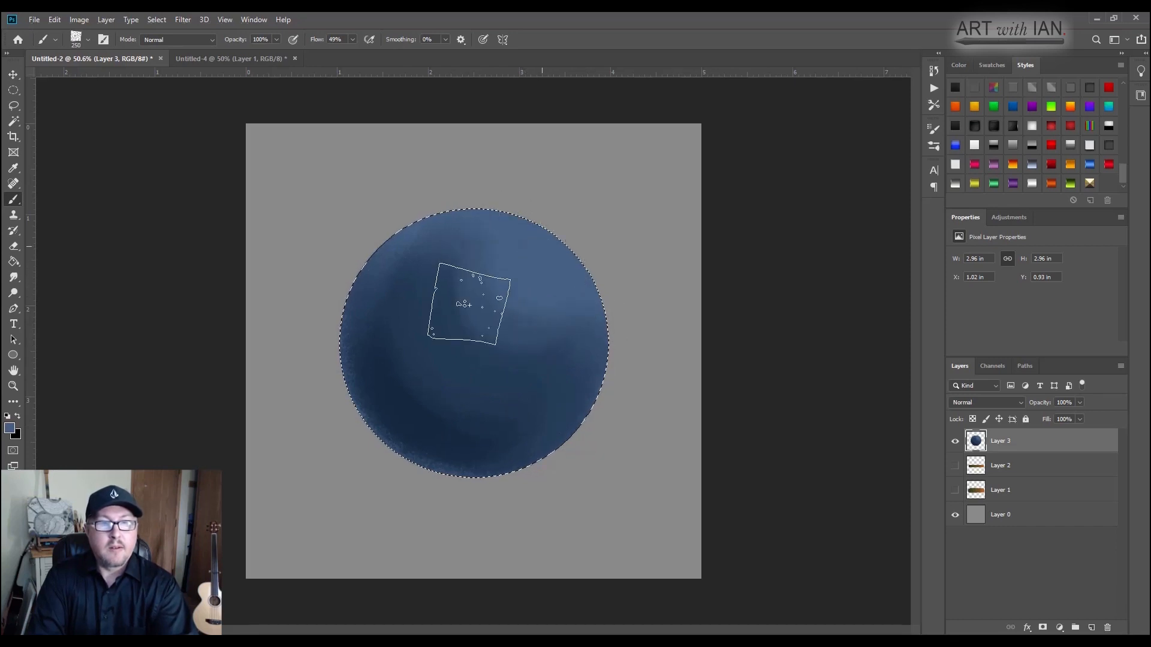
drag(470, 304, 565, 290)
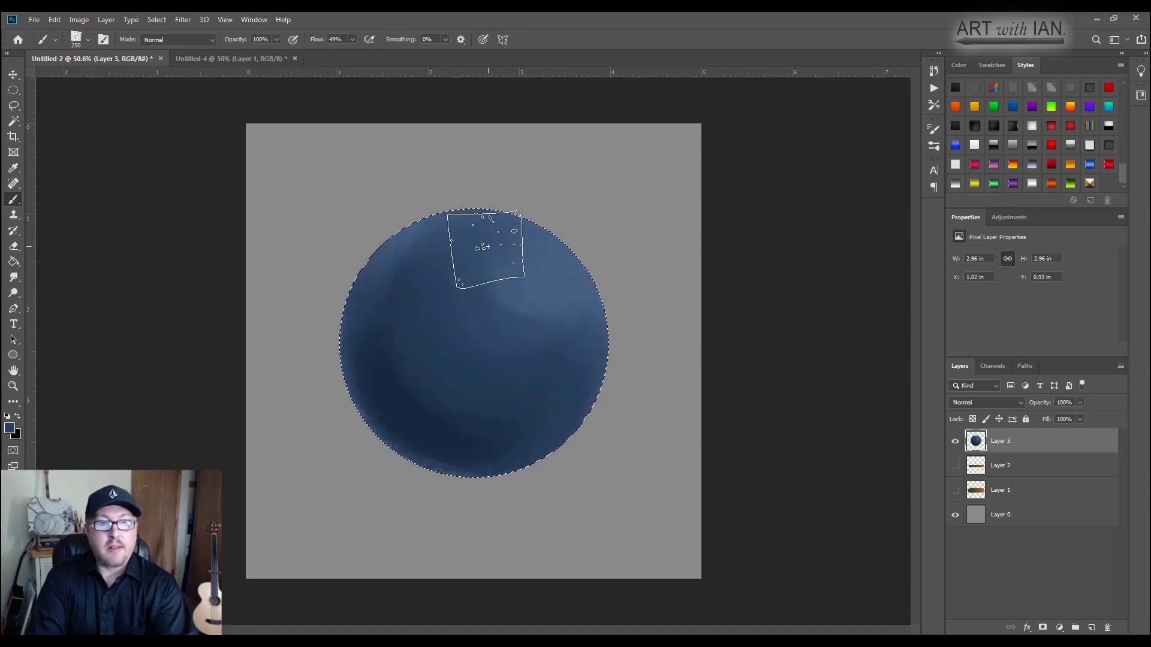
Step: Soften the top tones, lighten the sphere's upper right, and begin picking a highlight colour
drag(484, 245, 541, 260)
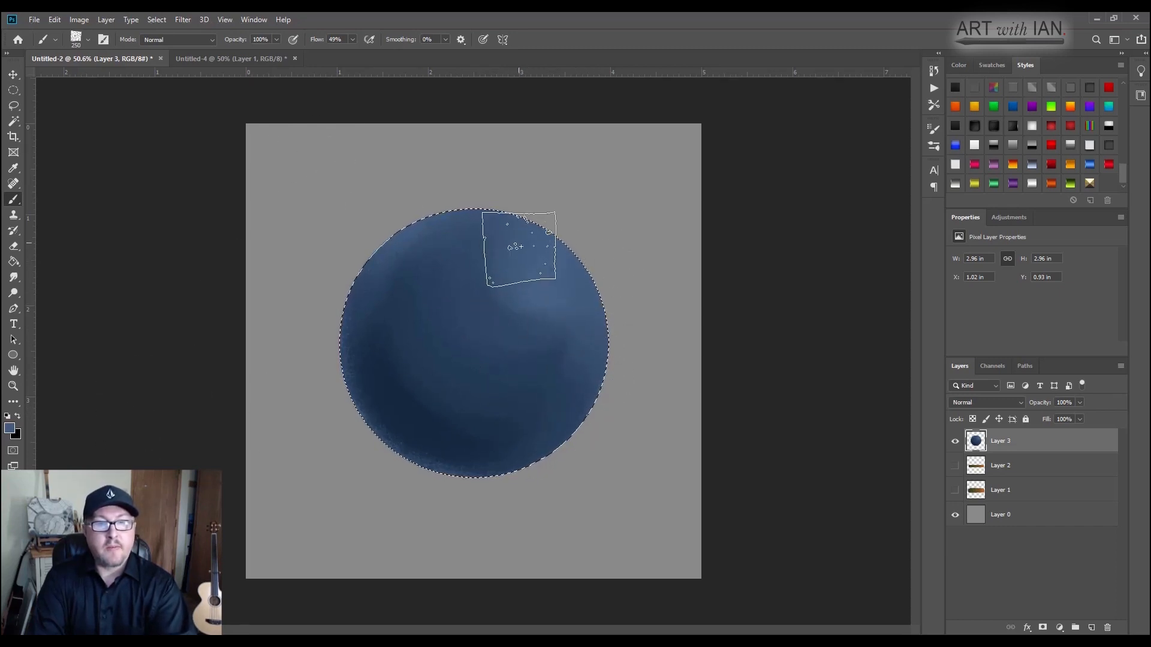
drag(518, 246, 554, 397)
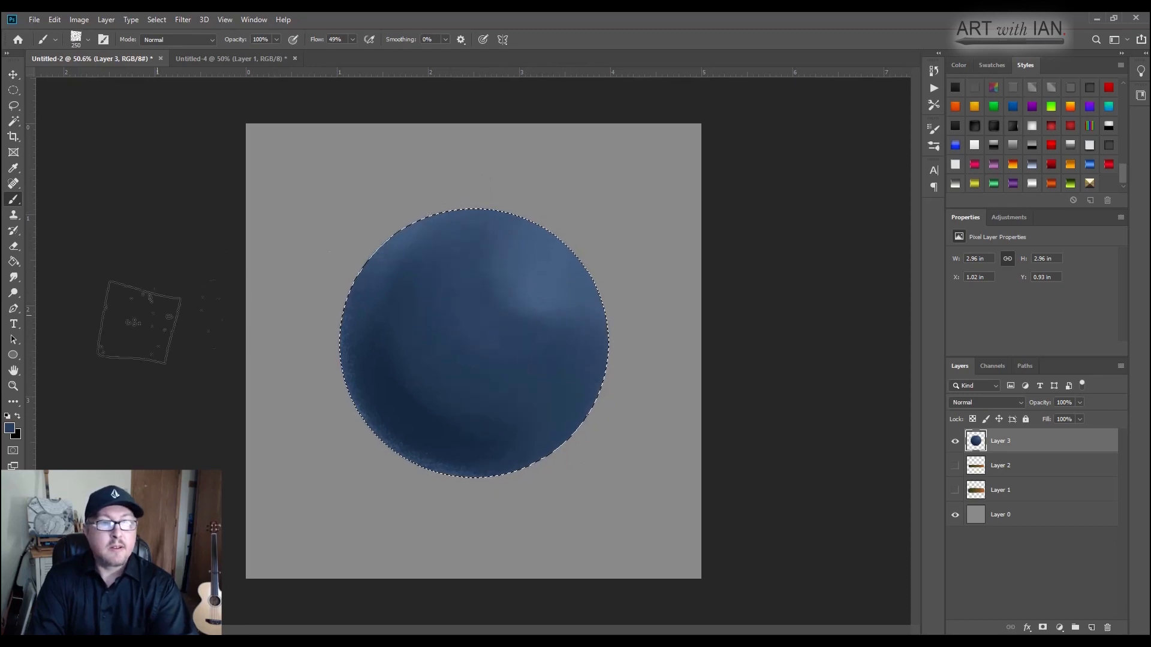
click(10, 428)
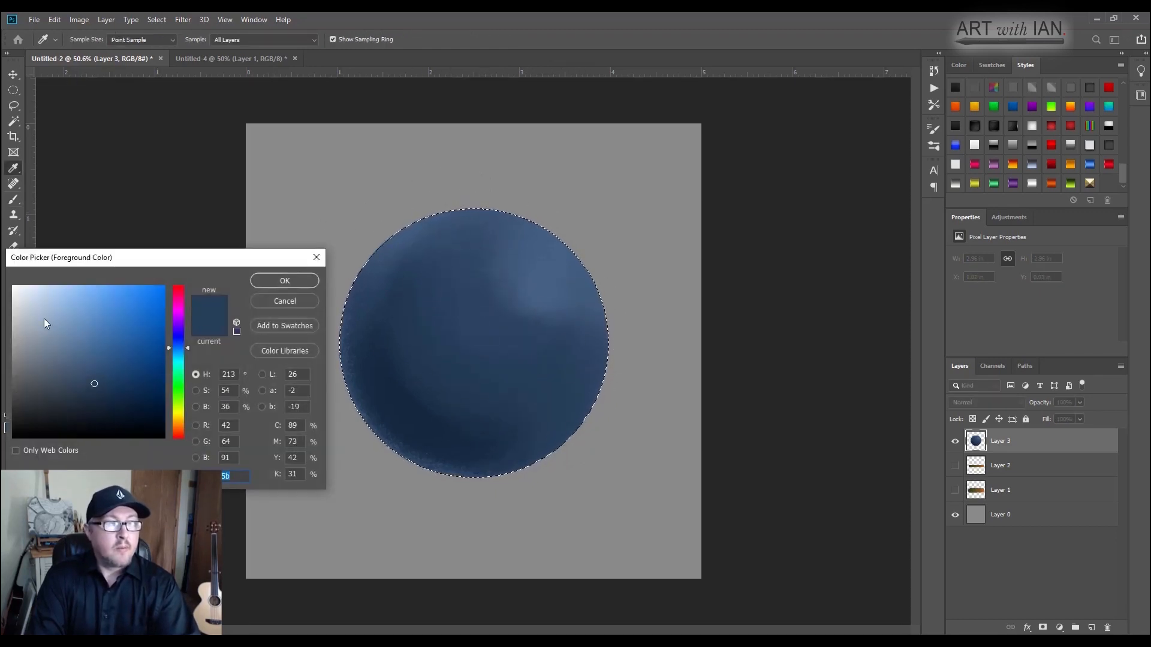
Step: With a lighter blue, blend a bright spot on the upper right and smooth the sphere's mid shading, then deselect
click(47, 308)
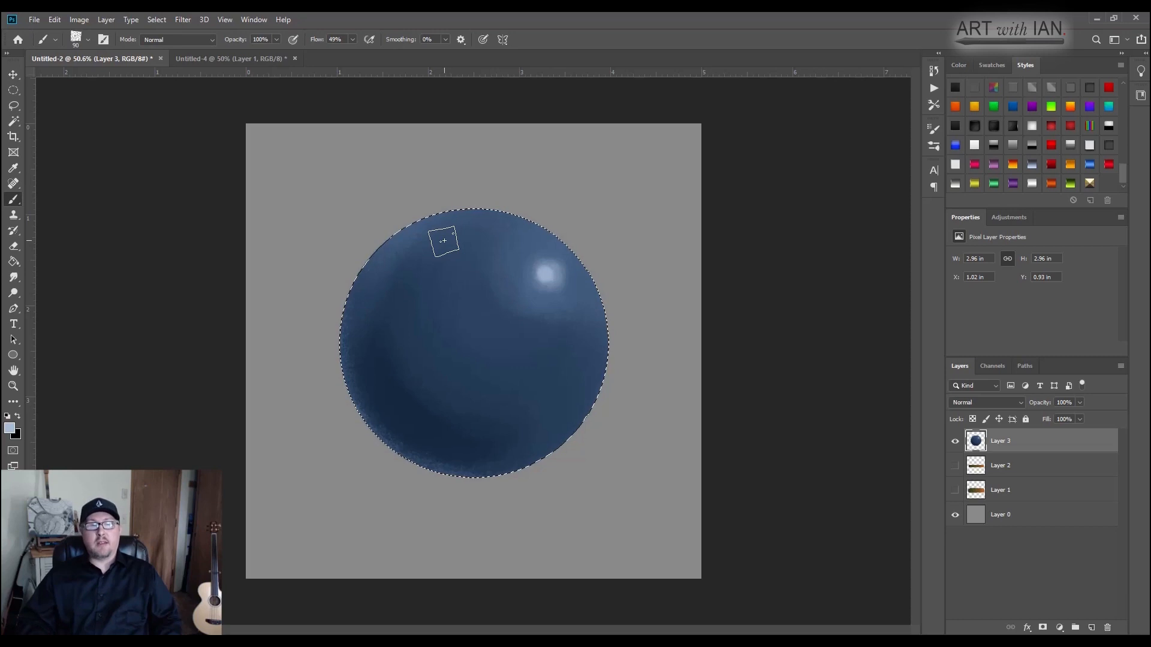
mouse_move(513, 371)
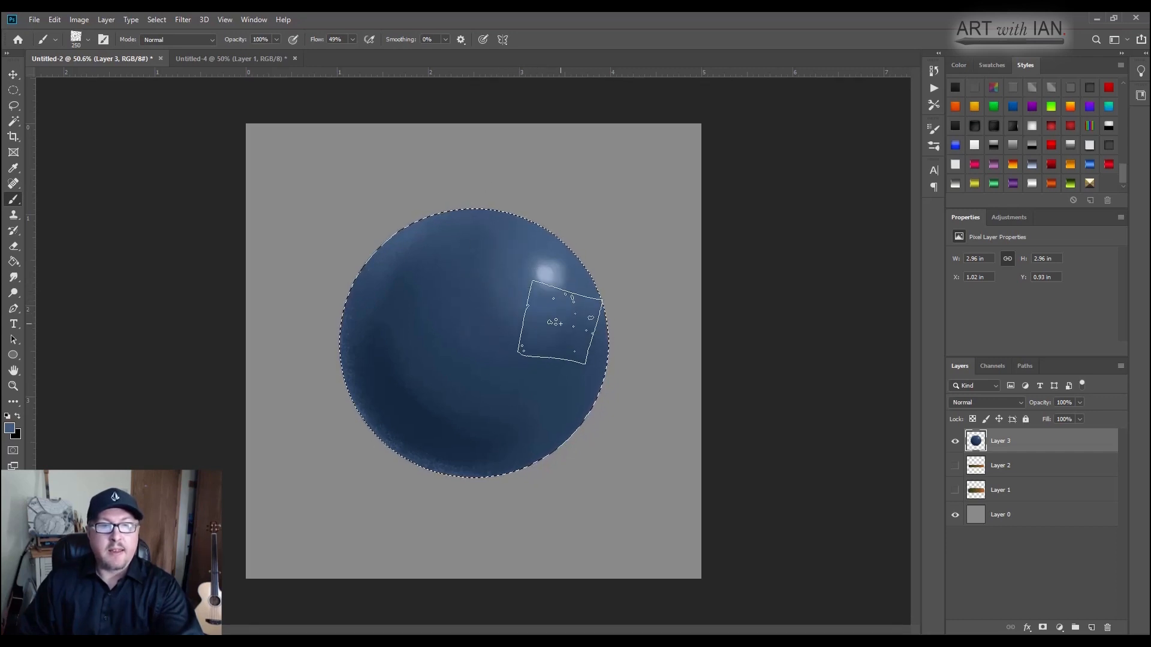
drag(561, 331, 525, 356)
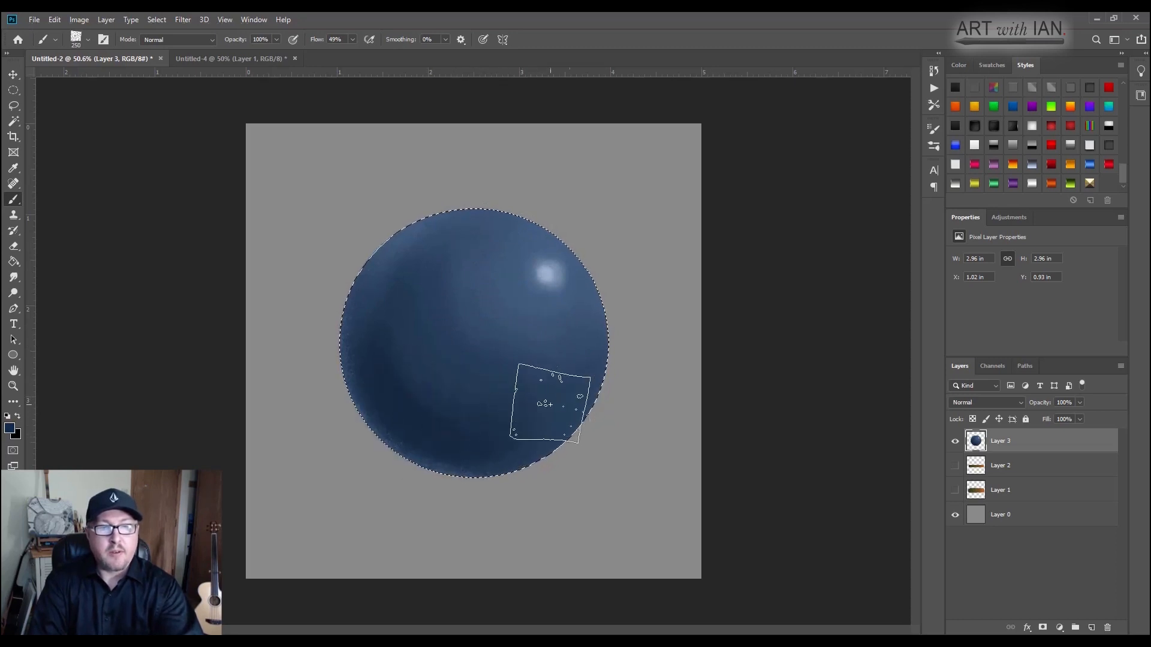
drag(547, 404, 403, 276)
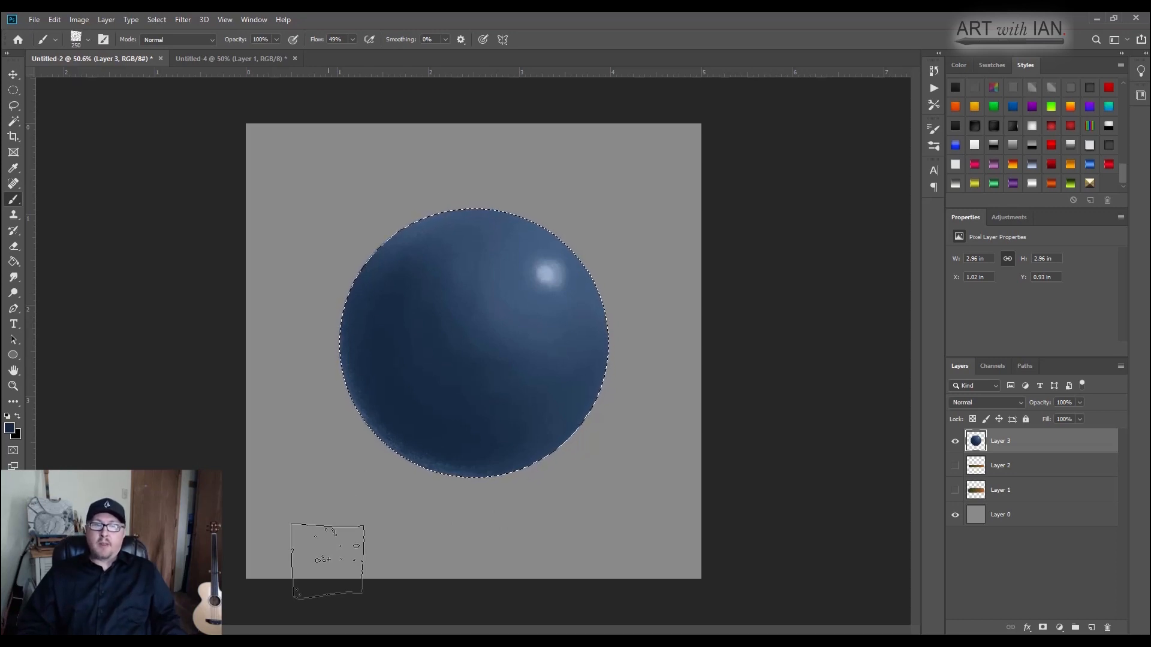
drag(326, 558, 484, 440)
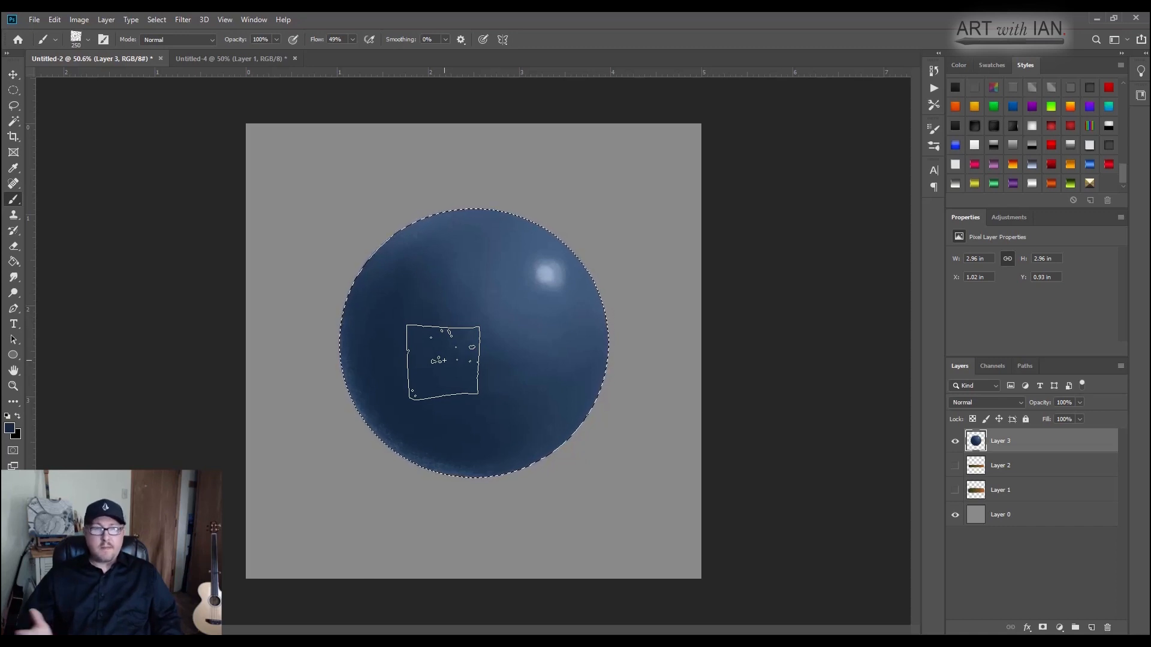
drag(440, 360, 626, 405)
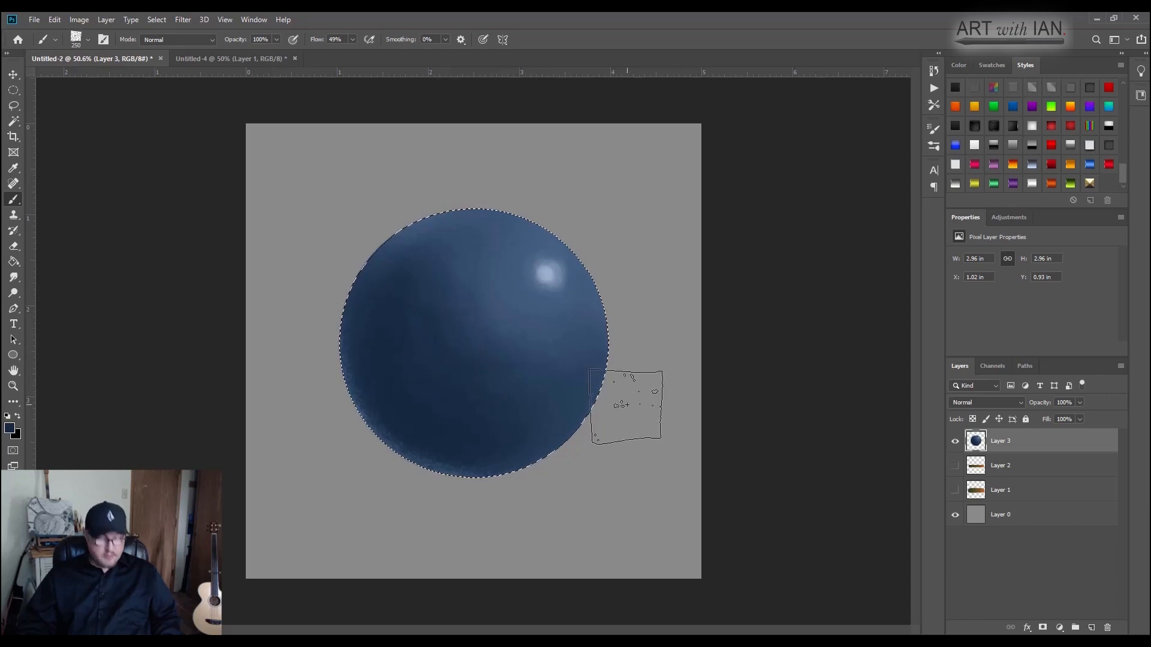
key(ctrl+d)
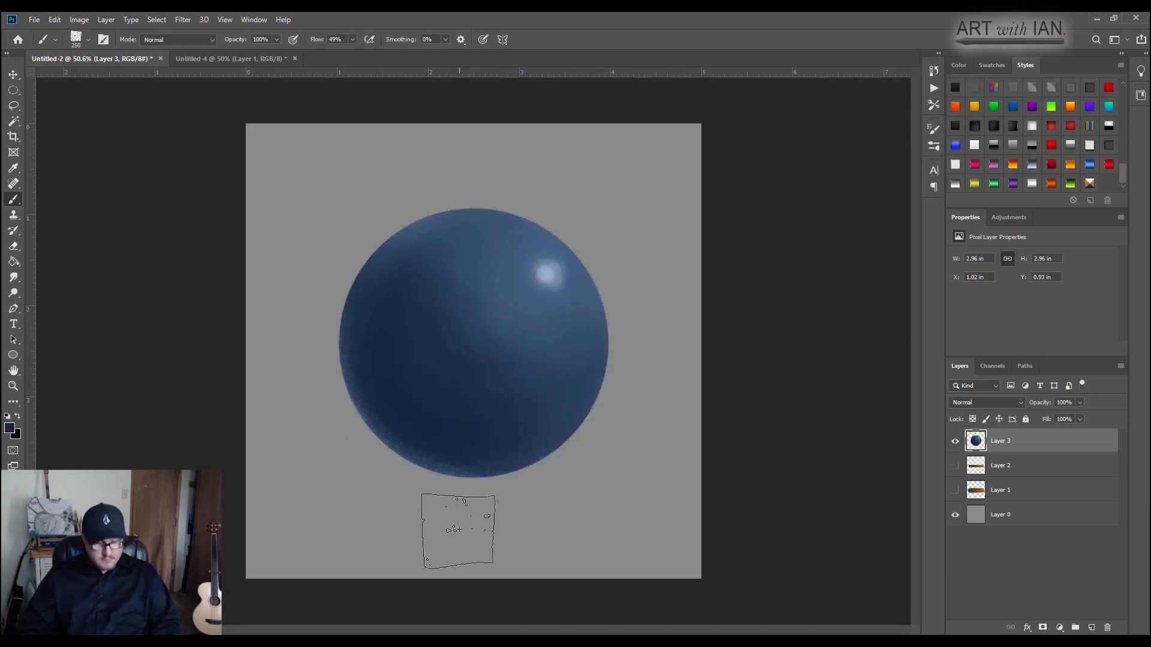
Step: Free-transform (Ctrl+T) the sphere down to a small ball left of centre
key(ctrl+t)
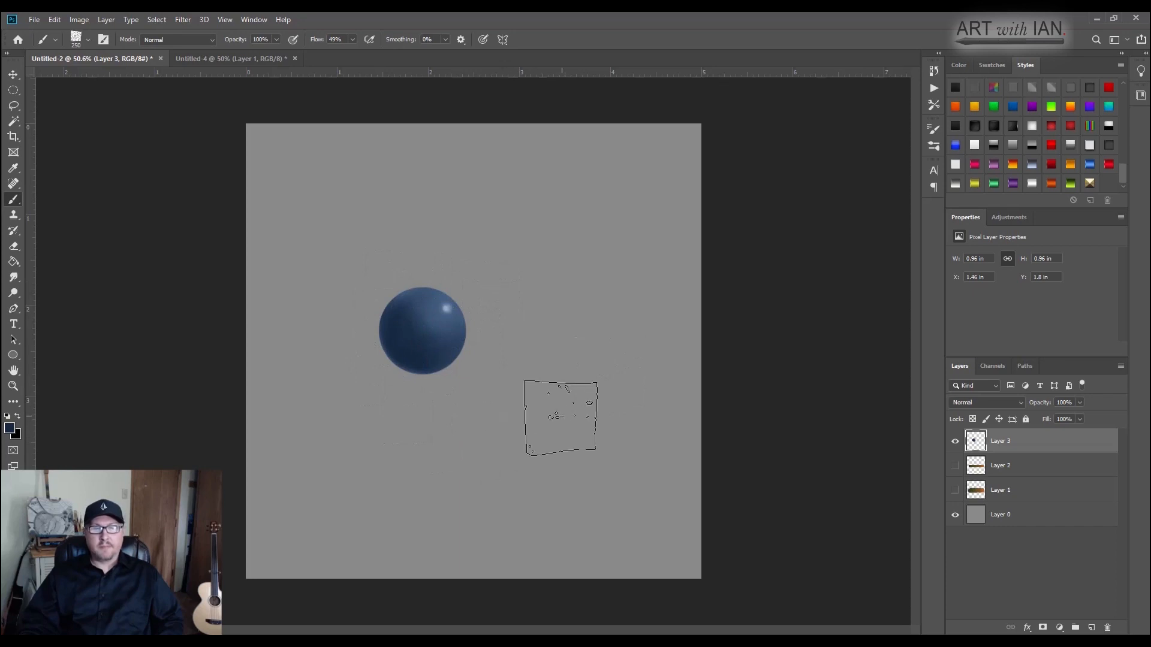
drag(557, 417, 553, 321)
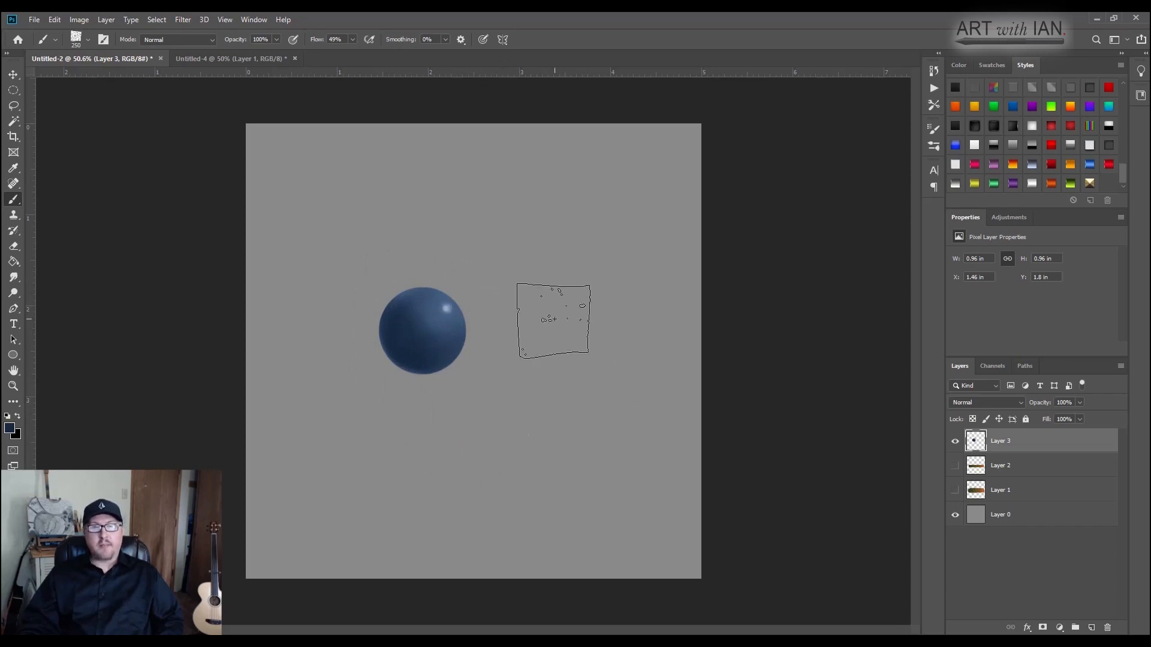
drag(552, 319, 515, 344)
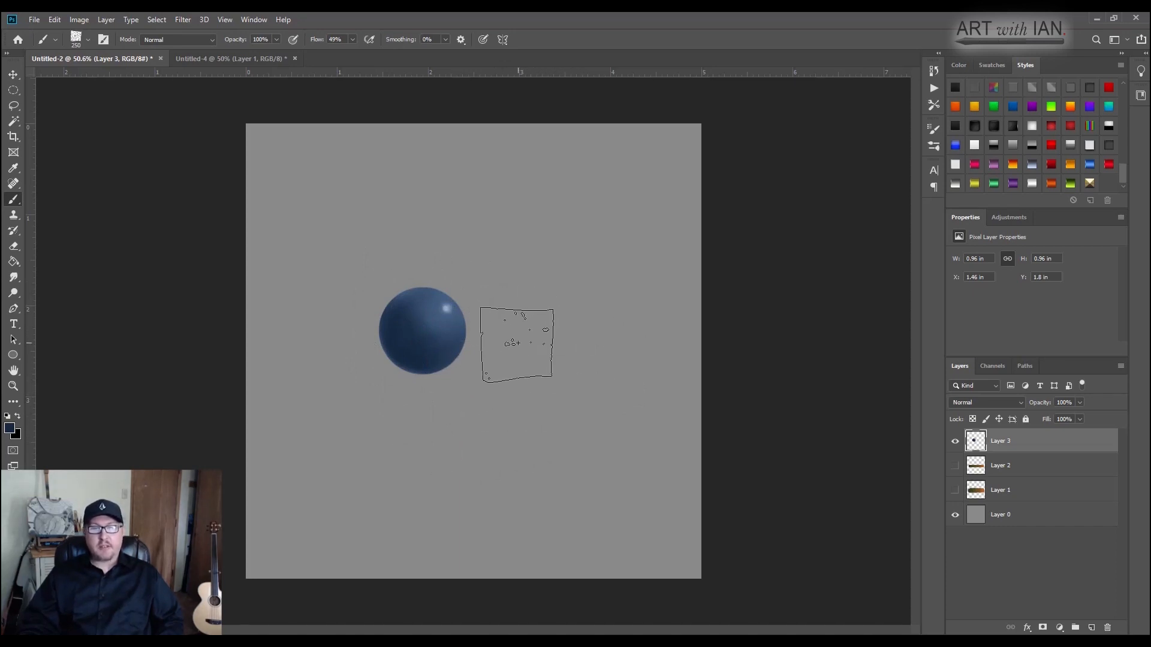